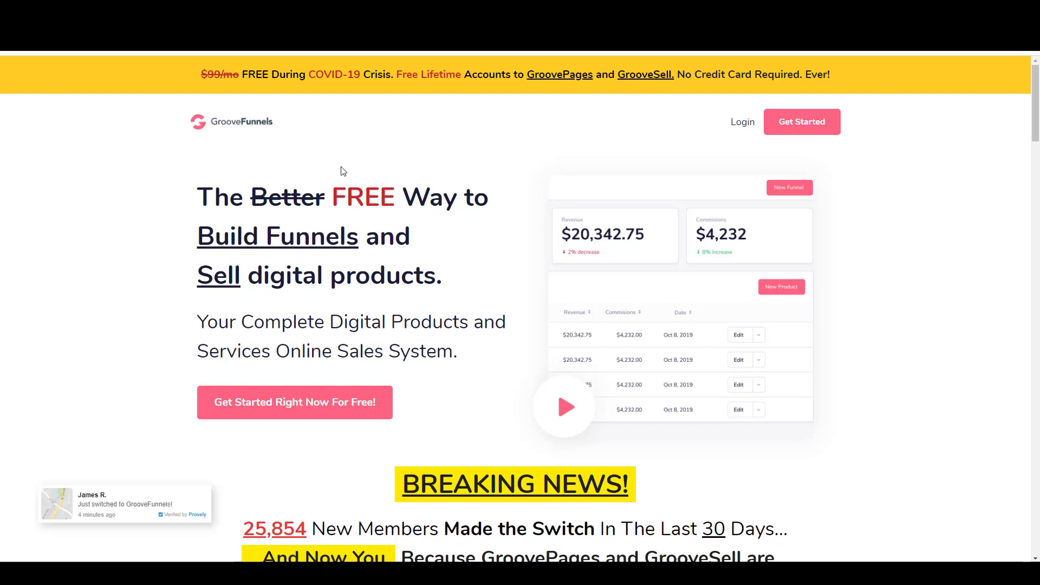
pyautogui.moveTo(308, 148)
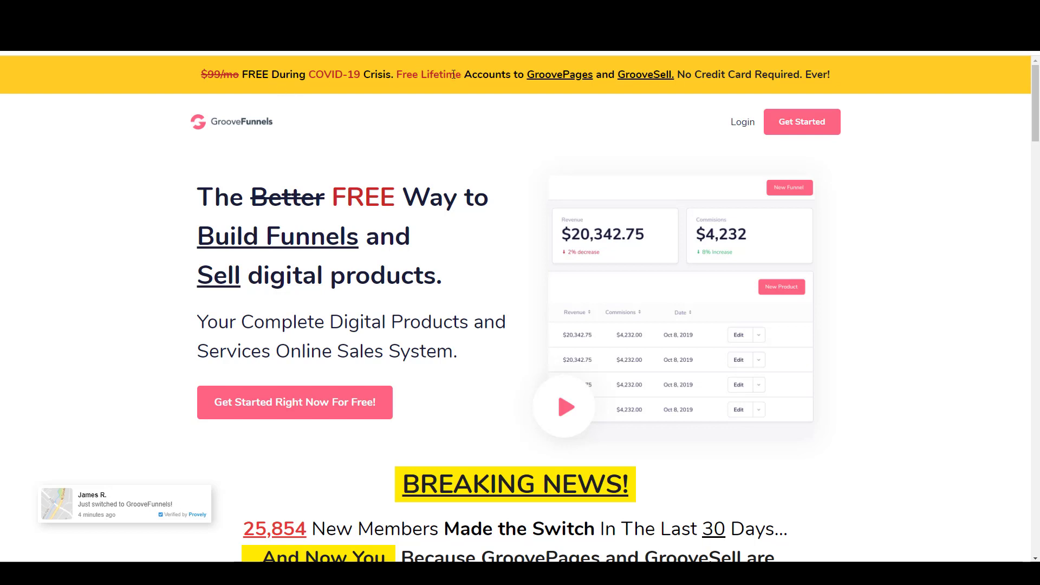
pyautogui.moveTo(671, 110)
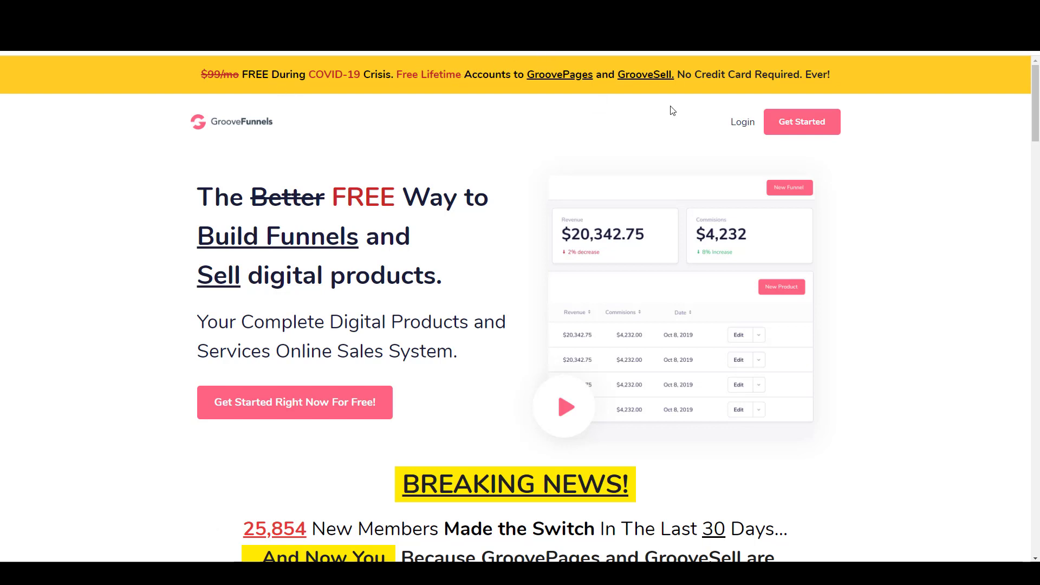
pyautogui.moveTo(559, 75)
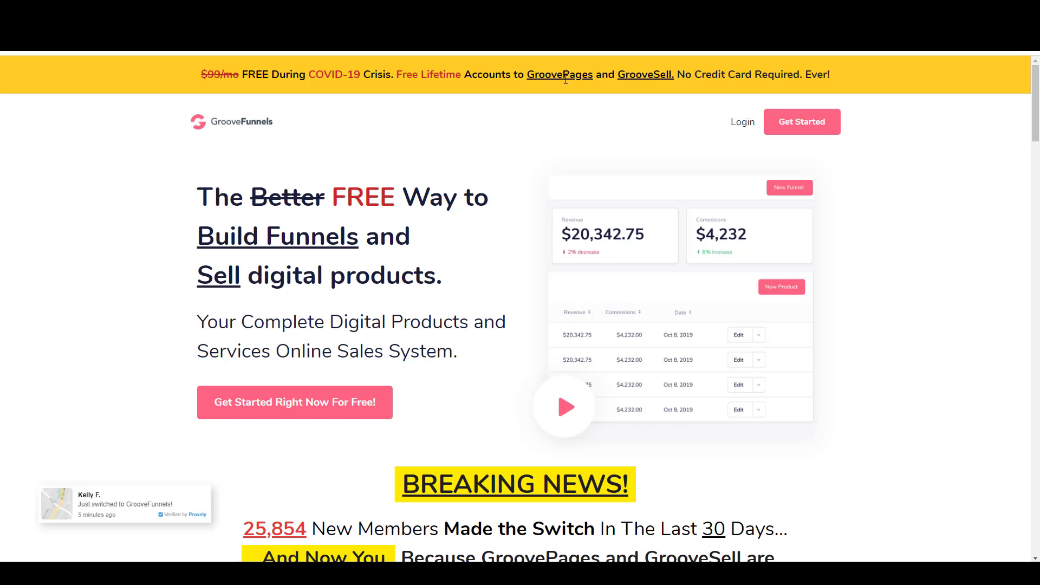
pyautogui.moveTo(565, 74)
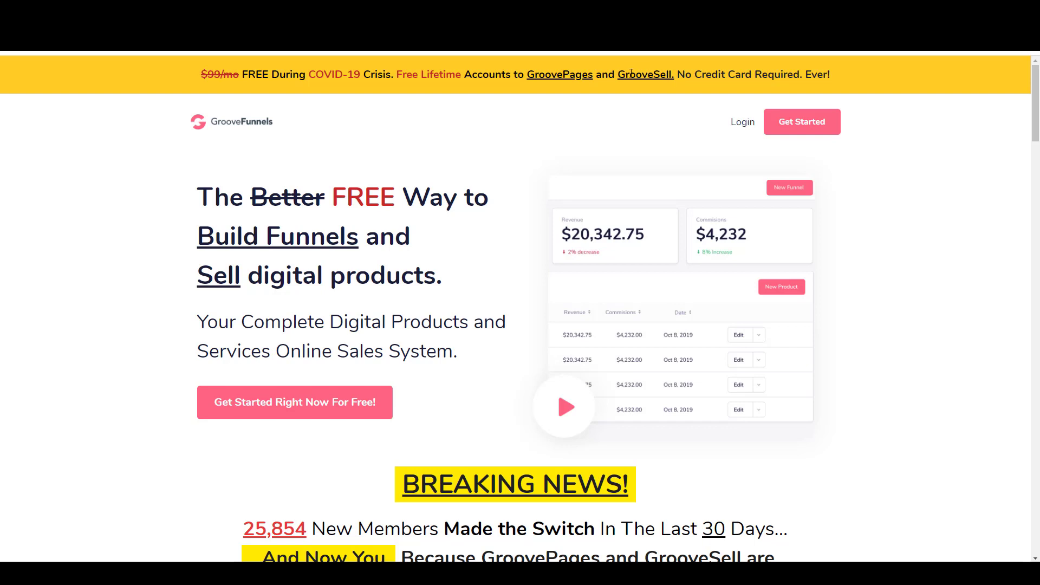
pyautogui.moveTo(482, 106)
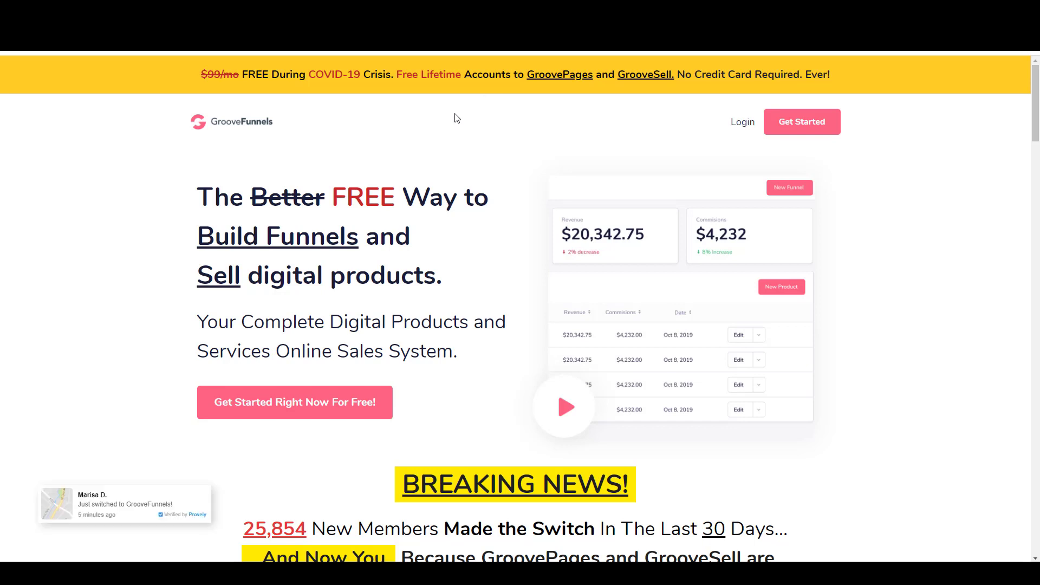
pyautogui.moveTo(427, 126)
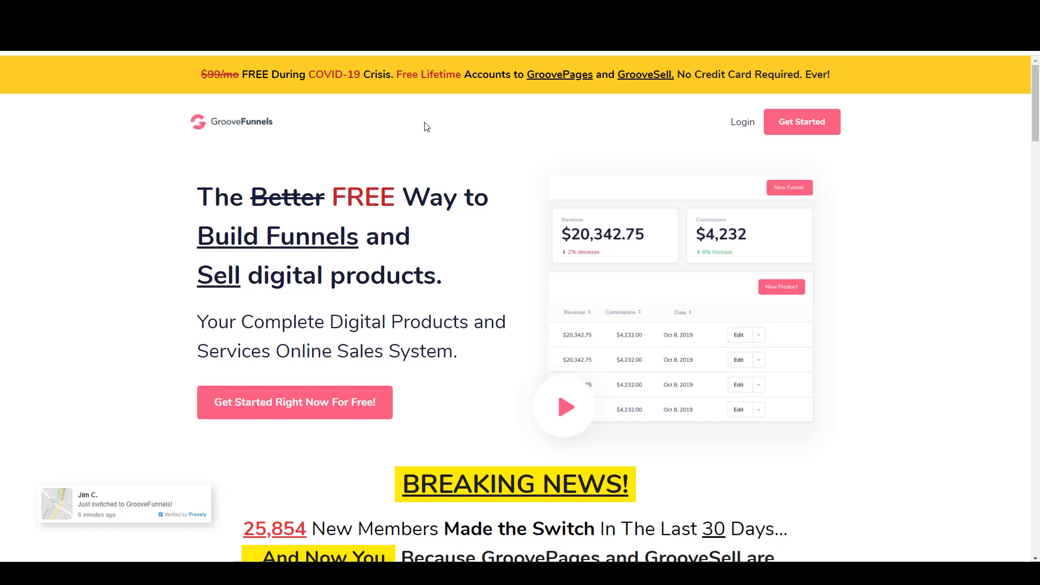
pyautogui.moveTo(423, 147)
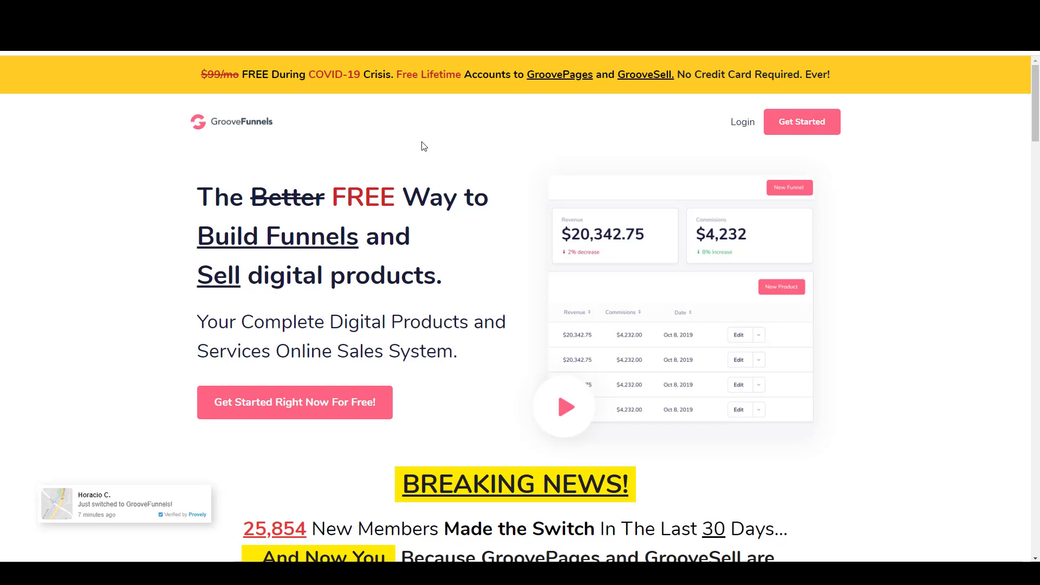
# - Scroll the GrooveFunnels dashboard and open Sites, showing Speed Writing Ebook Giveaway
pyautogui.scroll(-3)
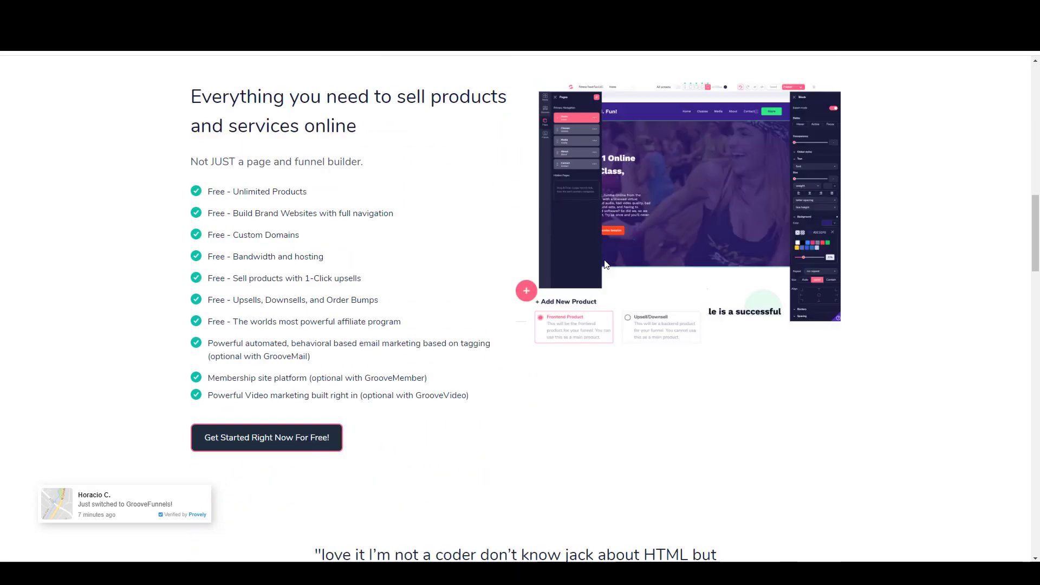
pyautogui.click(266, 437)
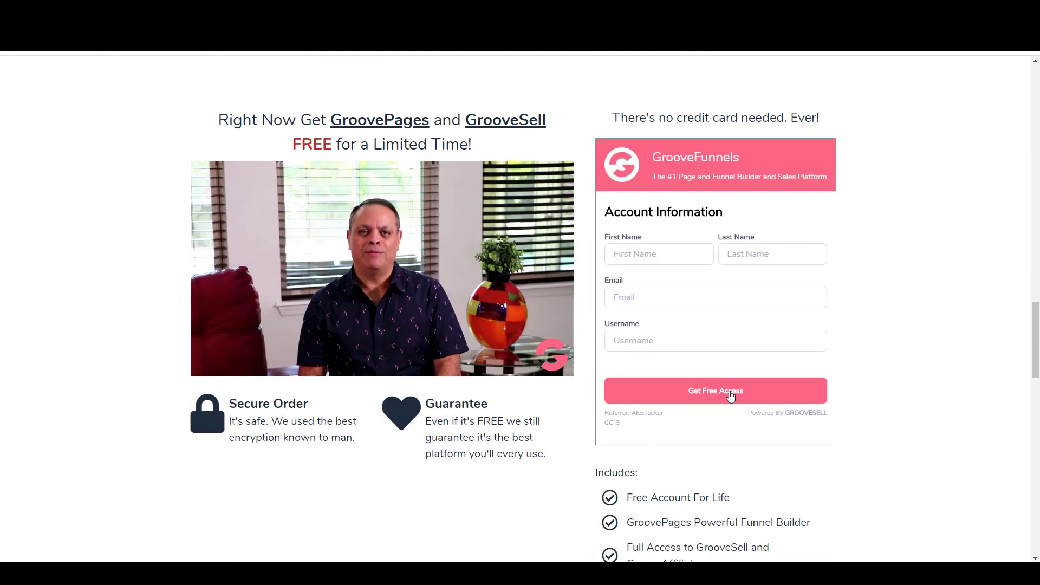
pyautogui.scroll(-3)
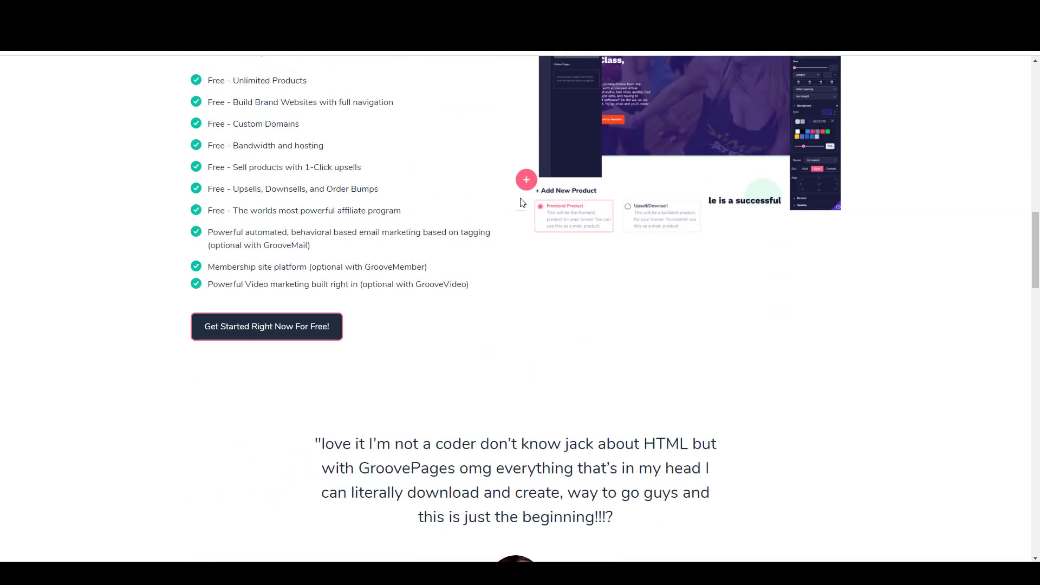
pyautogui.scroll(3)
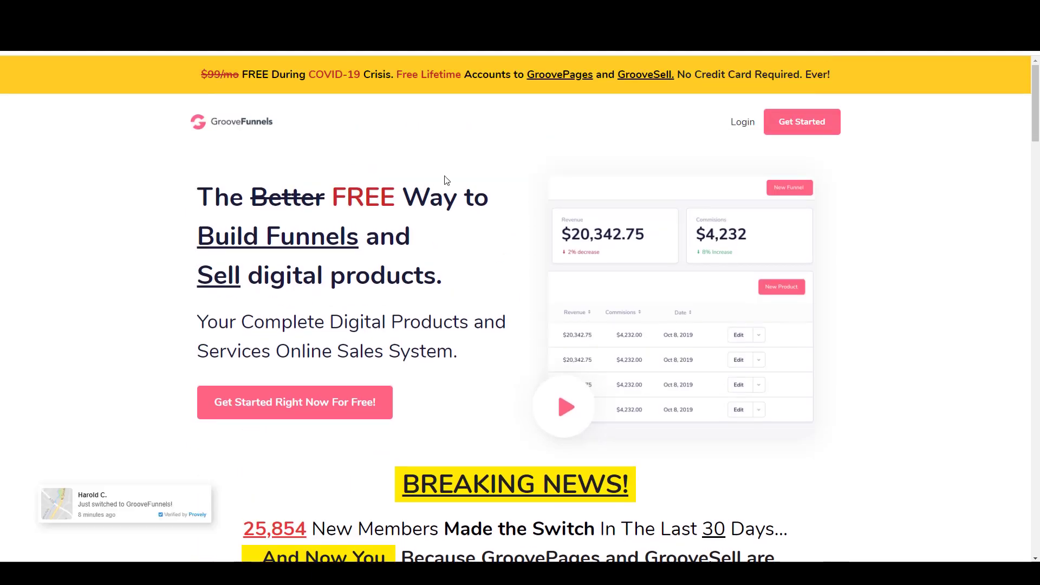
pyautogui.moveTo(442, 182)
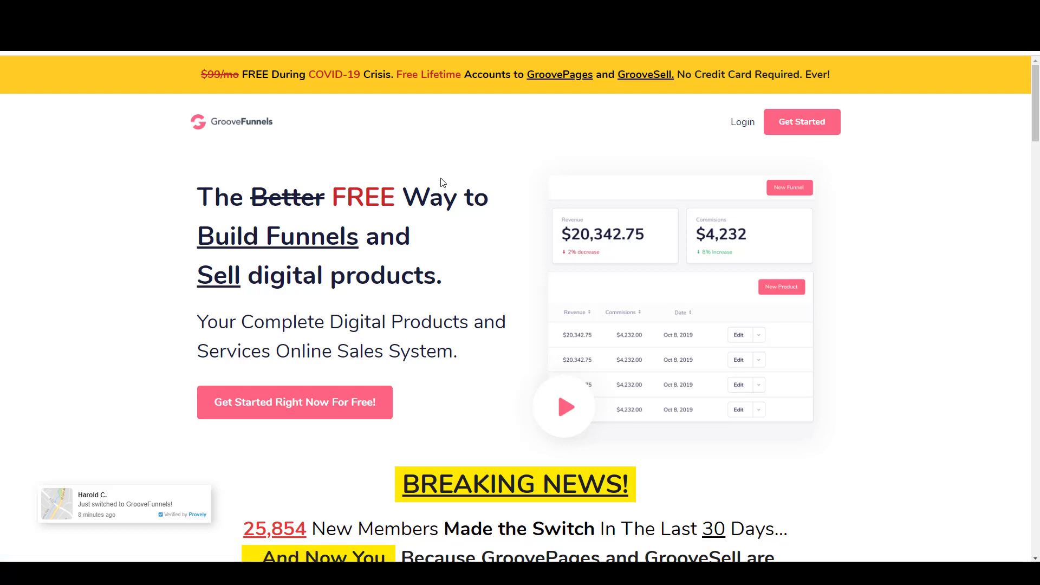
pyautogui.moveTo(387, 197)
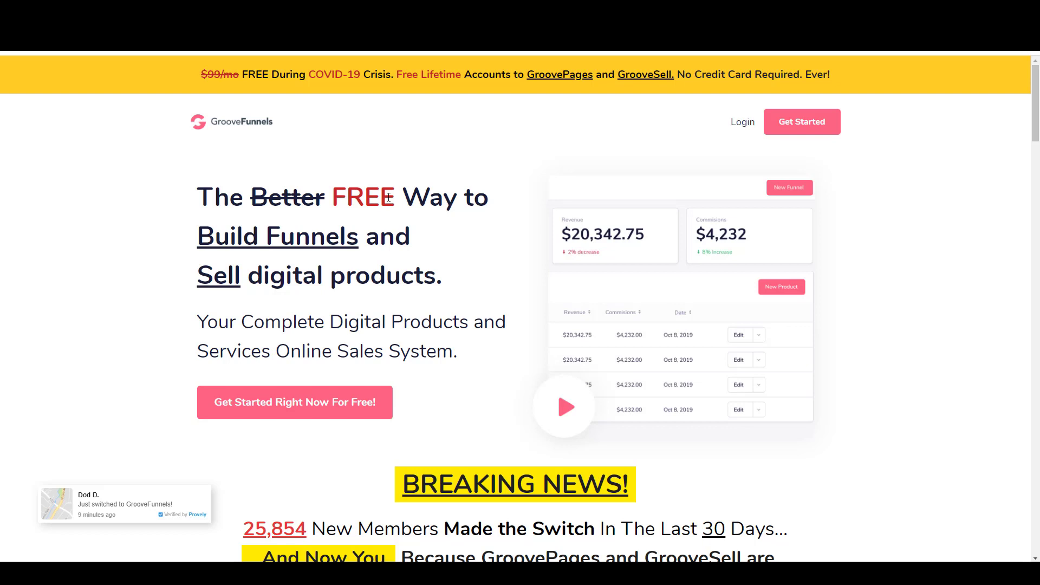
pyautogui.moveTo(401, 180)
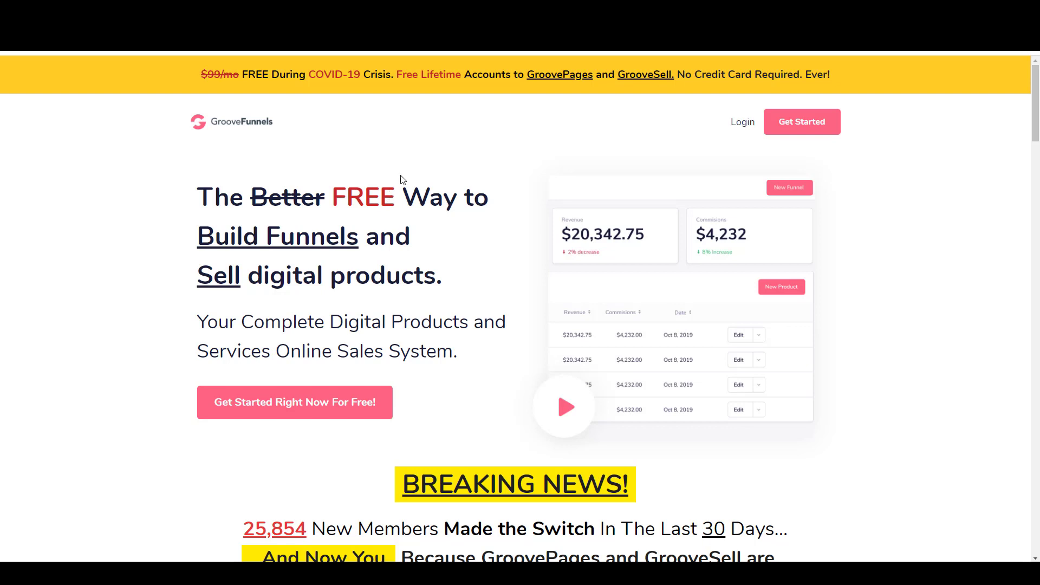
pyautogui.moveTo(399, 179)
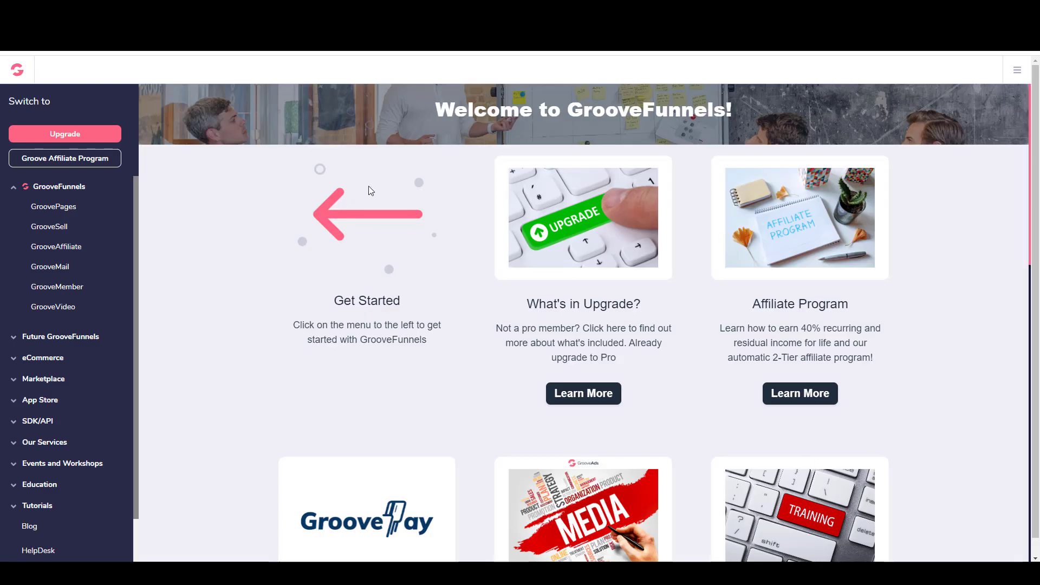
pyautogui.moveTo(278, 212)
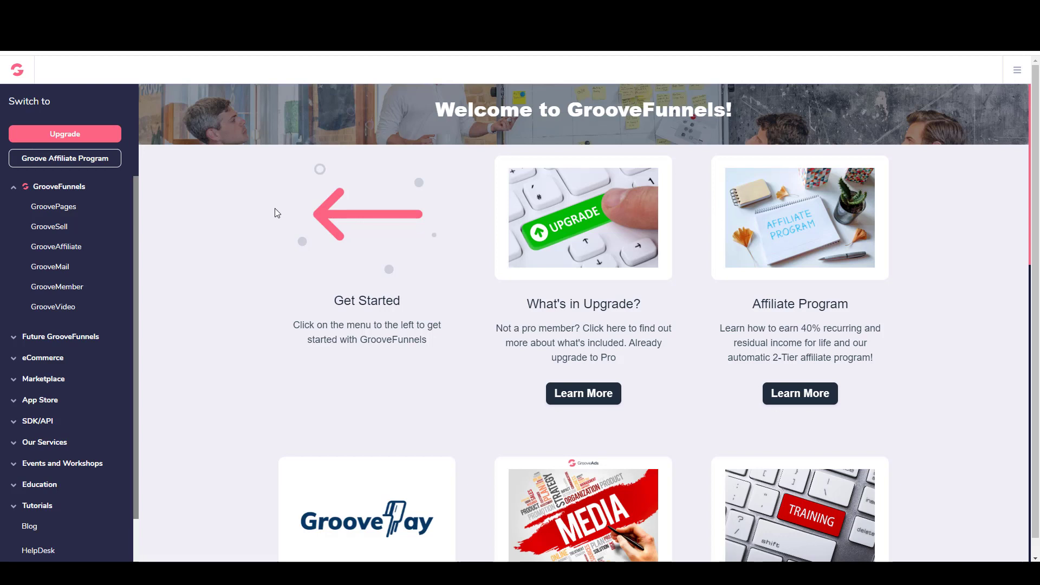
pyautogui.moveTo(194, 216)
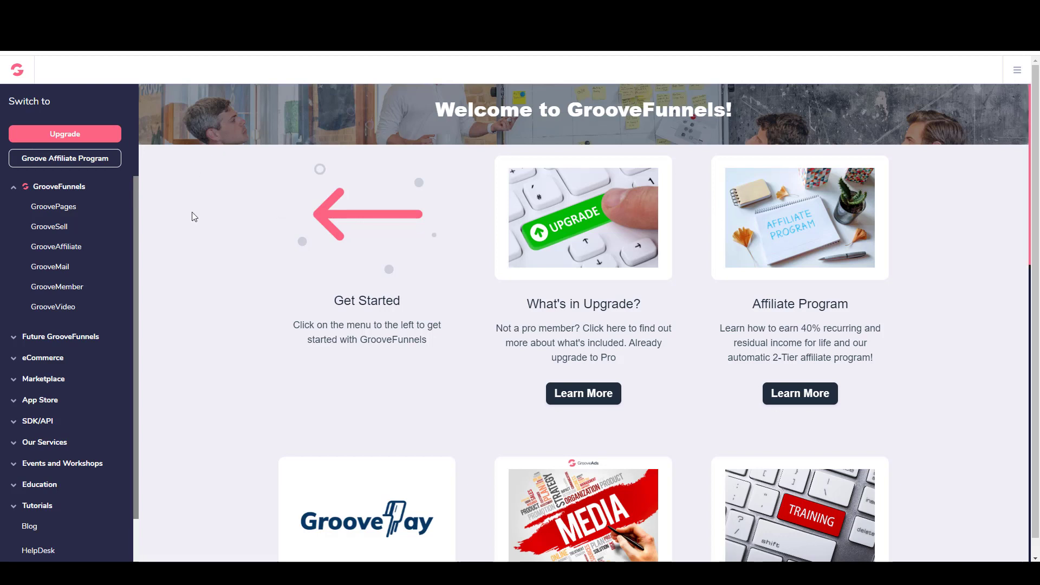
pyautogui.moveTo(43, 189)
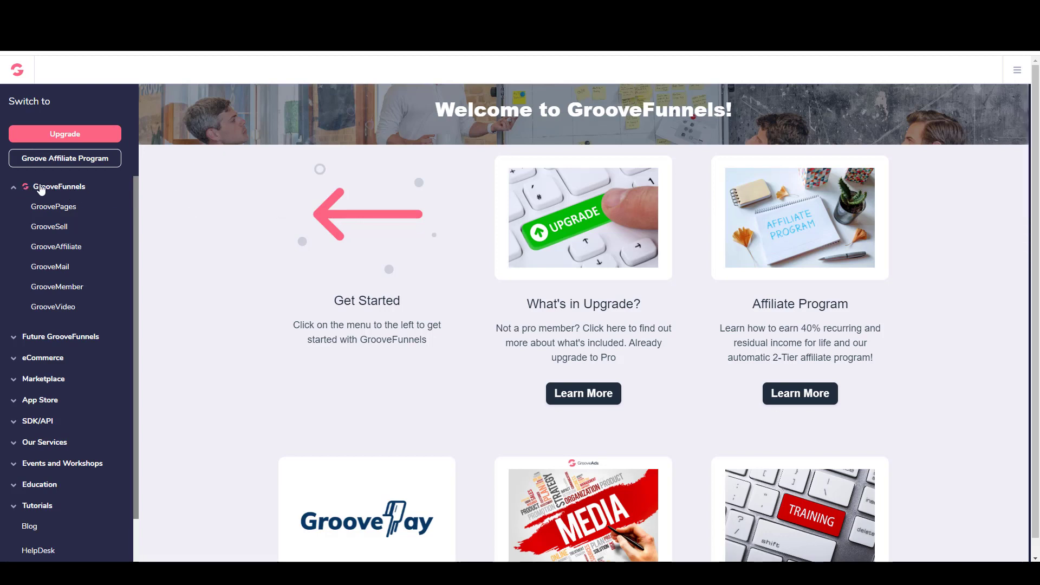
pyautogui.moveTo(45, 213)
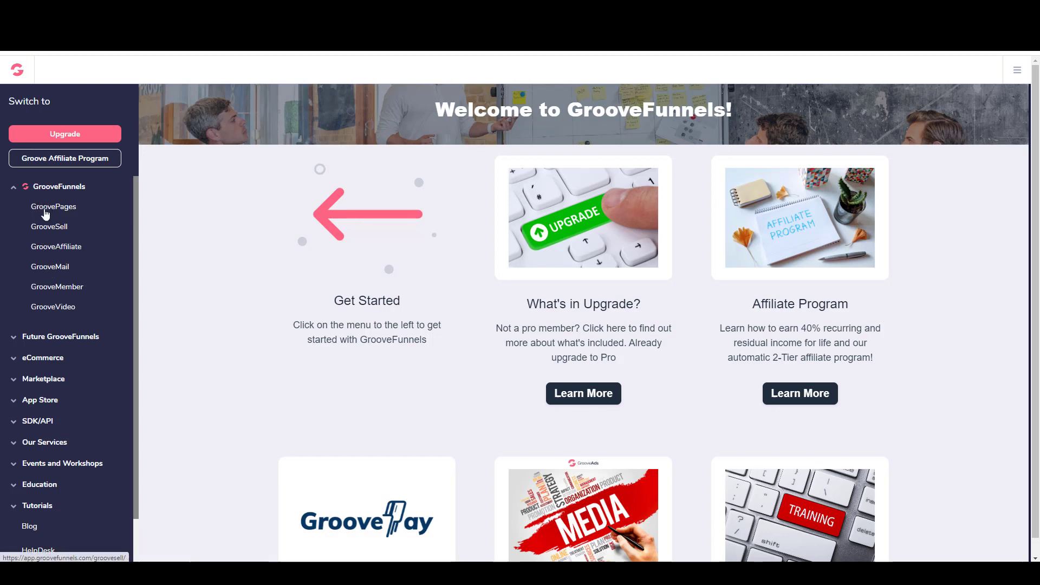
pyautogui.moveTo(59, 227)
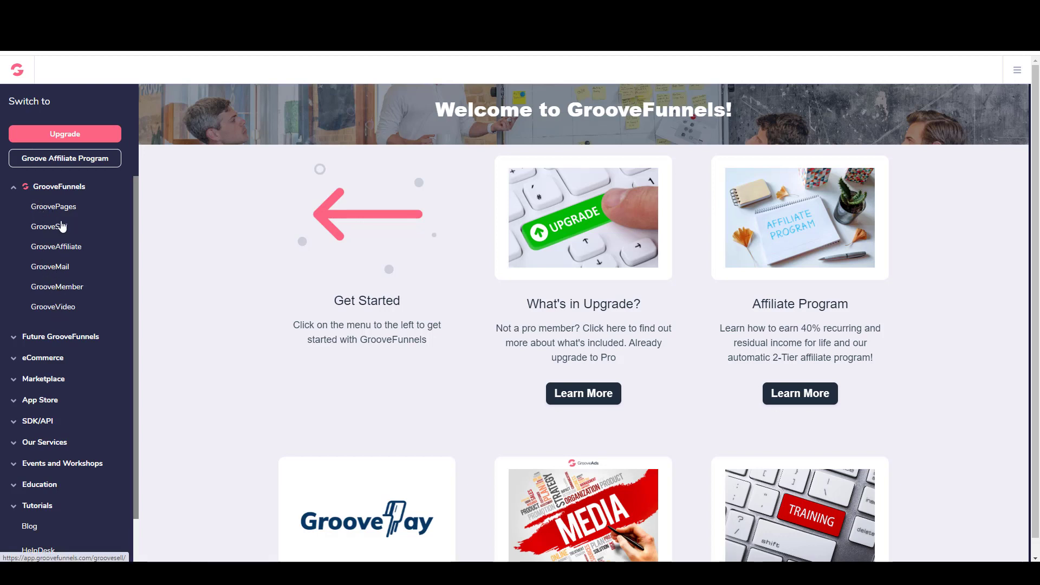
pyautogui.moveTo(48, 228)
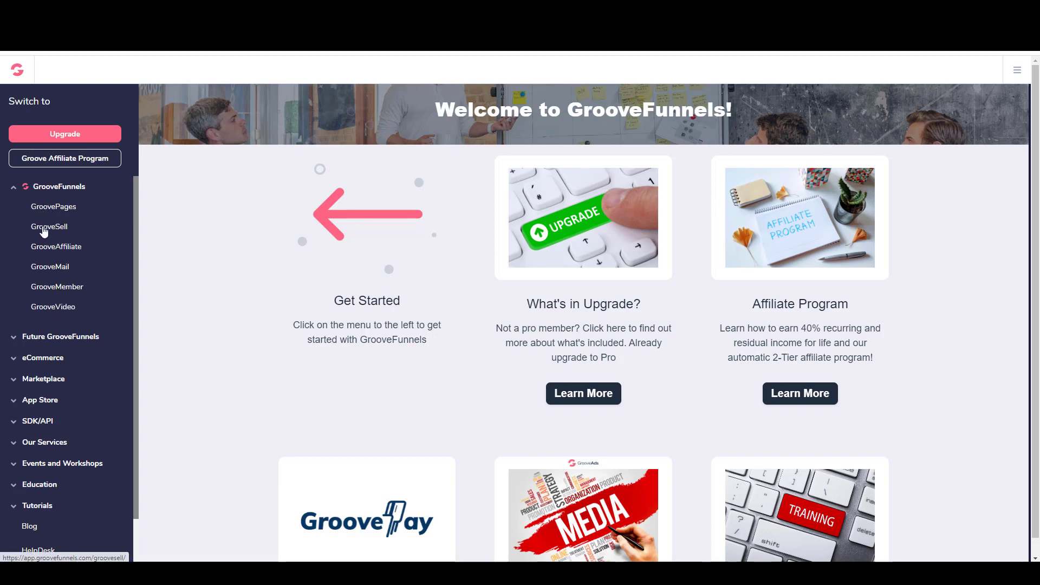
pyautogui.moveTo(93, 197)
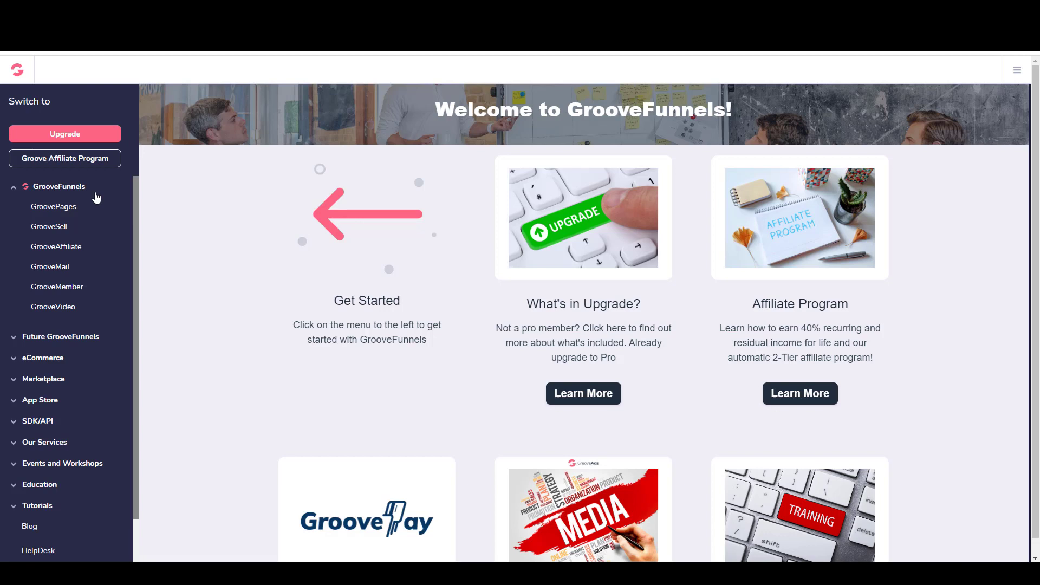
pyautogui.moveTo(92, 204)
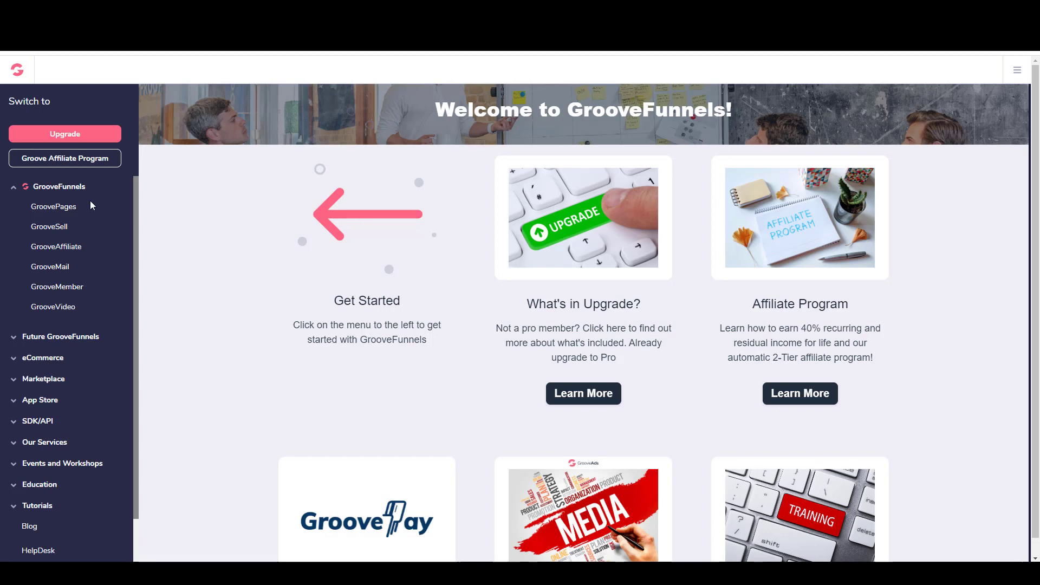
pyautogui.moveTo(96, 209)
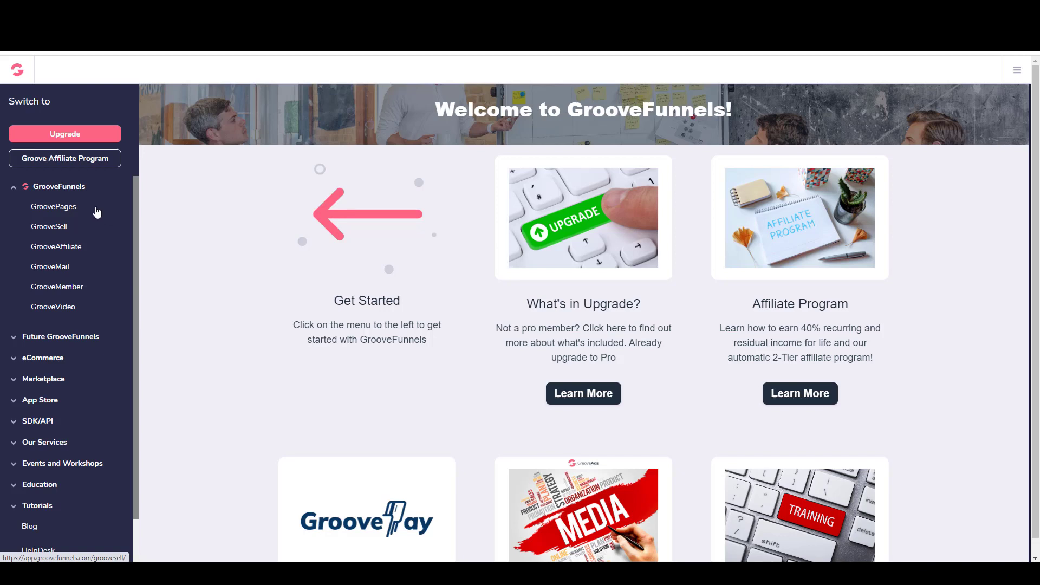
pyautogui.moveTo(3, 236)
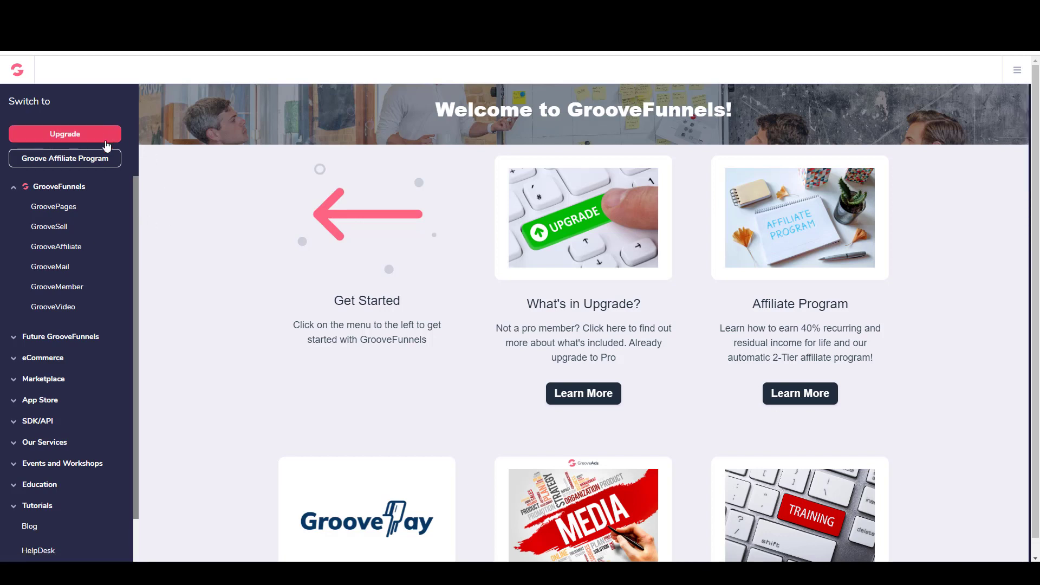
pyautogui.moveTo(160, 186)
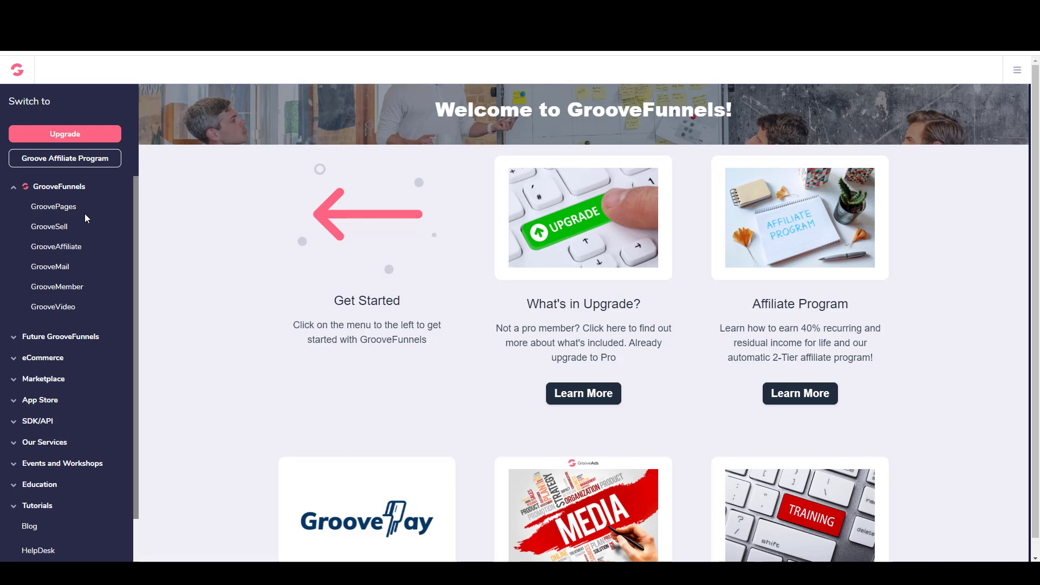
pyautogui.moveTo(68, 213)
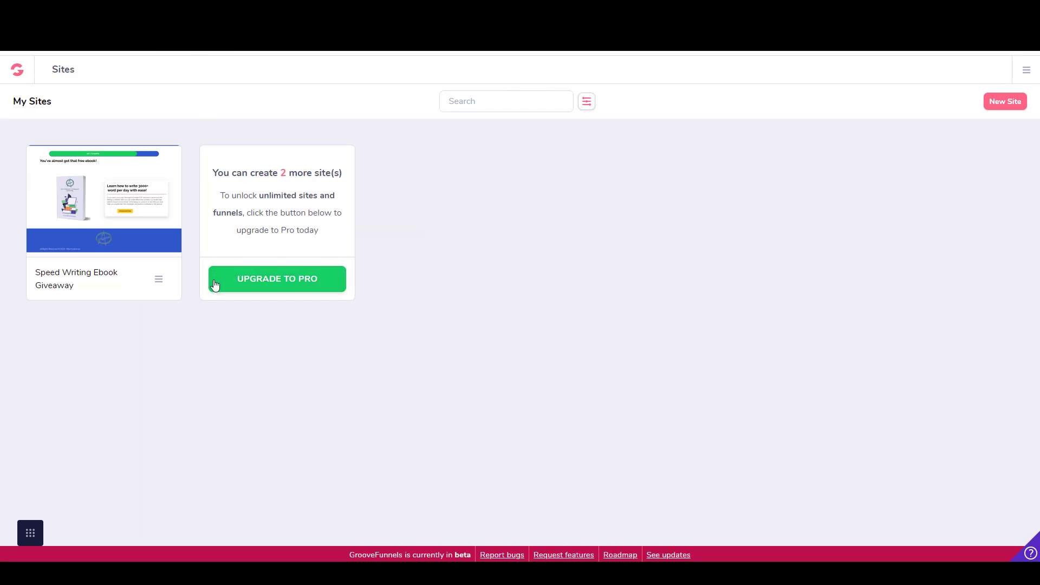
pyautogui.moveTo(331, 161)
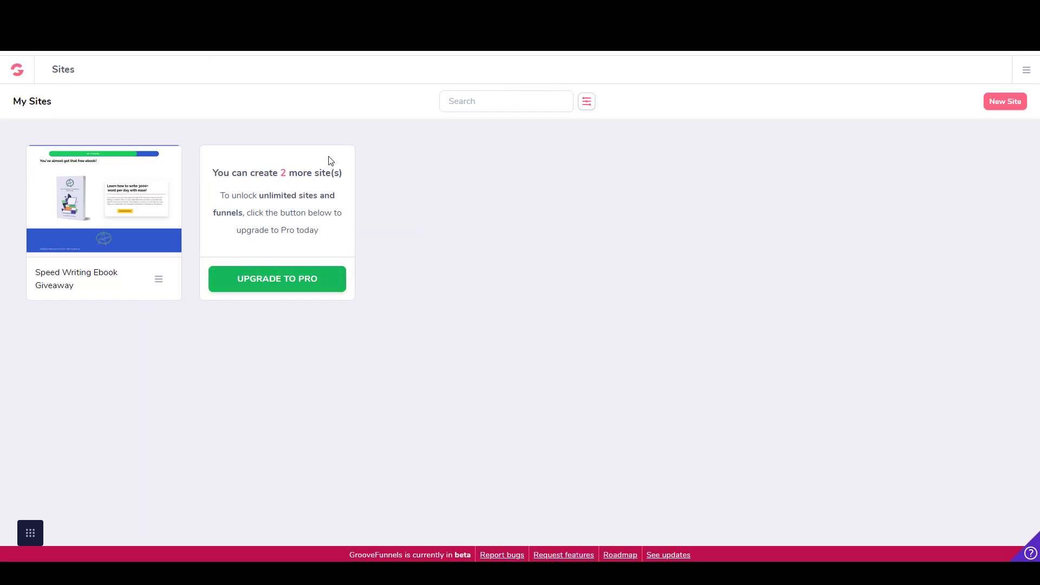
pyautogui.moveTo(418, 225)
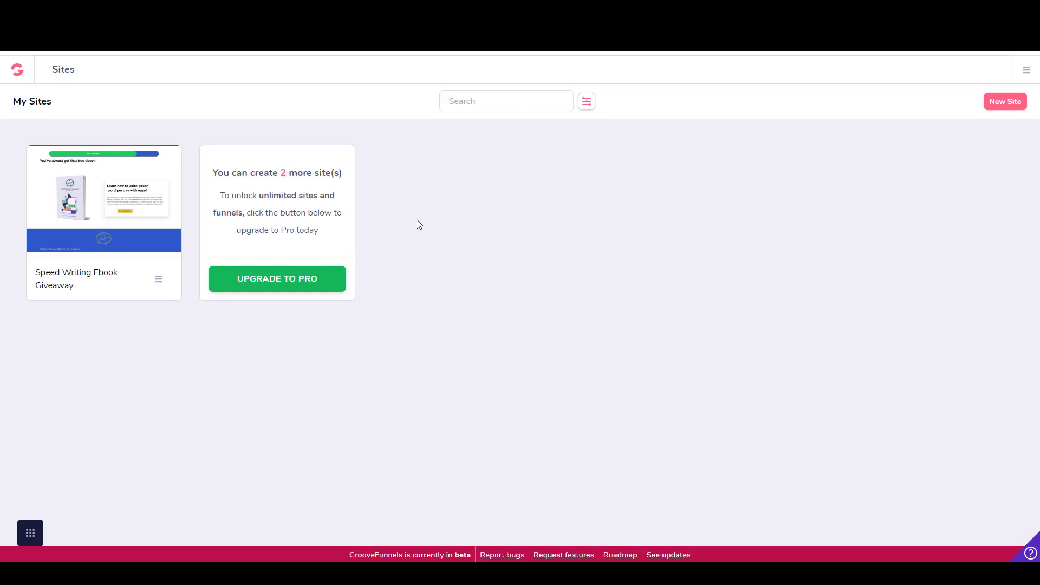
pyautogui.moveTo(902, 127)
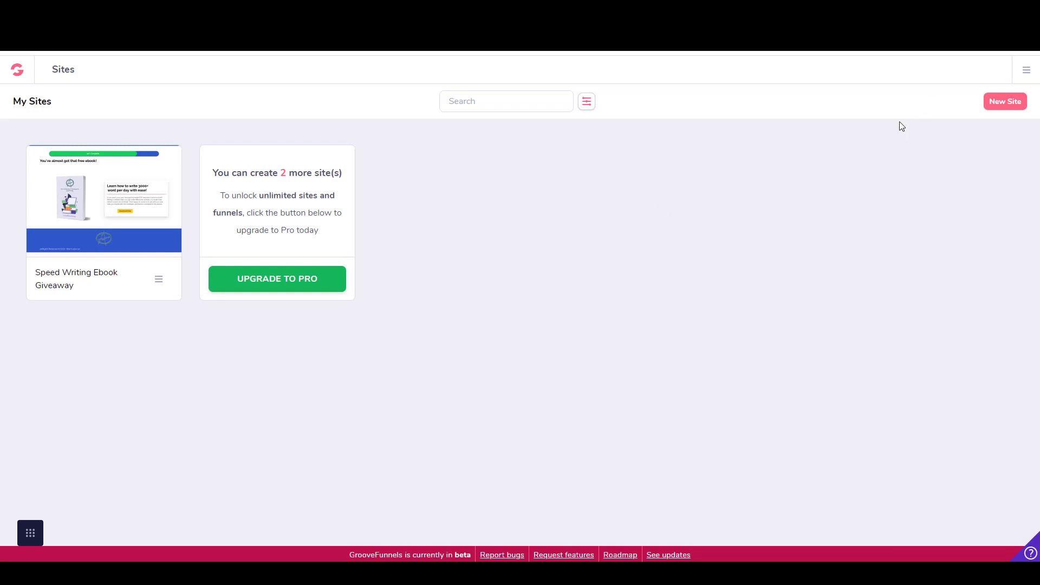
pyautogui.moveTo(797, 136)
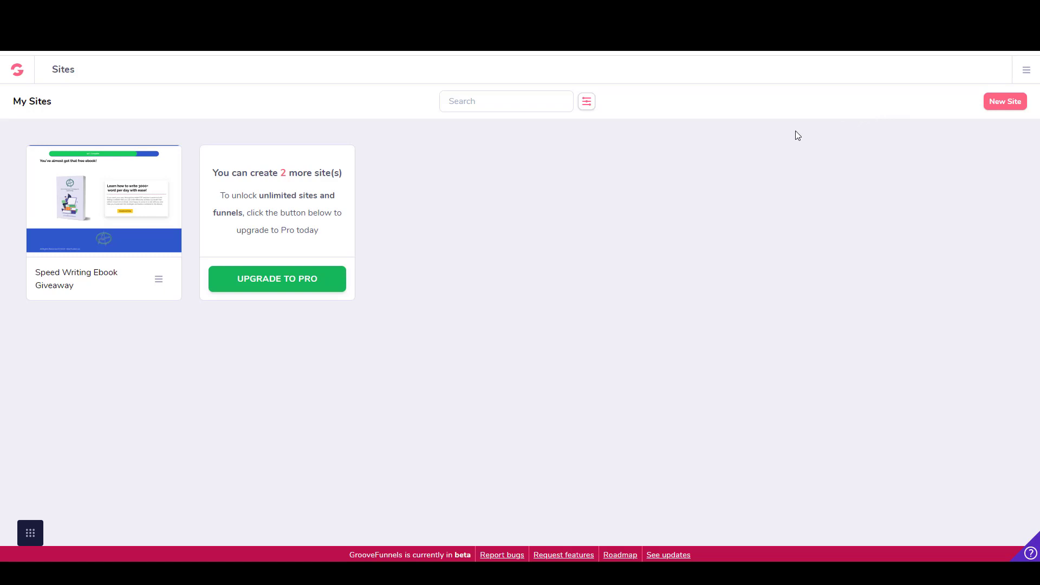
pyautogui.moveTo(1000, 97)
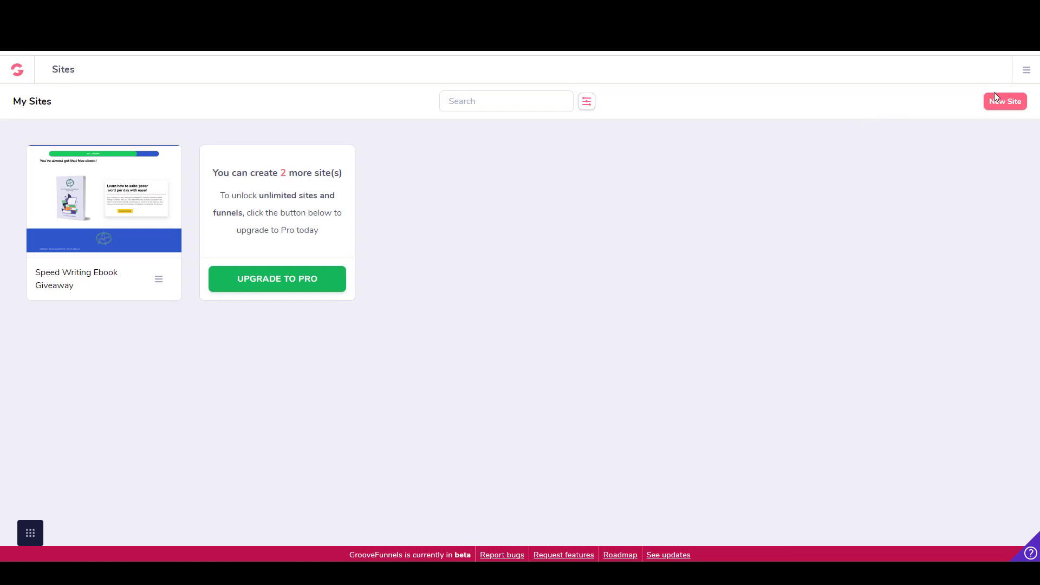
pyautogui.moveTo(1024, 69)
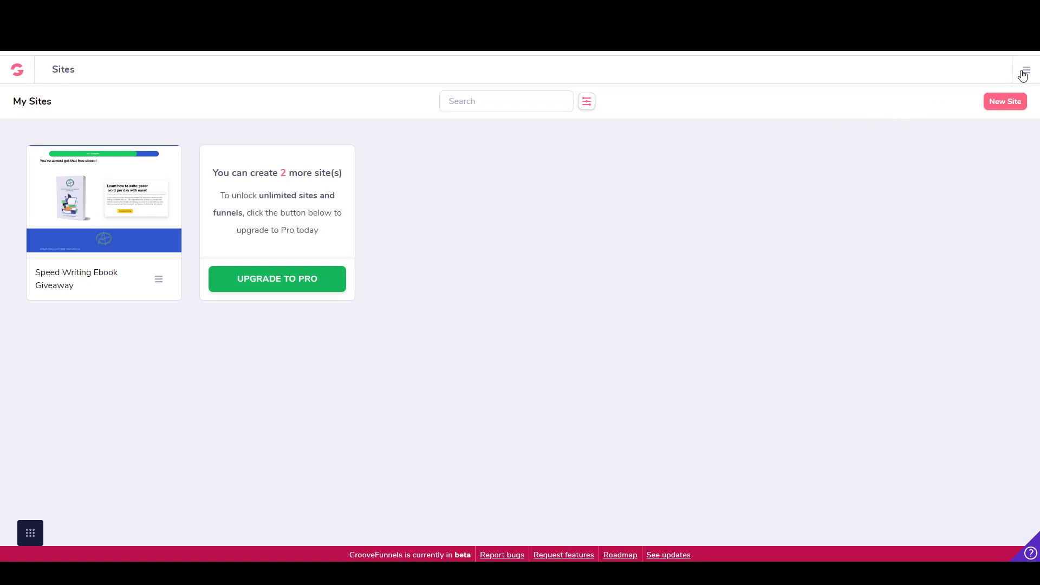
# - Open My Integrations from the account menu and browse the available integration types
pyautogui.click(1025, 70)
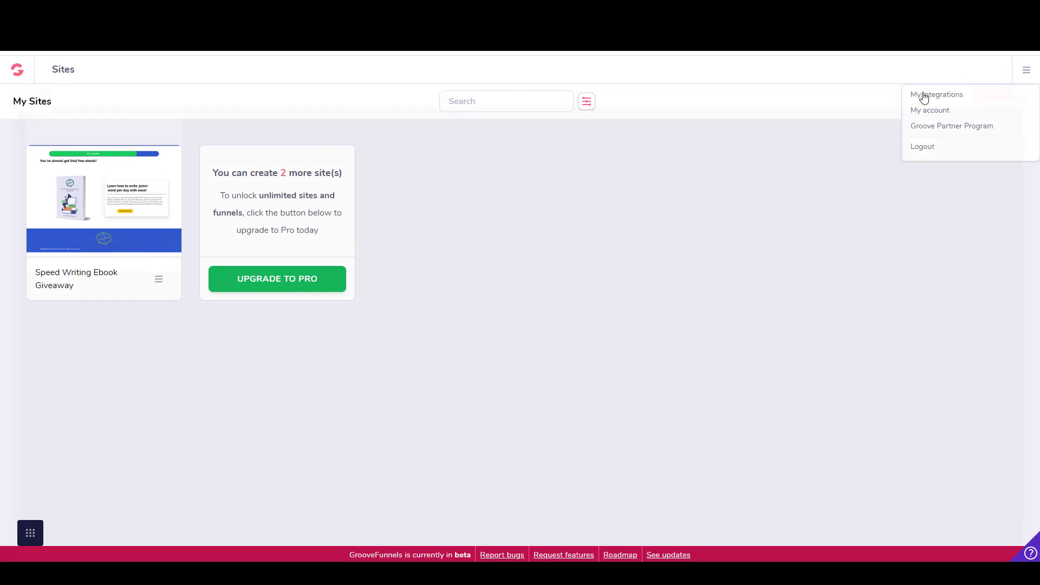
pyautogui.click(936, 94)
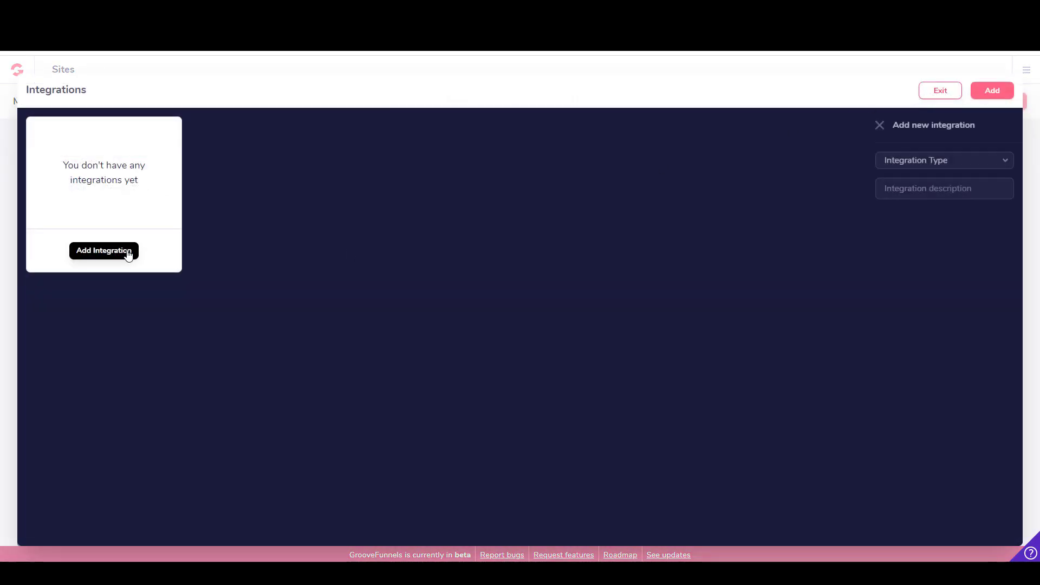
pyautogui.click(942, 160)
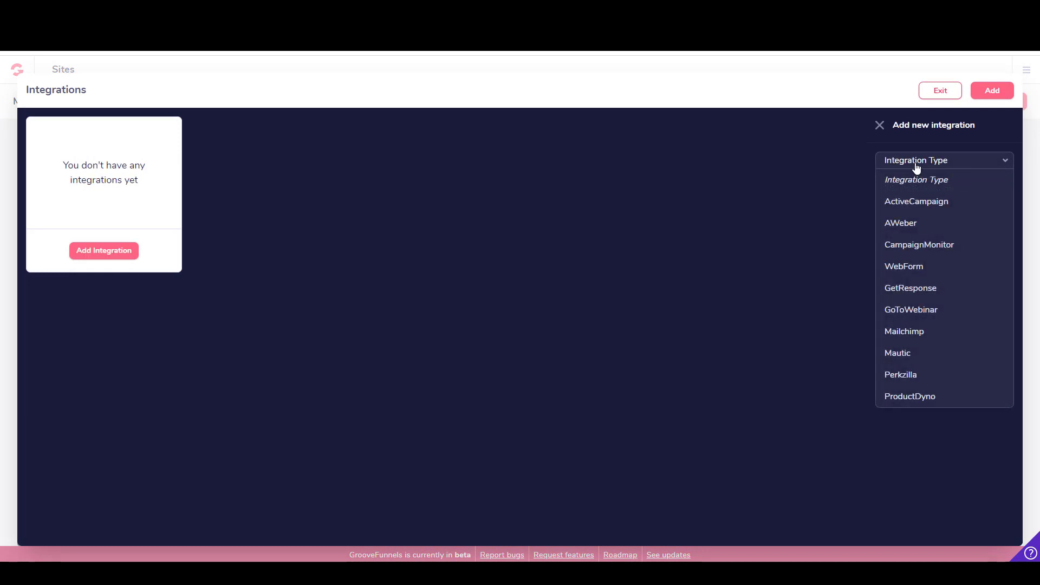
pyautogui.moveTo(900, 295)
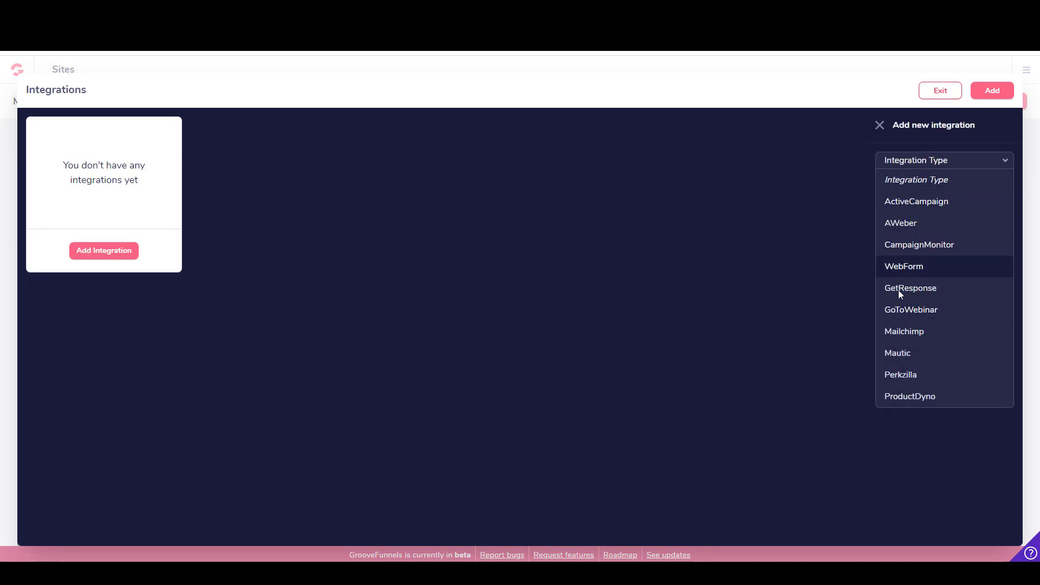
pyautogui.moveTo(910, 287)
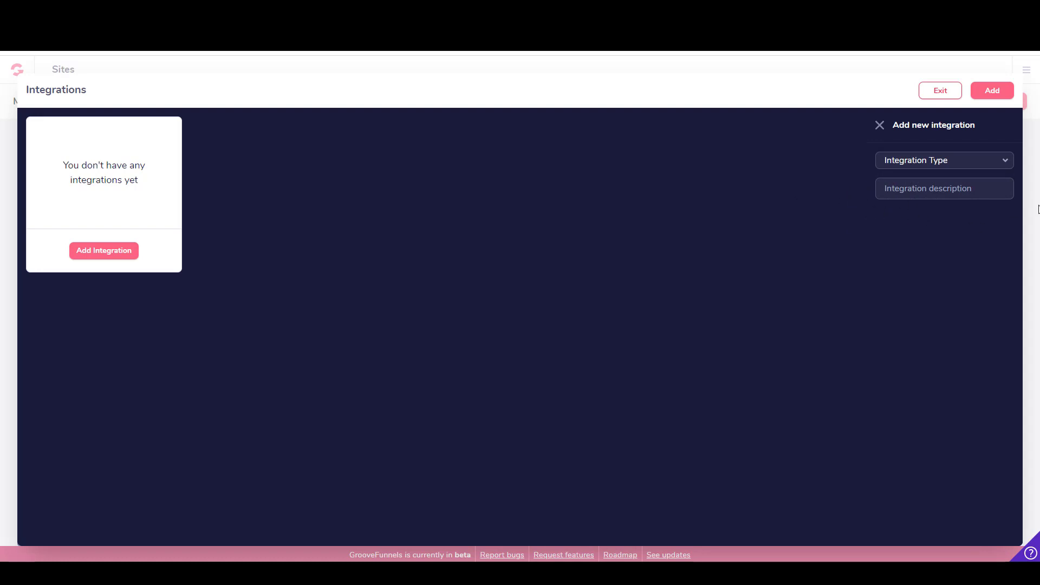
pyautogui.moveTo(940, 273)
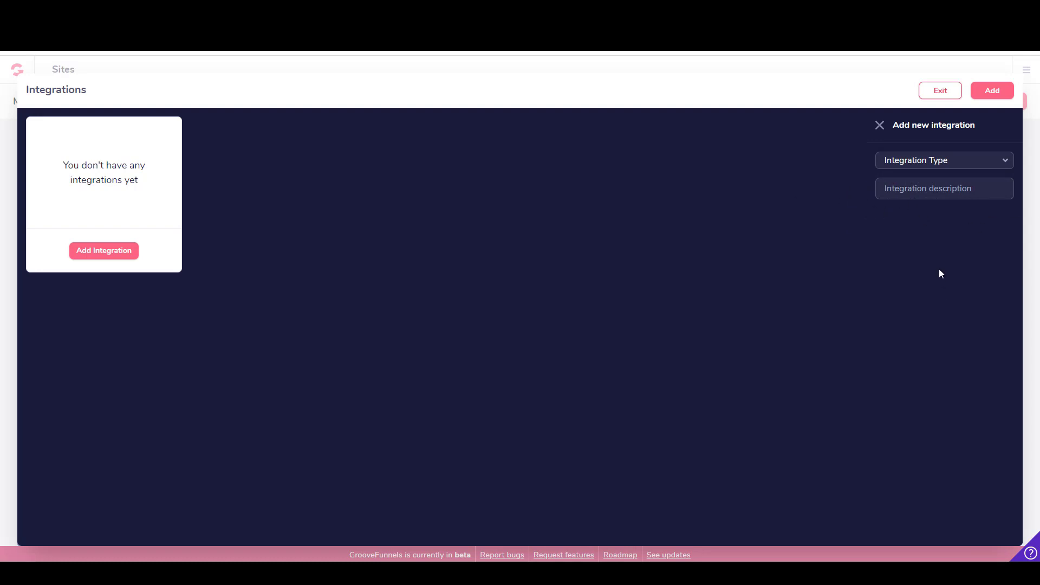
pyautogui.moveTo(903, 223)
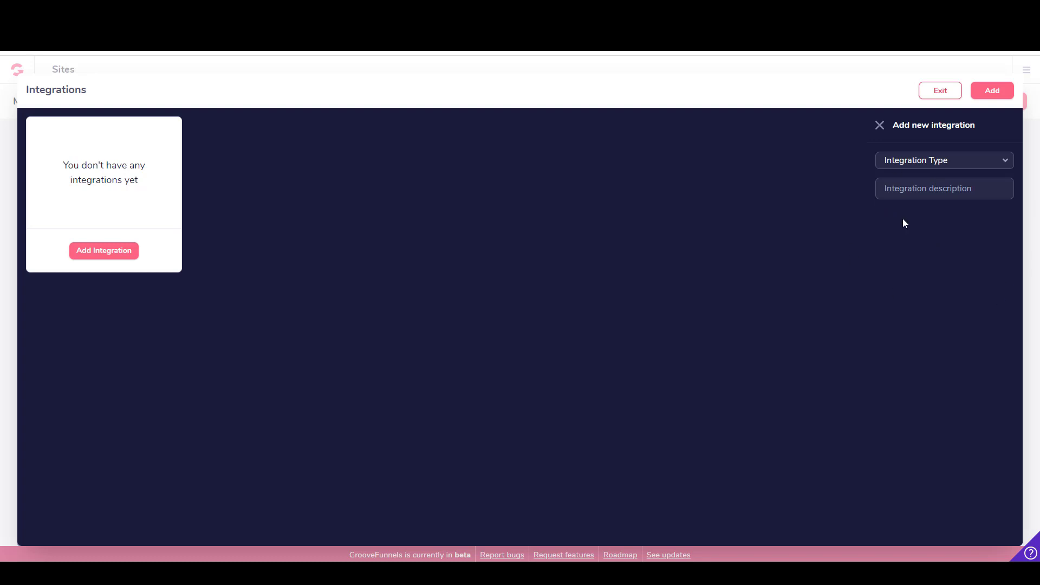
# - Exit Integrations and open the Speed Writing Ebook Giveaway site in the editor
pyautogui.click(939, 91)
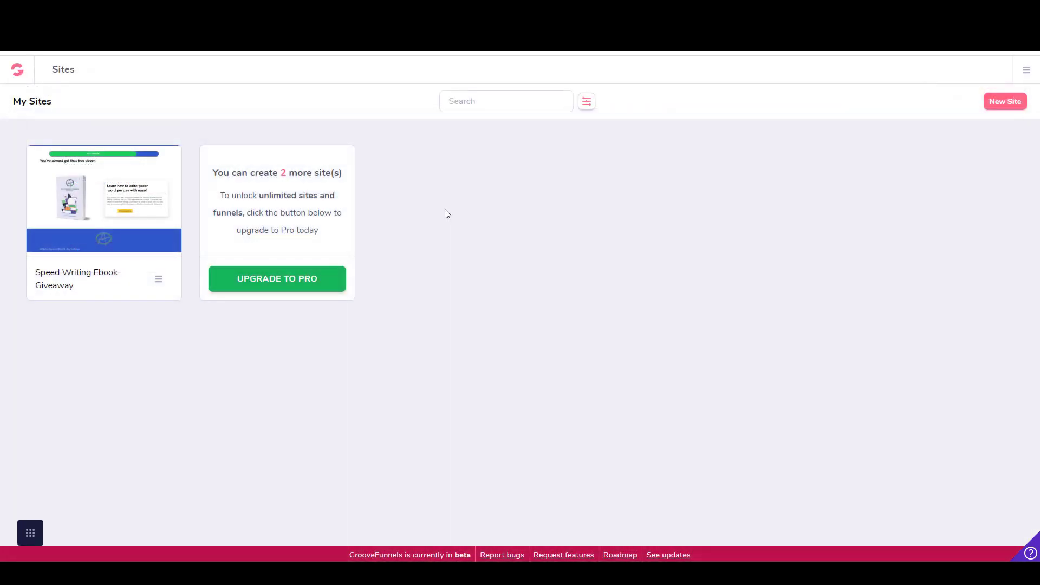
pyautogui.moveTo(386, 221)
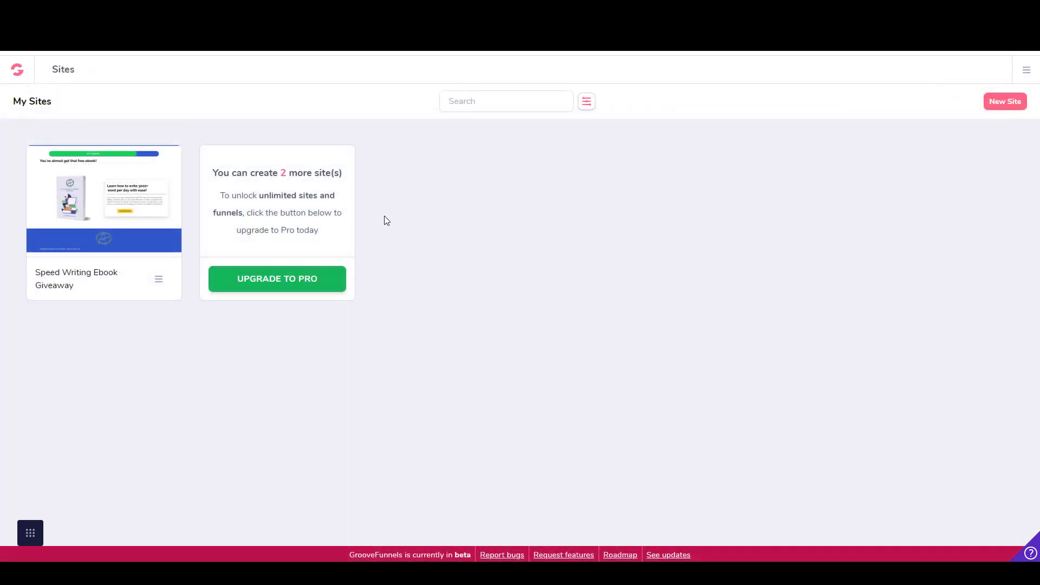
pyautogui.moveTo(946, 129)
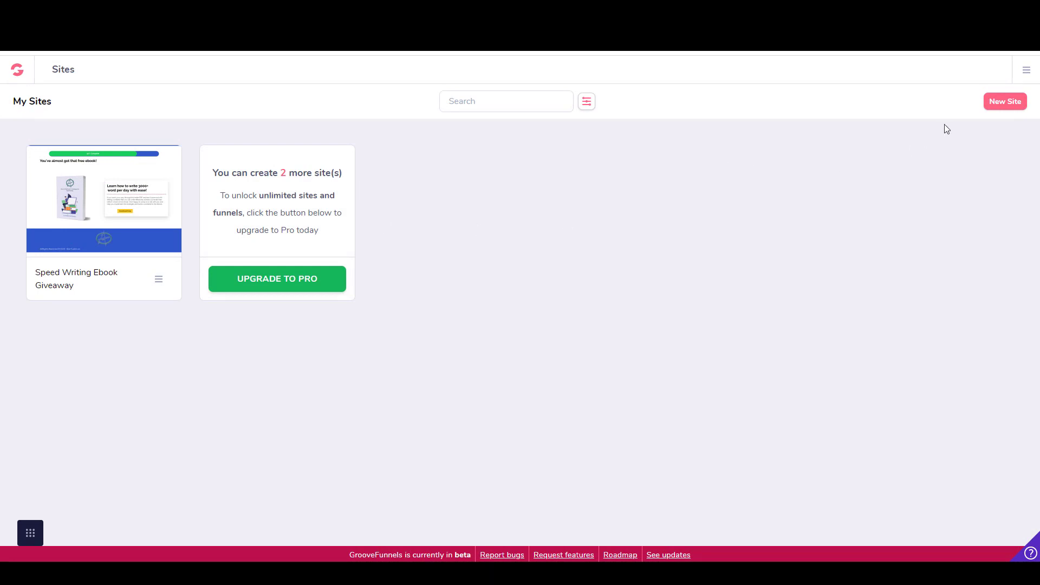
pyautogui.moveTo(481, 267)
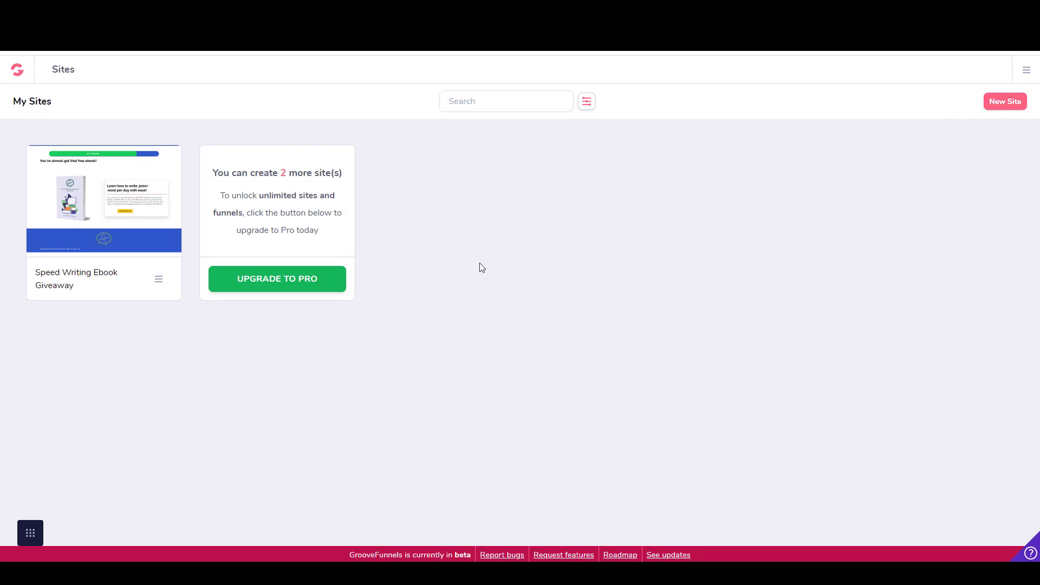
pyautogui.moveTo(410, 304)
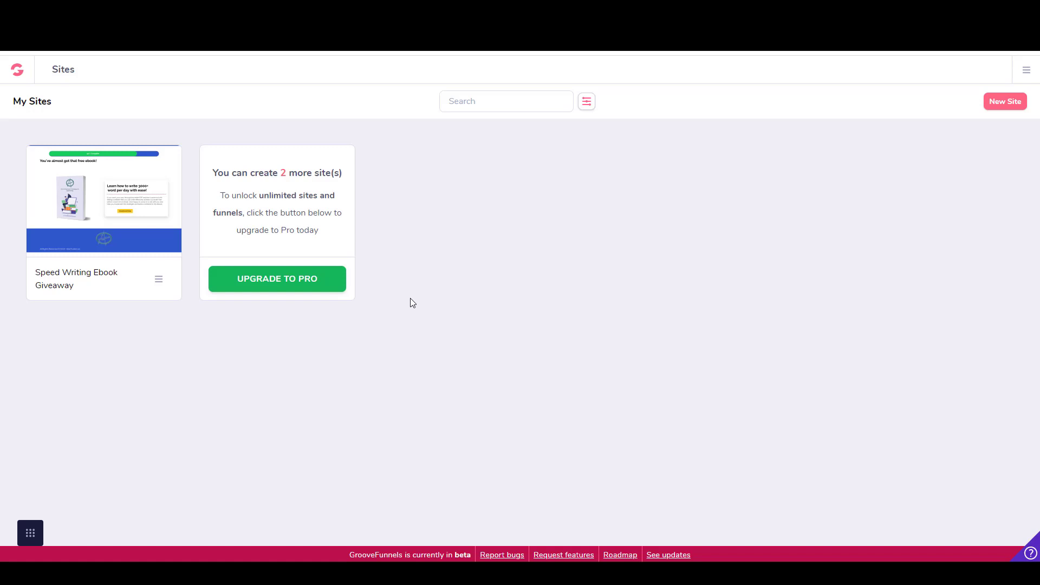
pyautogui.moveTo(103, 201)
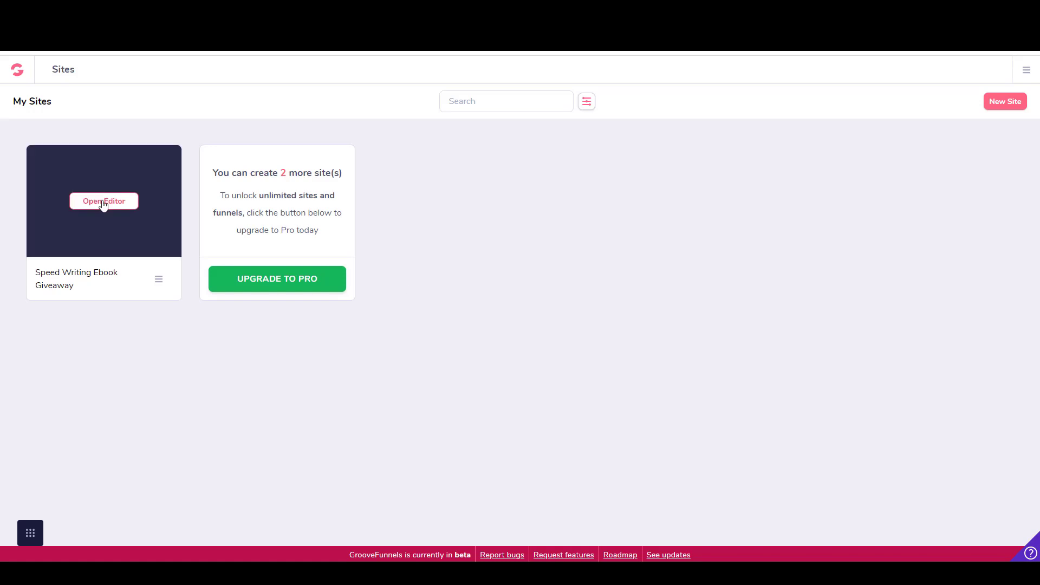
pyautogui.click(104, 201)
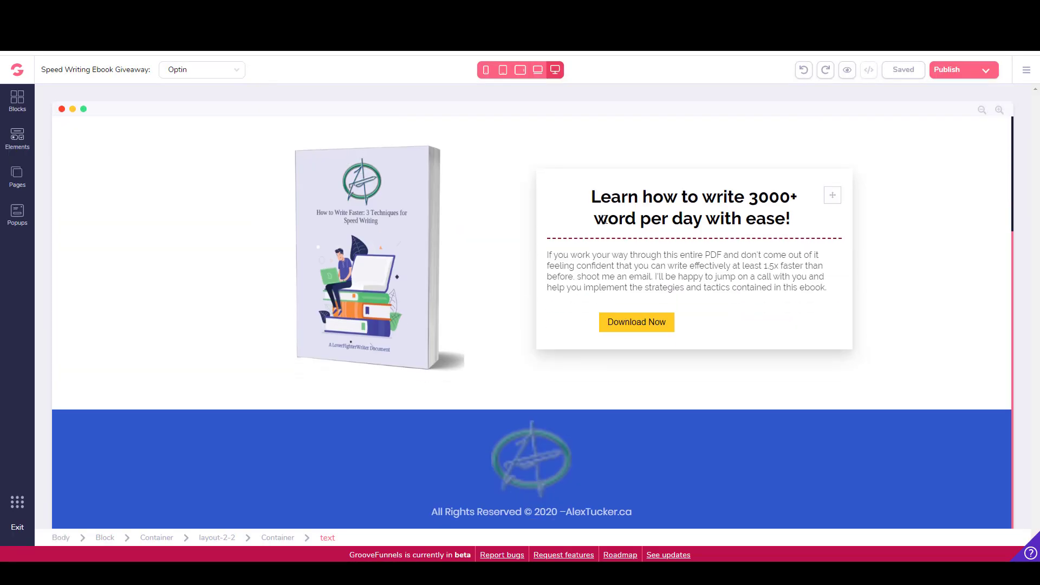
pyautogui.click(537, 70)
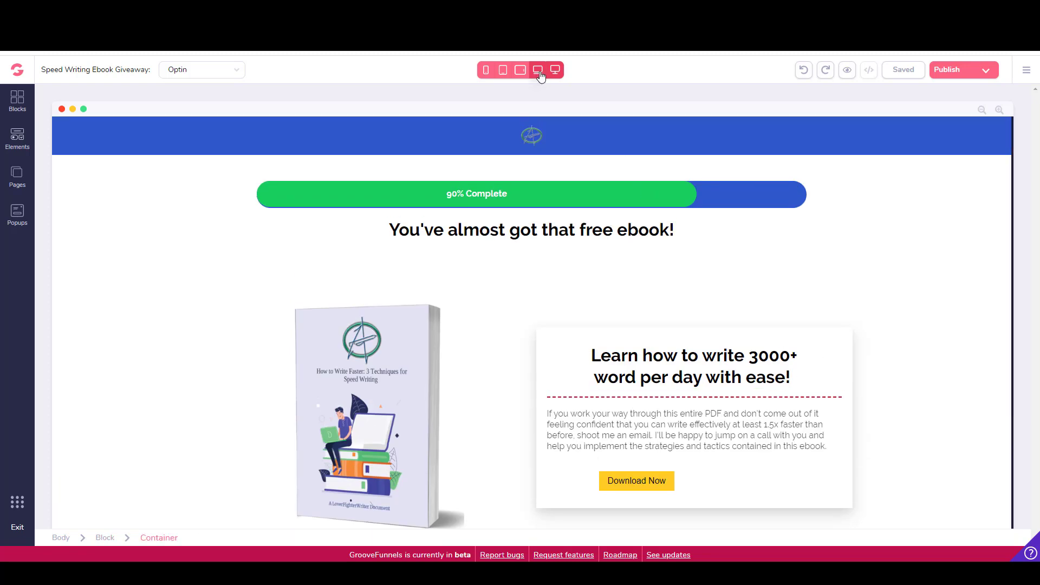
pyautogui.click(520, 70)
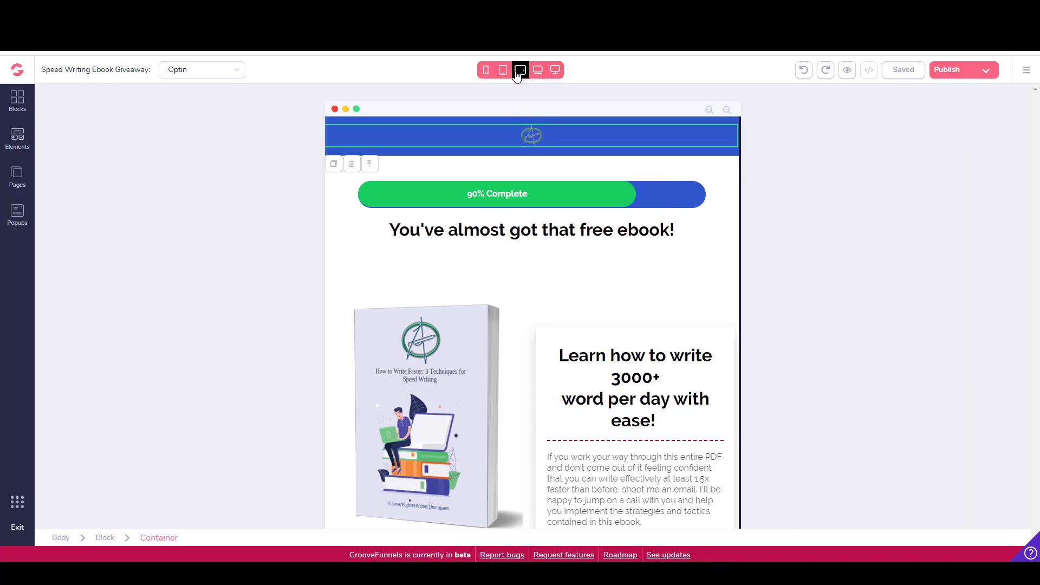
pyautogui.click(503, 70)
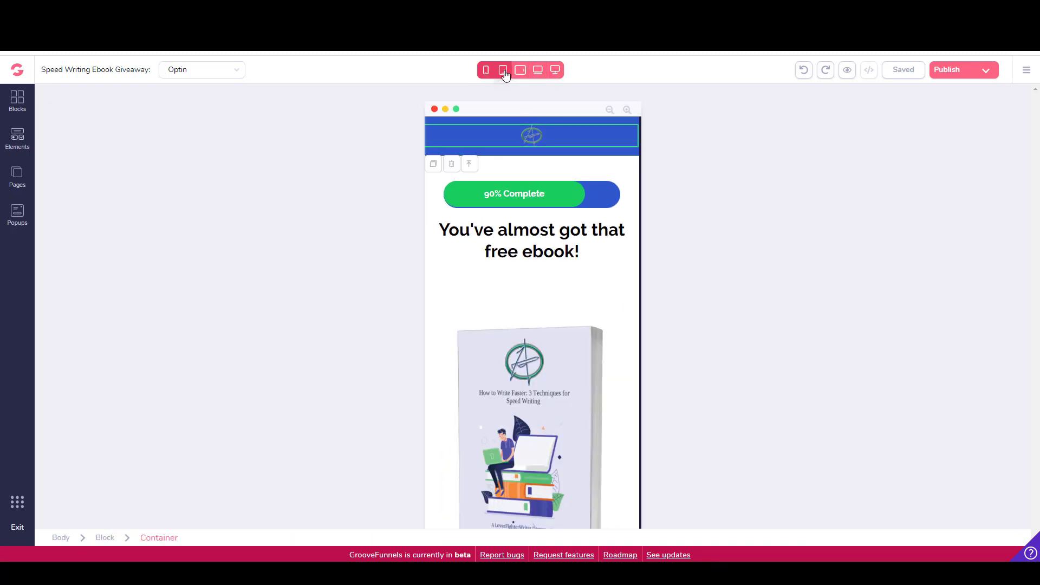
pyautogui.click(520, 70)
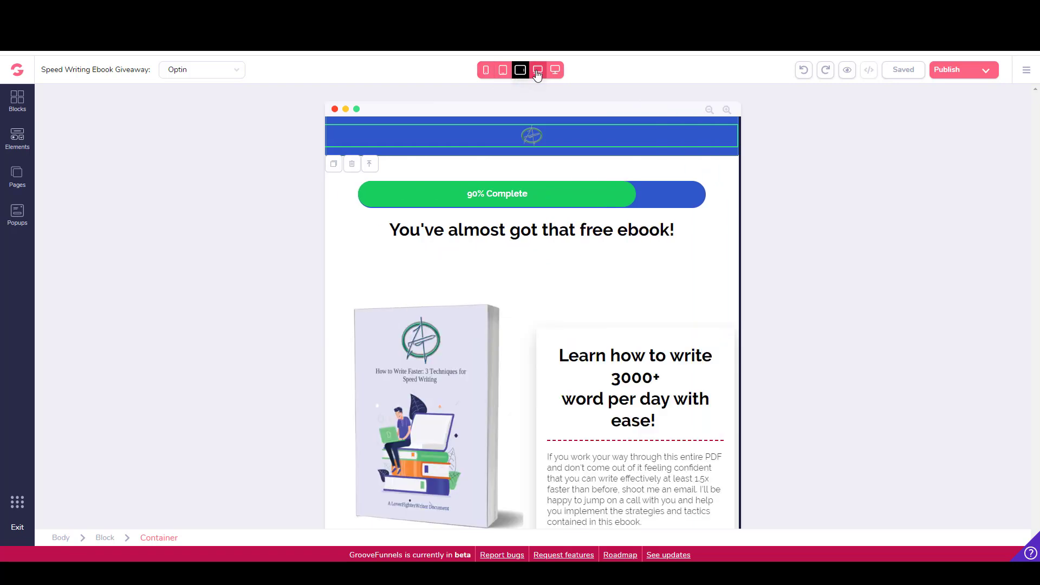
pyautogui.click(554, 70)
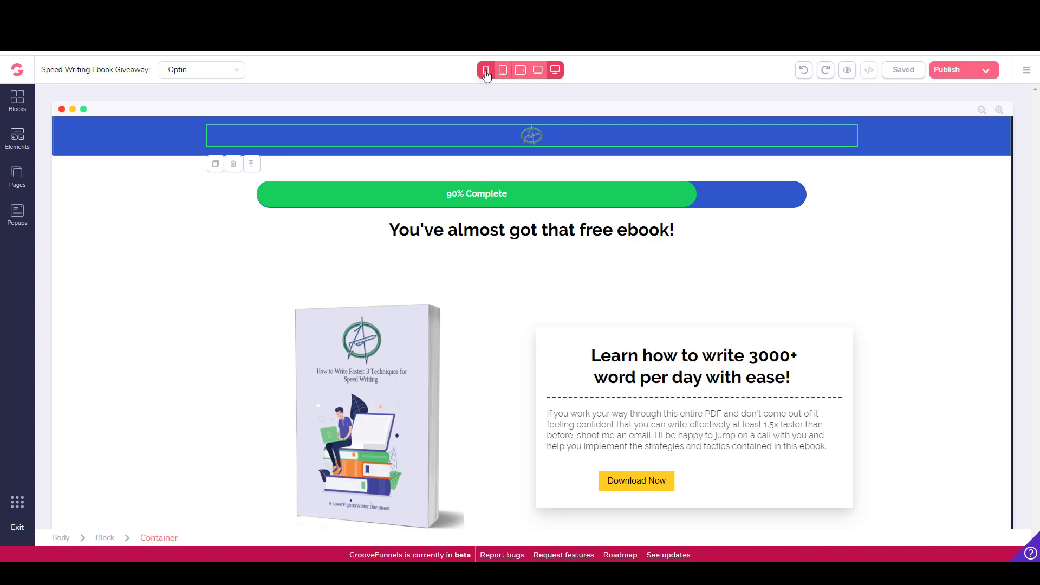
pyautogui.scroll(-3)
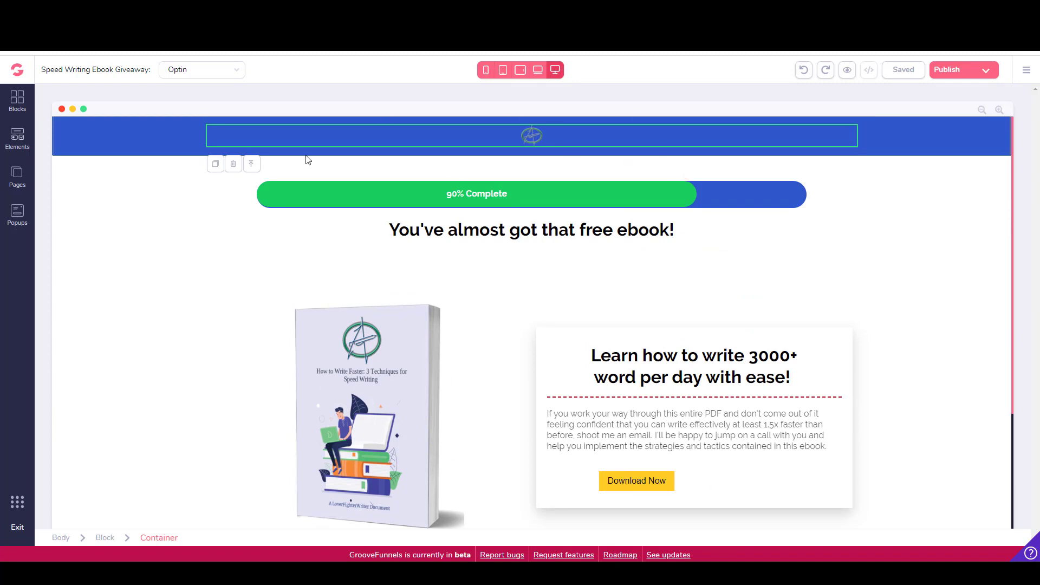
pyautogui.scroll(-3)
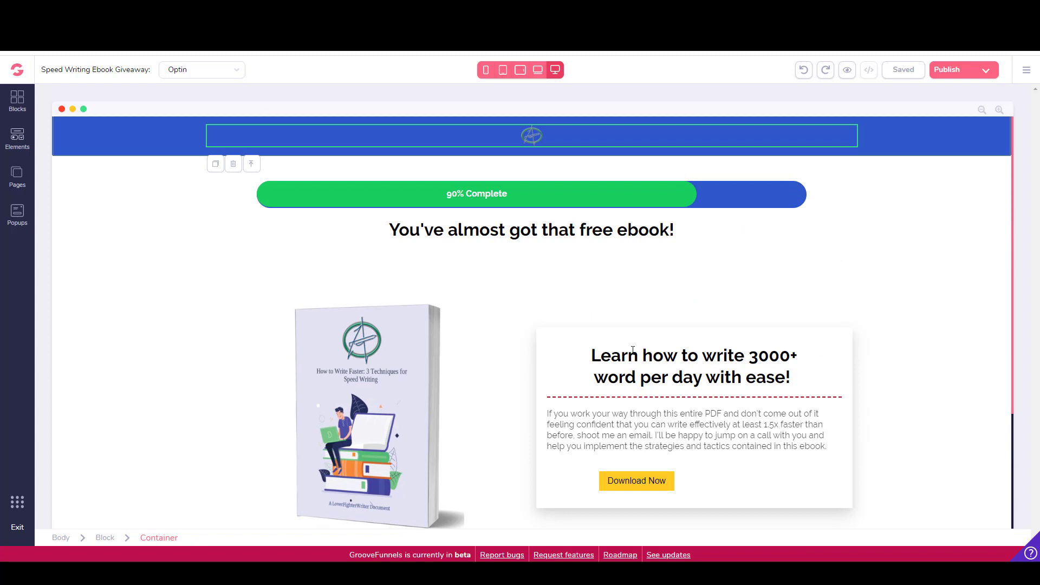
pyautogui.moveTo(629, 340)
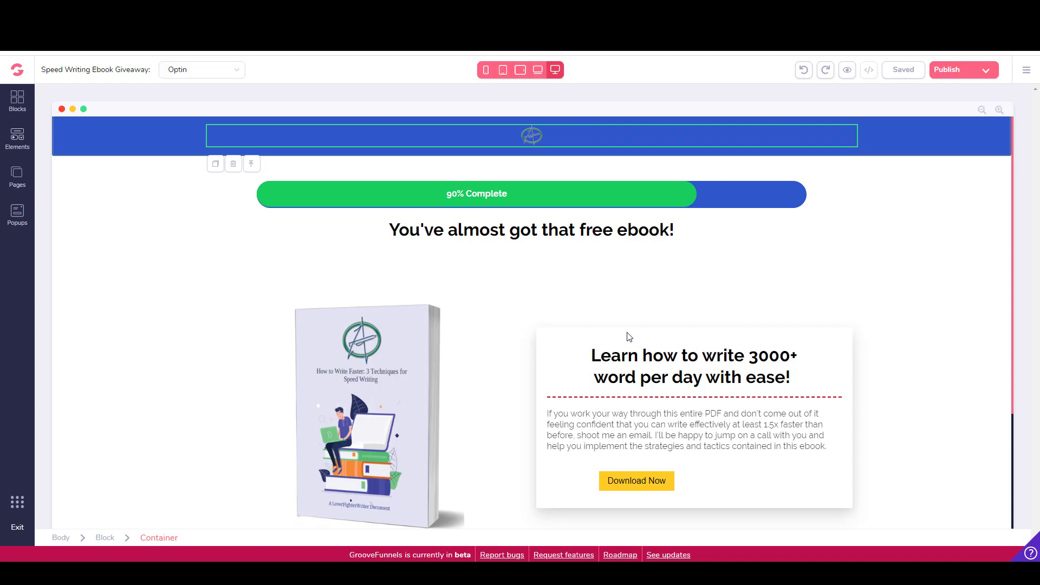
pyautogui.moveTo(633, 253)
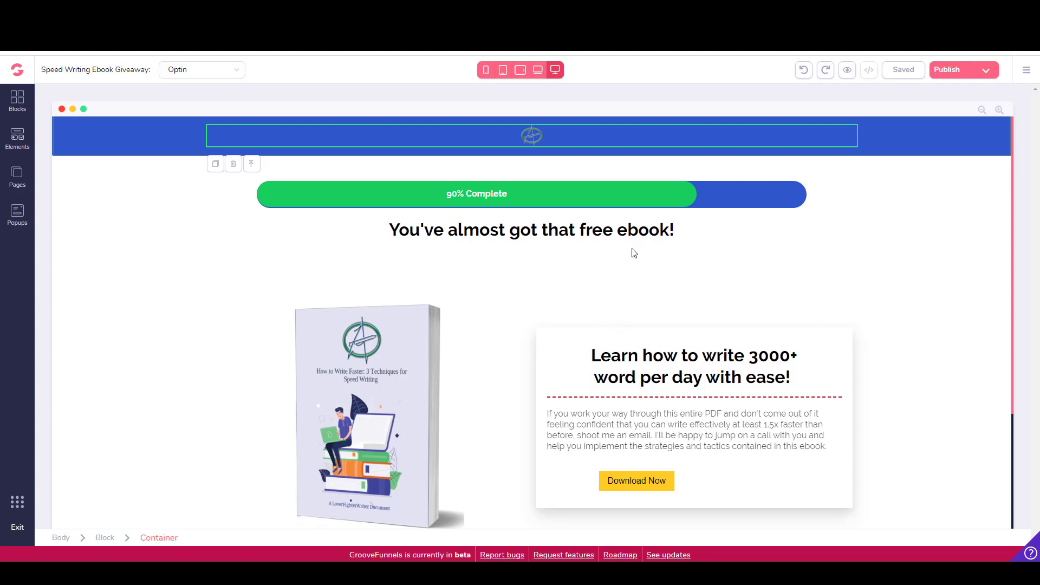
pyautogui.moveTo(588, 222)
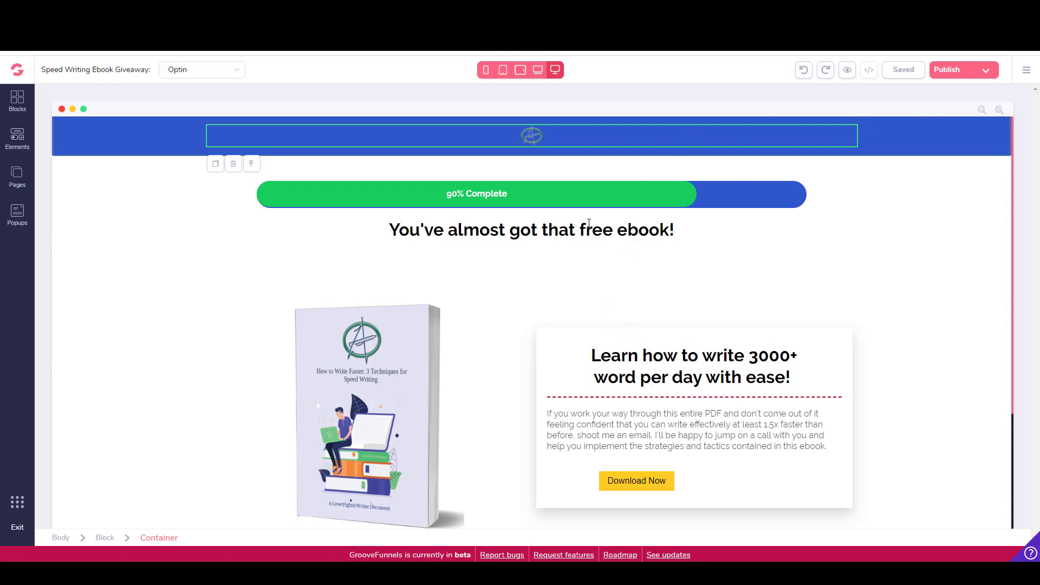
pyautogui.moveTo(17, 177)
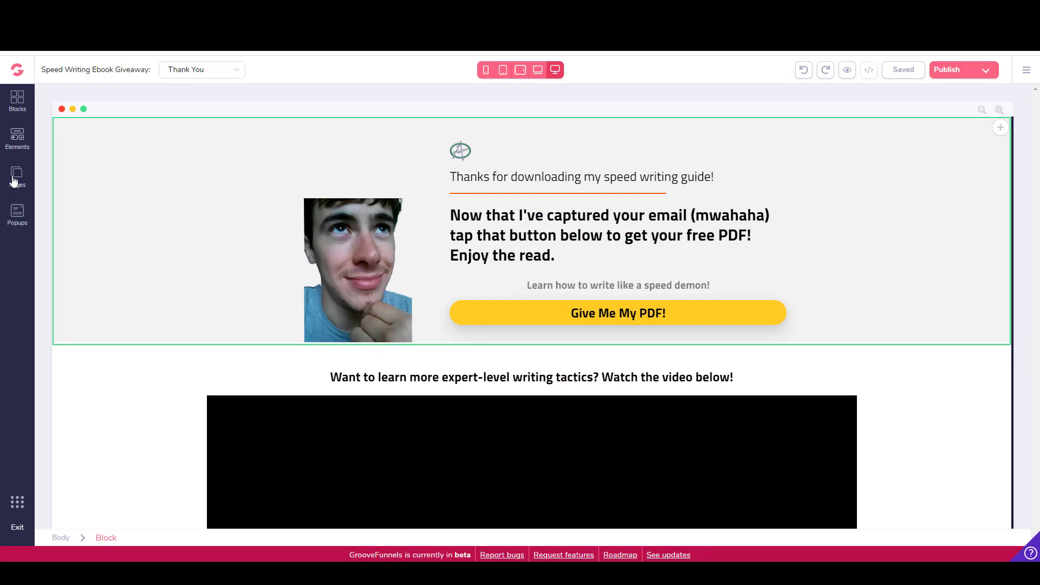
# - Review the Thank You page's PDF button and video, then return to the Optin page
pyautogui.click(417, 243)
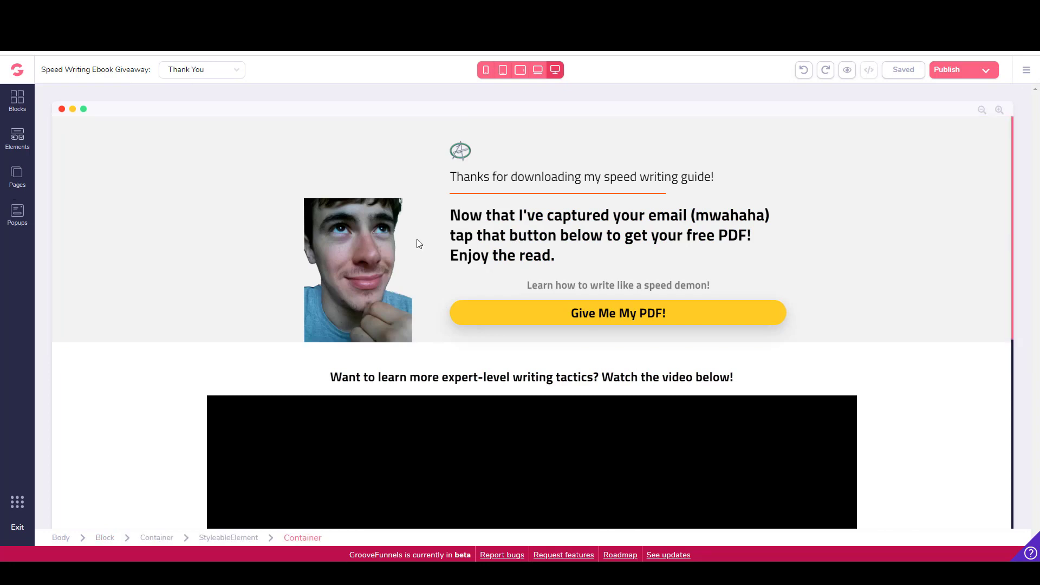
pyautogui.scroll(-3)
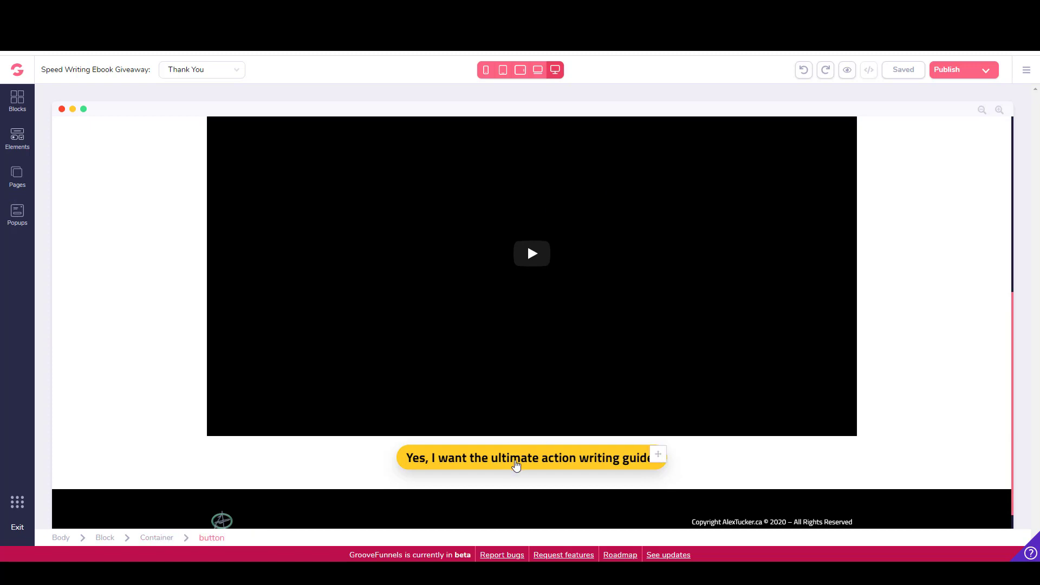
pyautogui.click(17, 177)
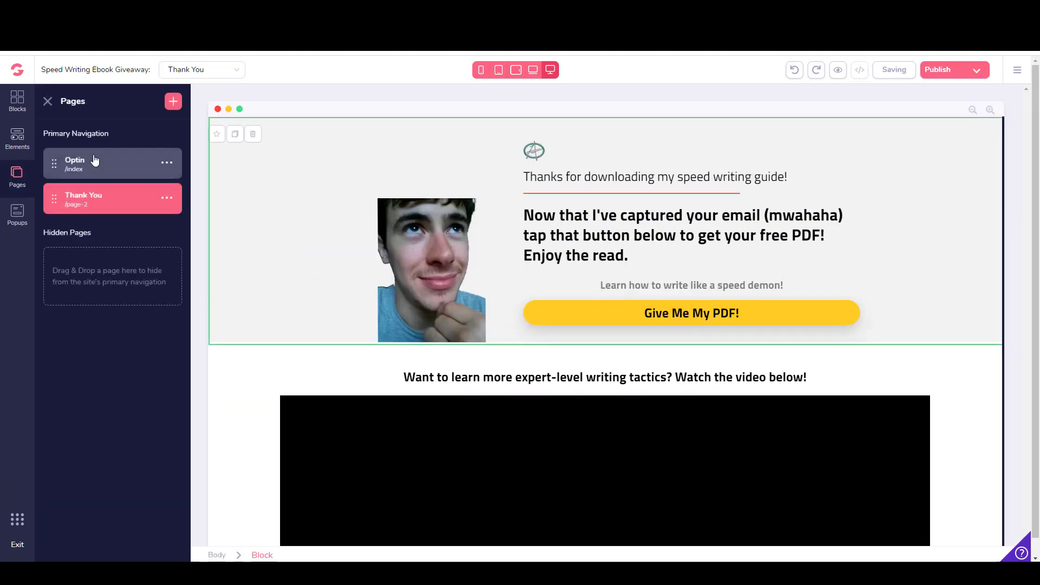
pyautogui.click(74, 164)
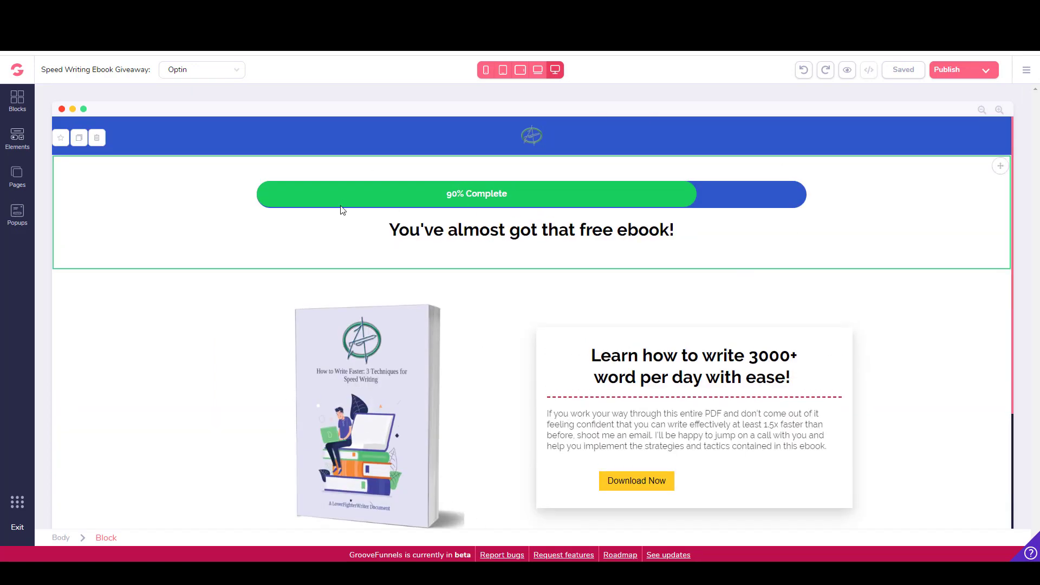
pyautogui.moveTo(478, 165)
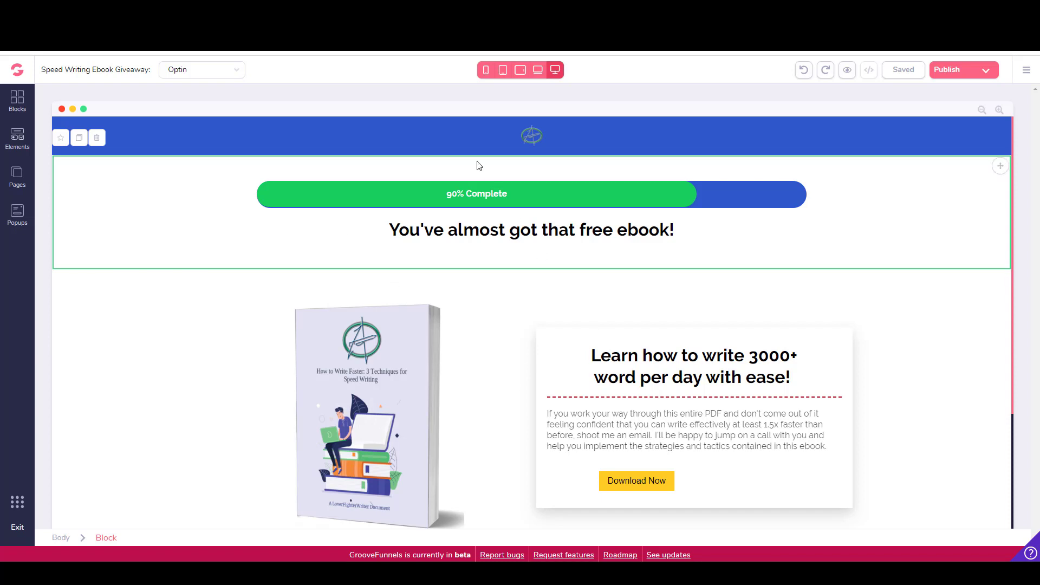
# - Glance at the Optin popup editor, then list the Optin and Thank You pages
pyautogui.click(635, 481)
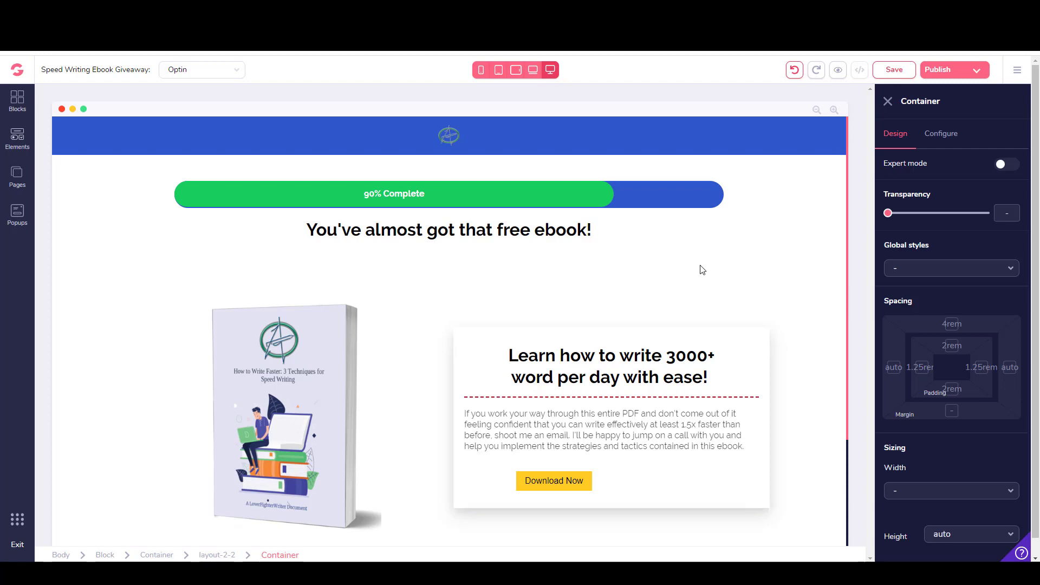
pyautogui.click(17, 213)
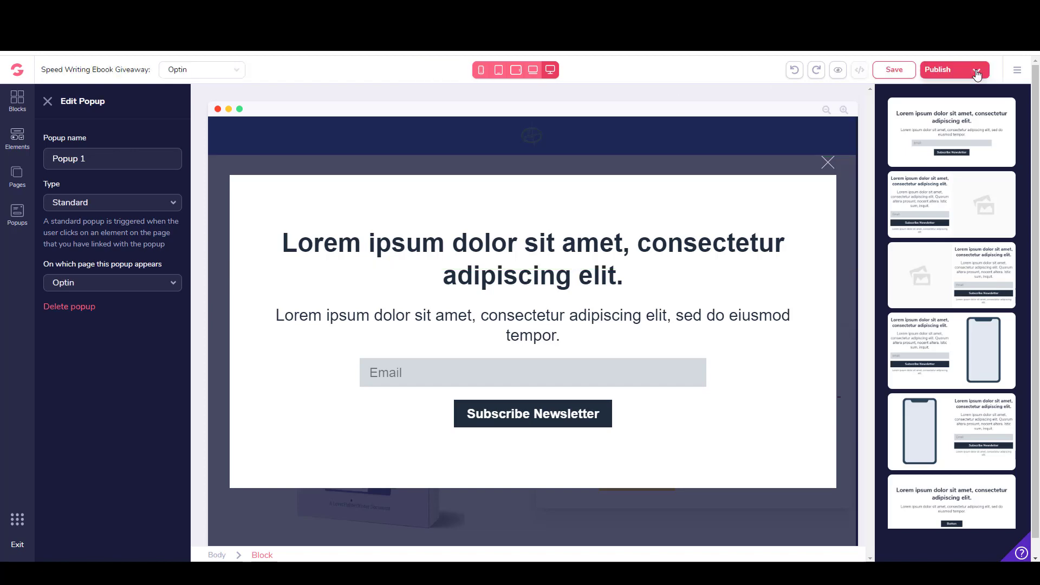
pyautogui.click(17, 179)
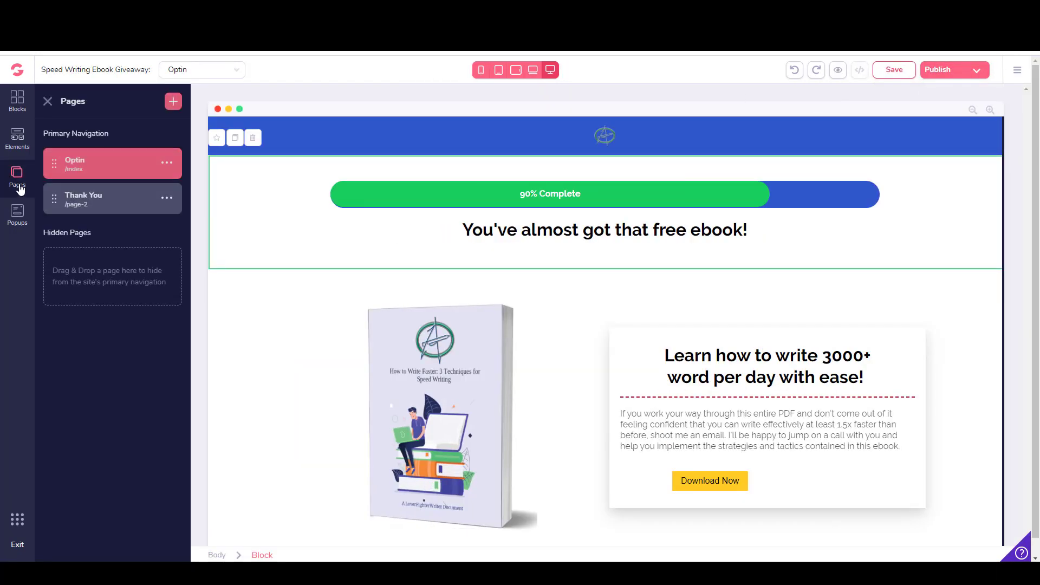
# - Switch to the Thank You page and scroll through its PDF button, video and footer
pyautogui.click(83, 199)
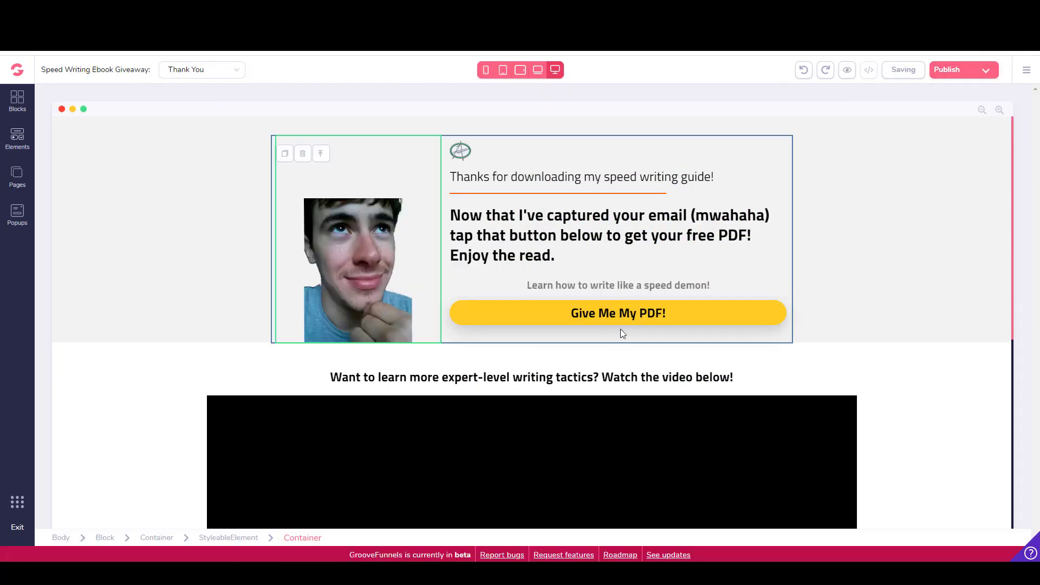
pyautogui.scroll(-3)
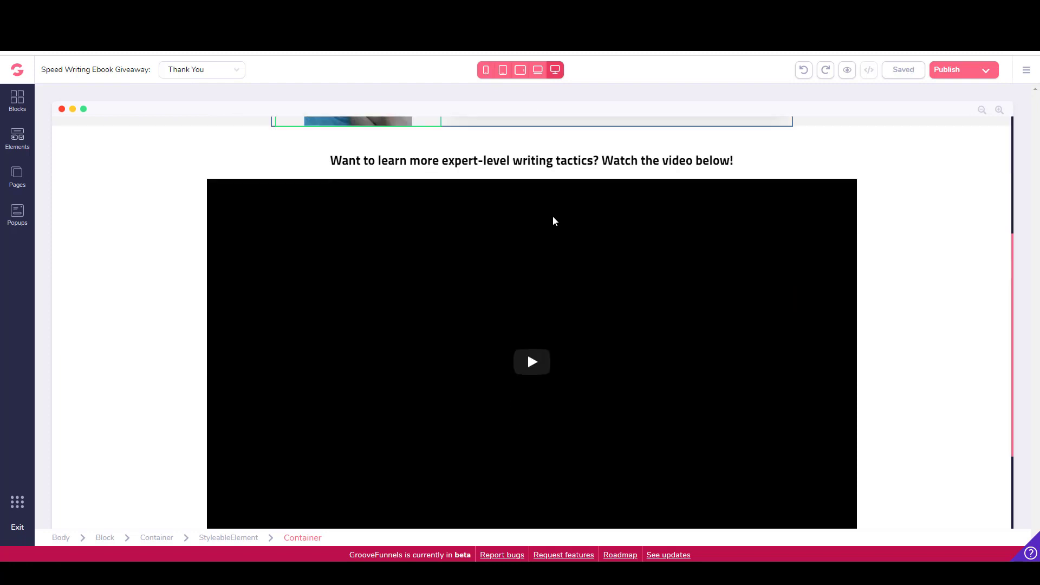
pyautogui.scroll(-3)
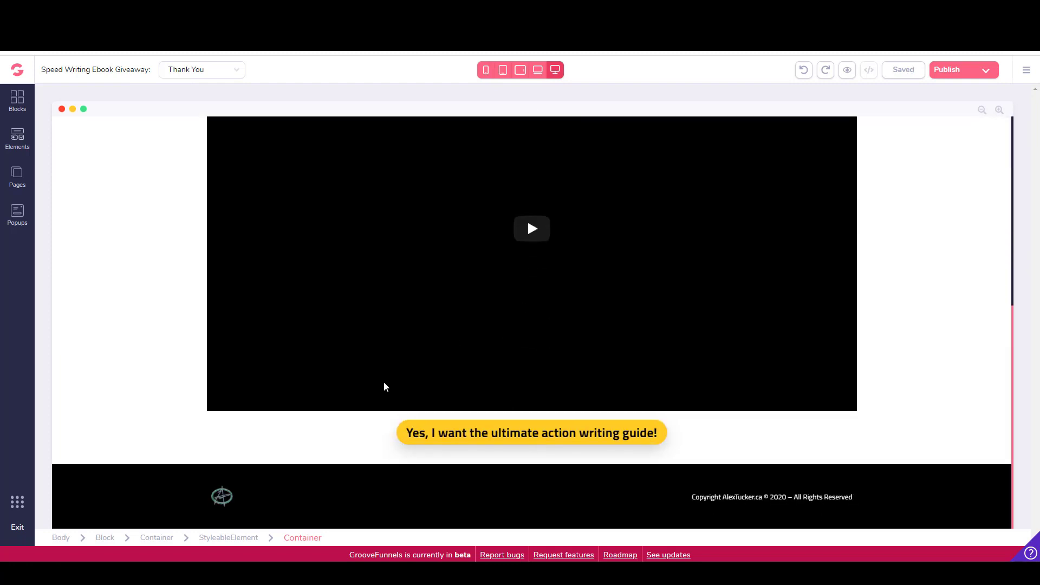
pyautogui.scroll(3)
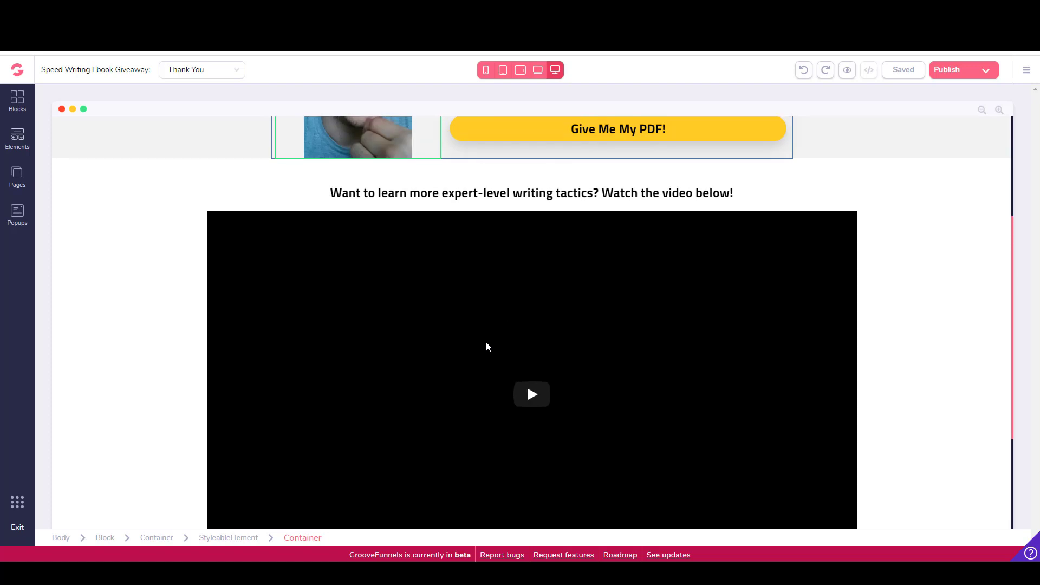
pyautogui.scroll(3)
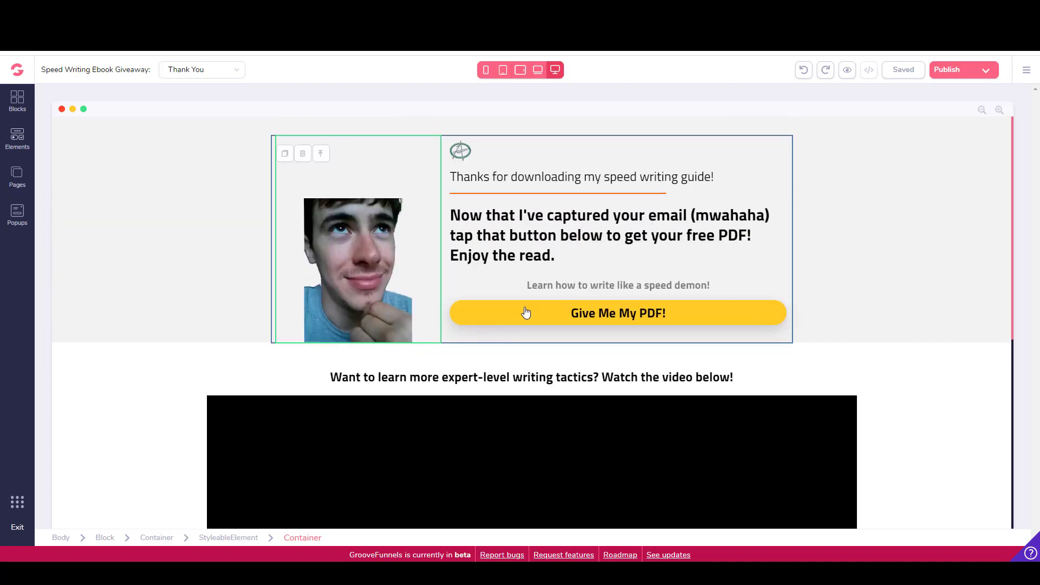
pyautogui.moveTo(567, 283)
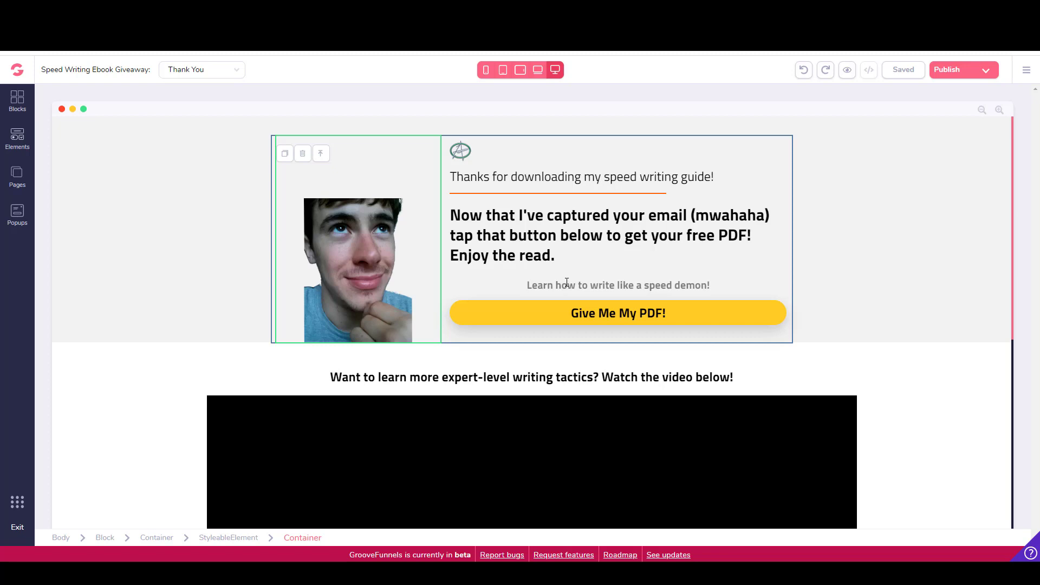
pyautogui.moveTo(931, 101)
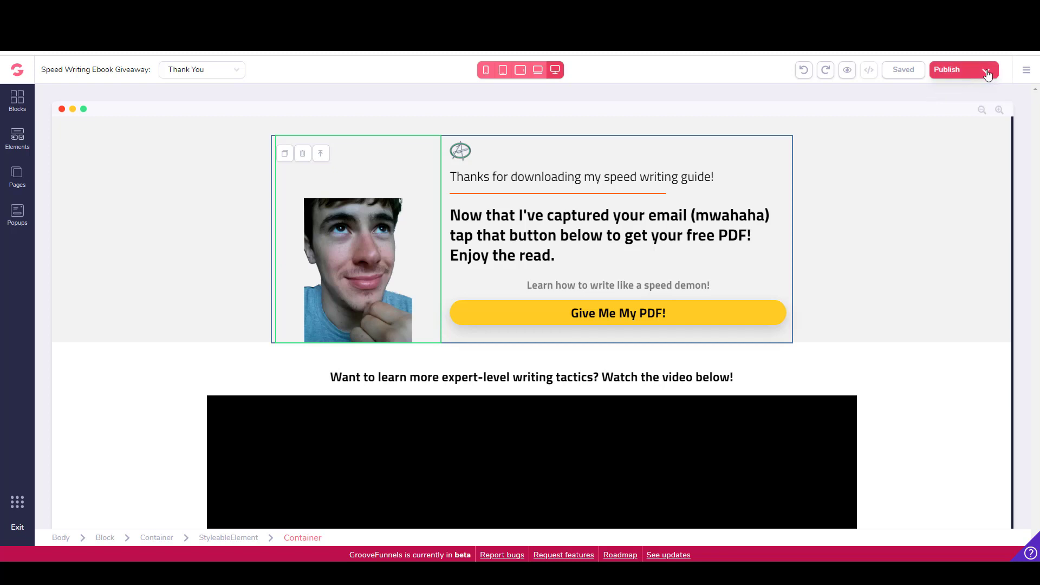
# - Enable 'Host your site with us' on the GroovePages subdomain in Publish Settings
pyautogui.click(946, 68)
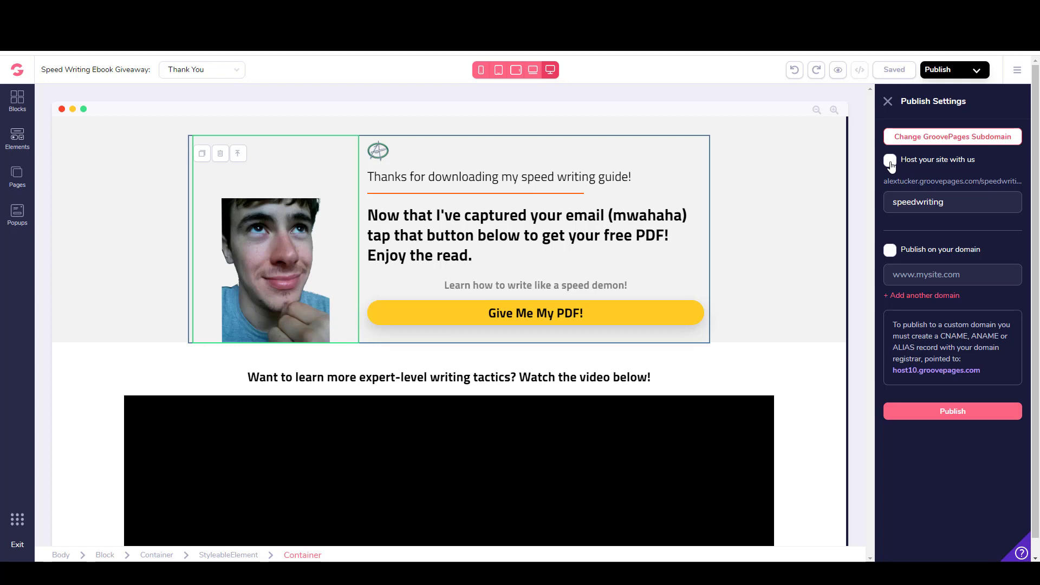
pyautogui.click(889, 159)
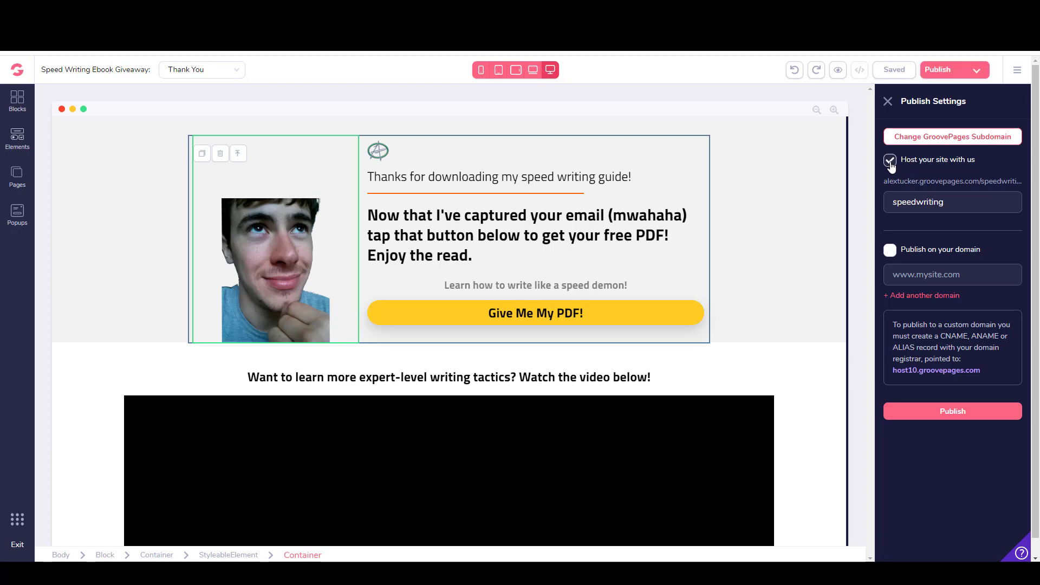
pyautogui.click(888, 159)
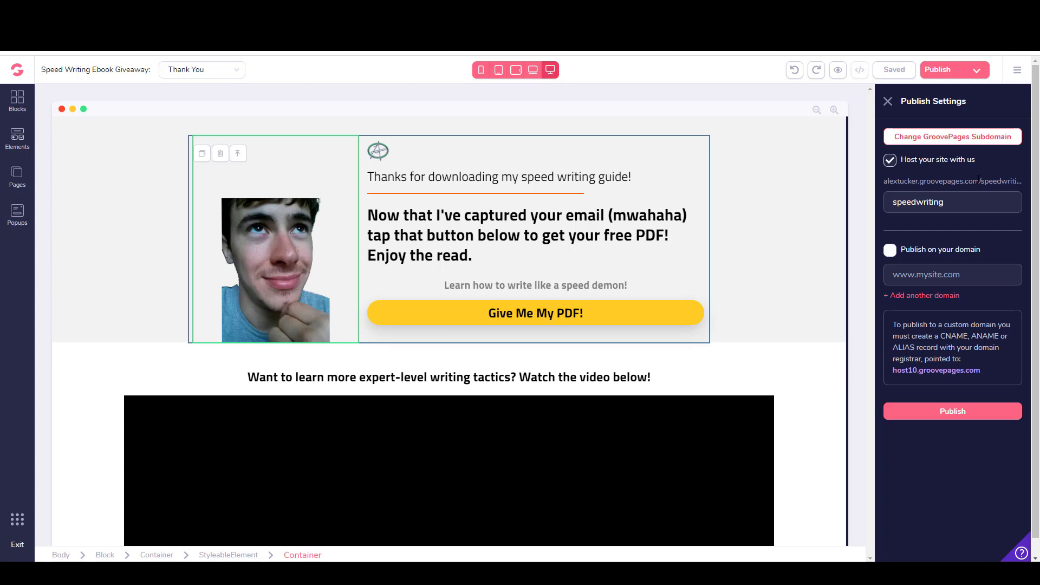
pyautogui.moveTo(877, 198)
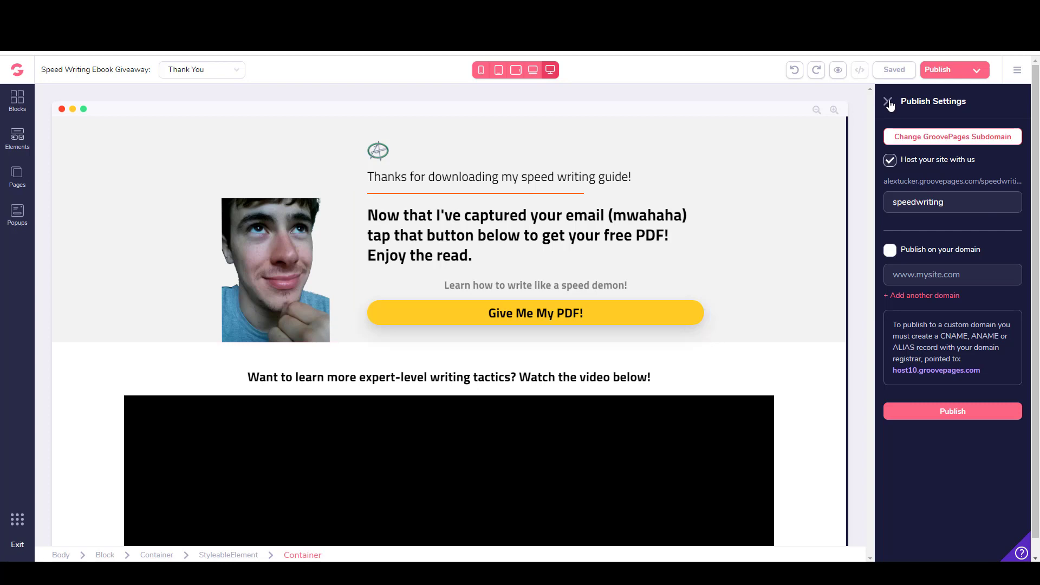
pyautogui.click(889, 101)
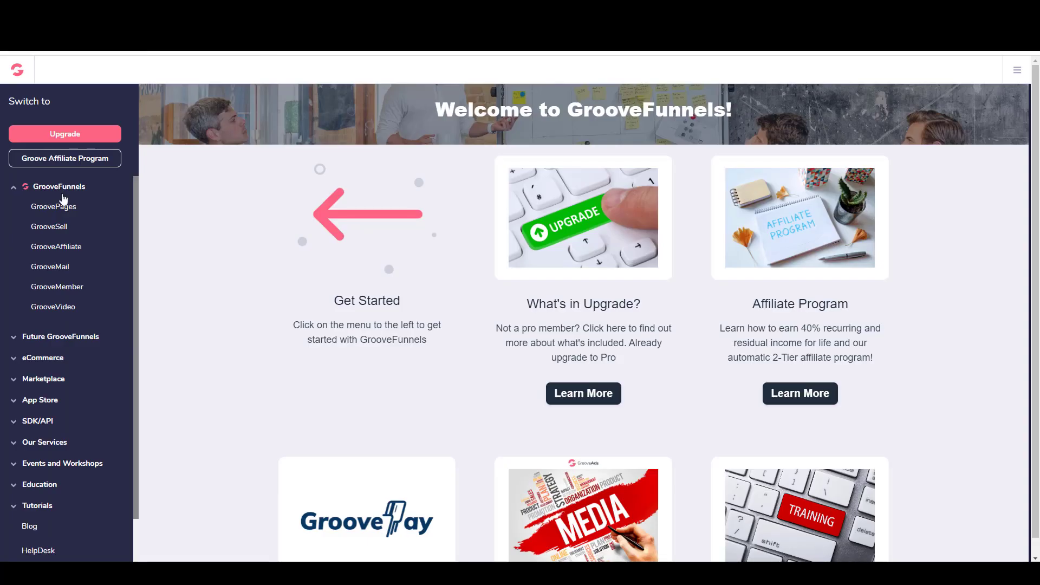
# - In GrooveSell Funnels, choose Manage Products for the Speed Writing Ebook funnel
pyautogui.click(49, 227)
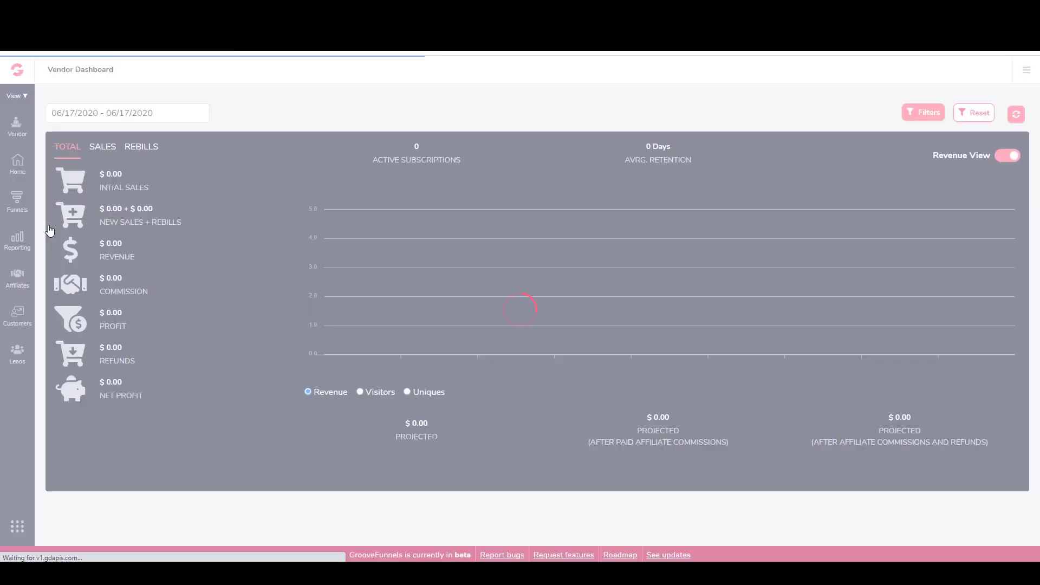
pyautogui.click(17, 201)
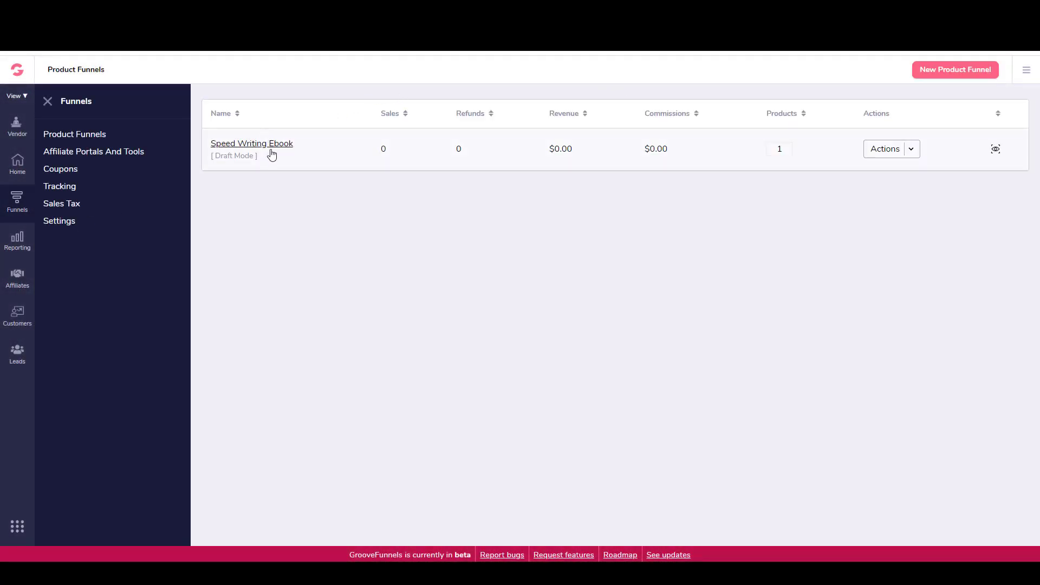
pyautogui.moveTo(17, 201)
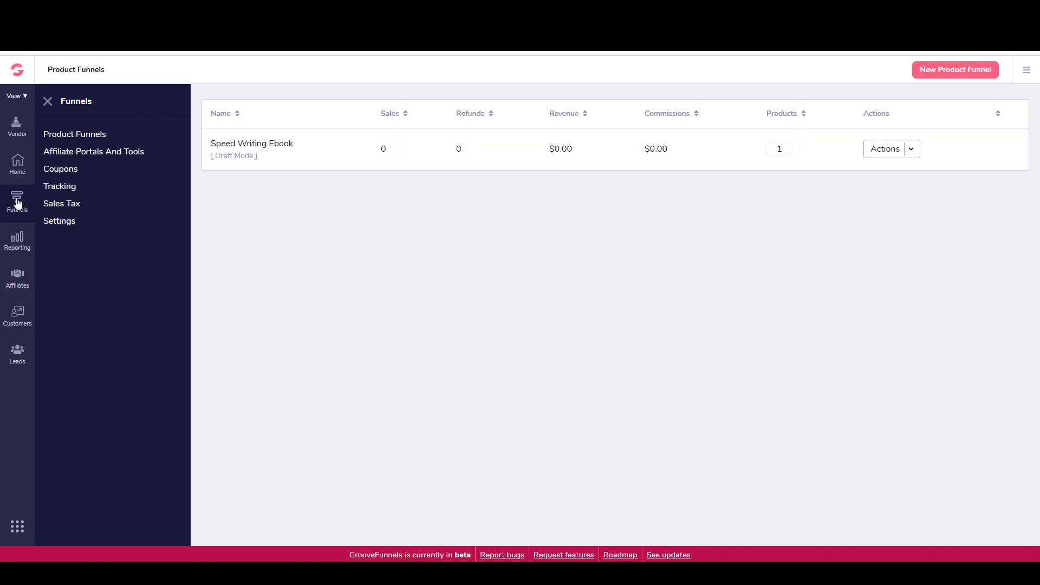
pyautogui.moveTo(913, 106)
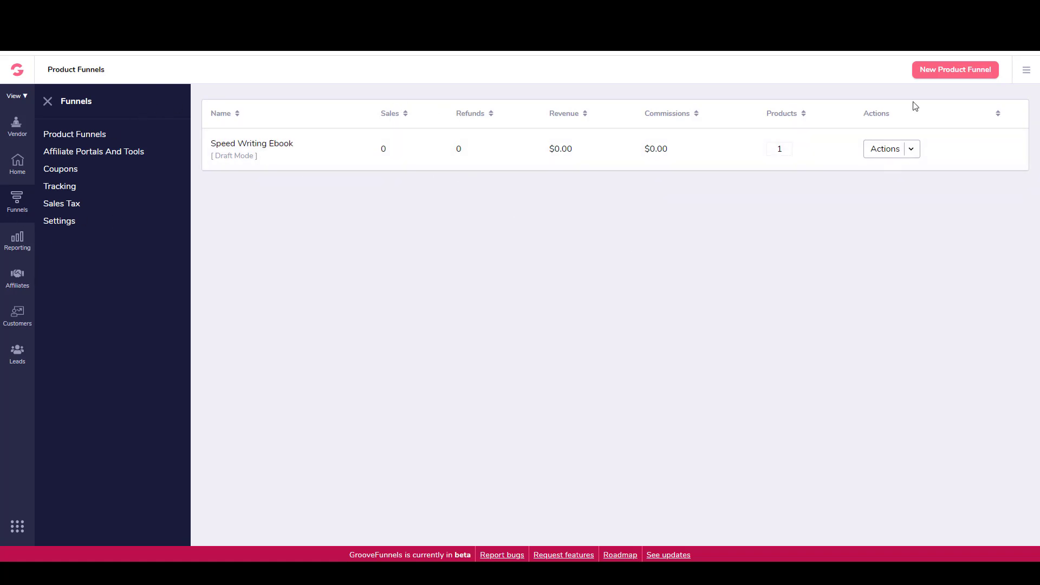
pyautogui.moveTo(955, 69)
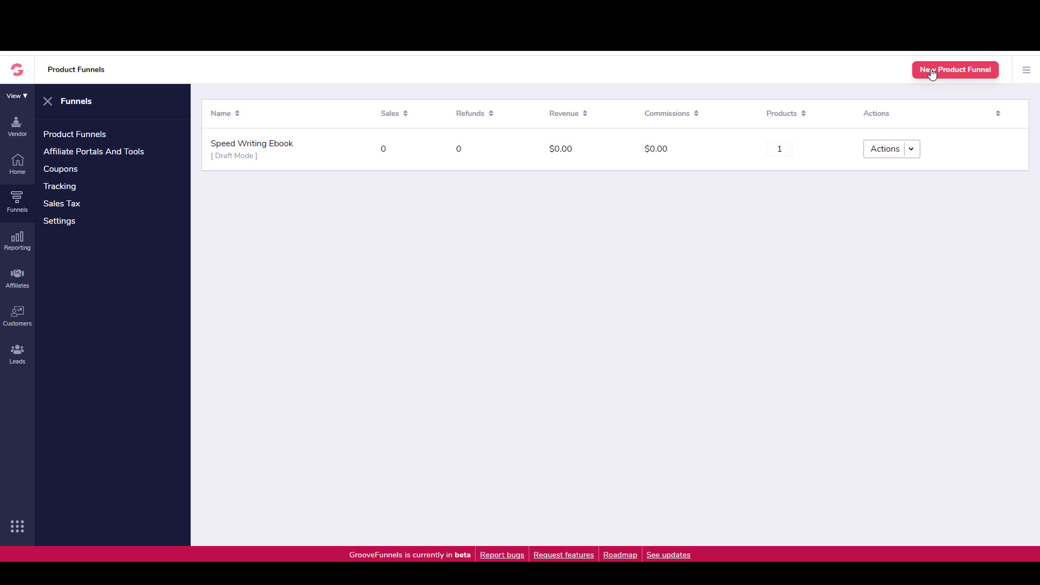
pyautogui.moveTo(714, 191)
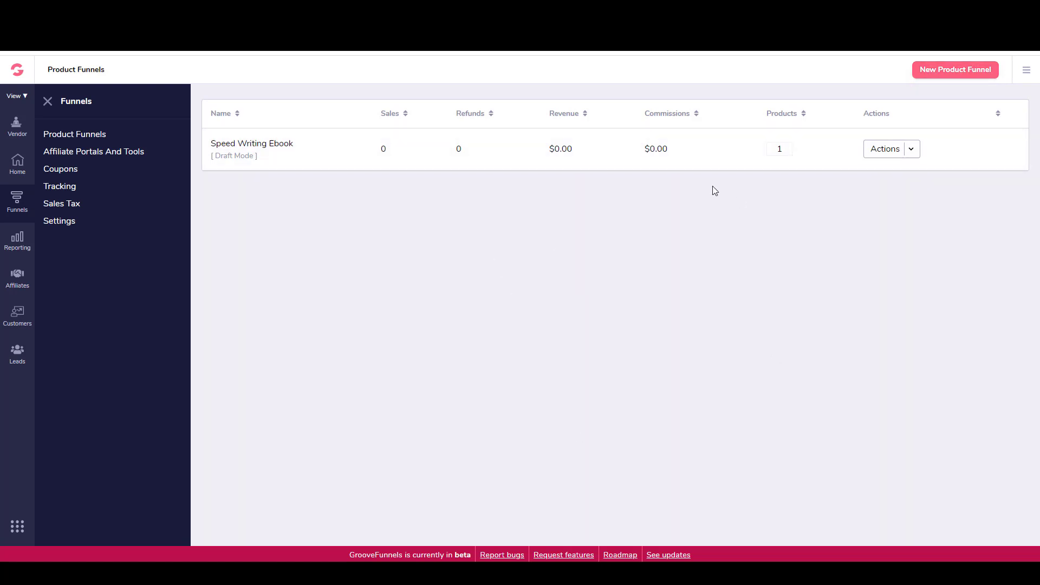
pyautogui.moveTo(307, 156)
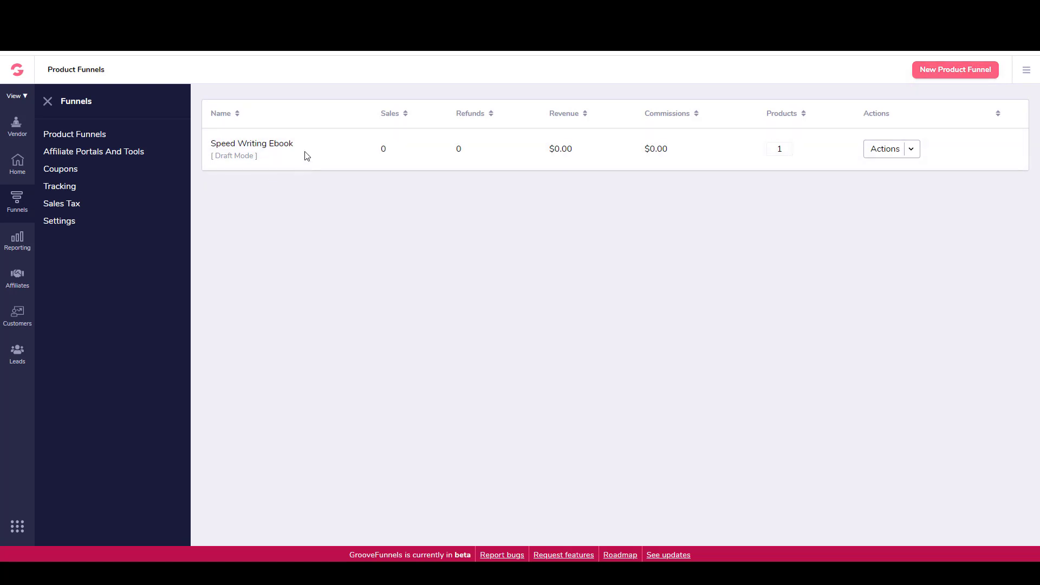
pyautogui.click(910, 148)
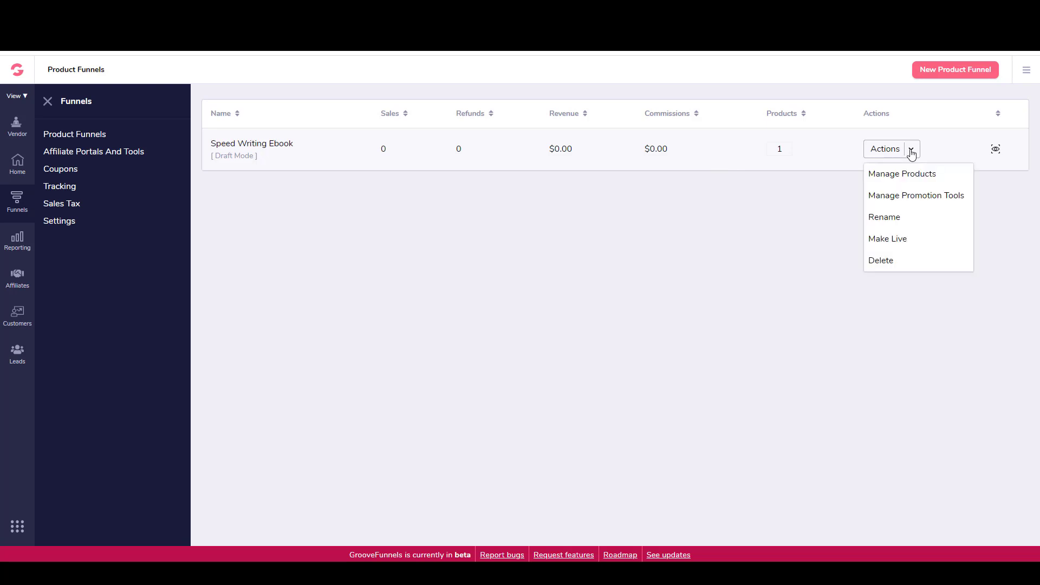
pyautogui.moveTo(913, 126)
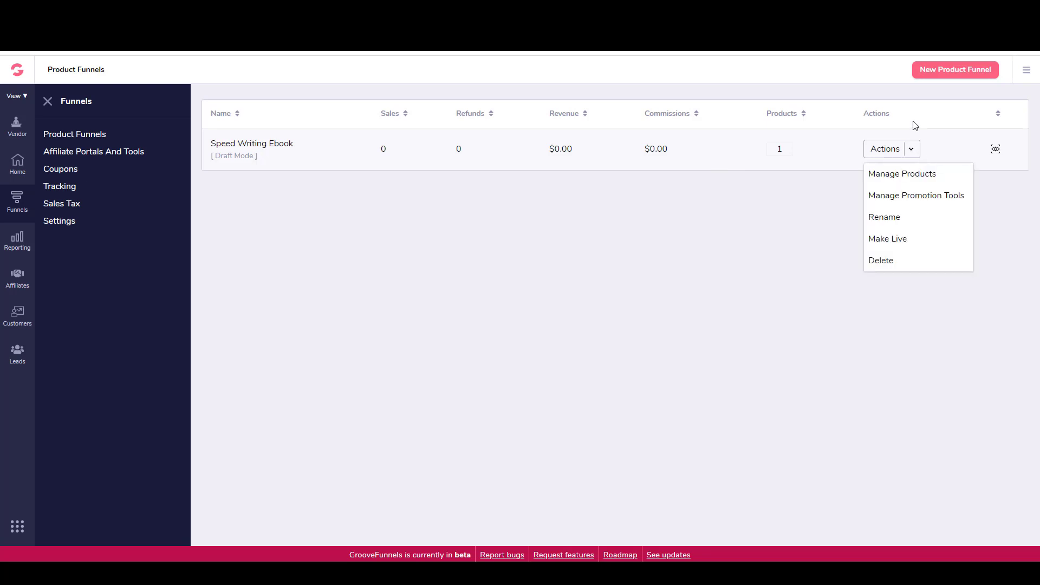
pyautogui.click(902, 174)
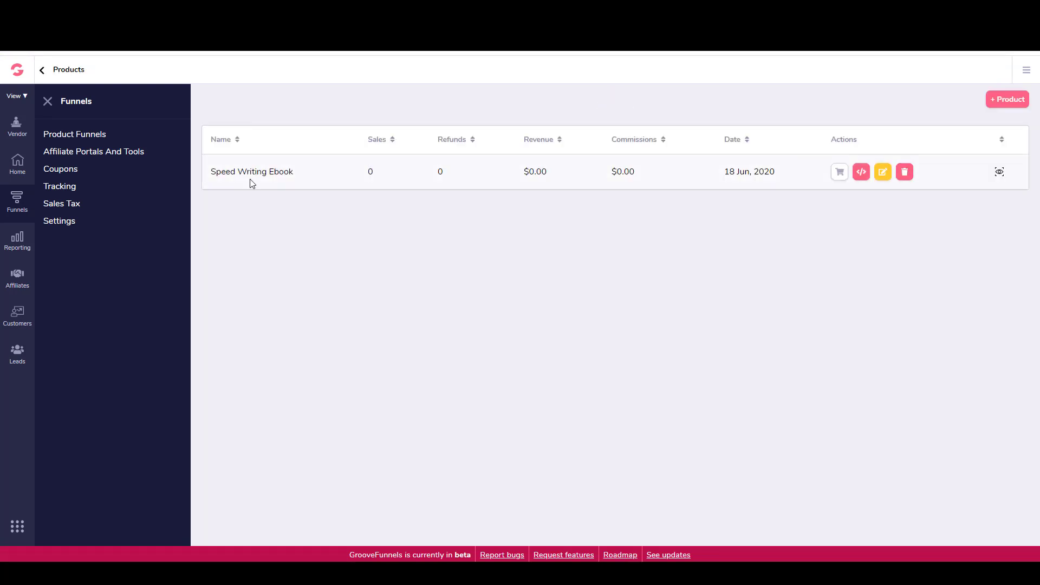
pyautogui.moveTo(883, 172)
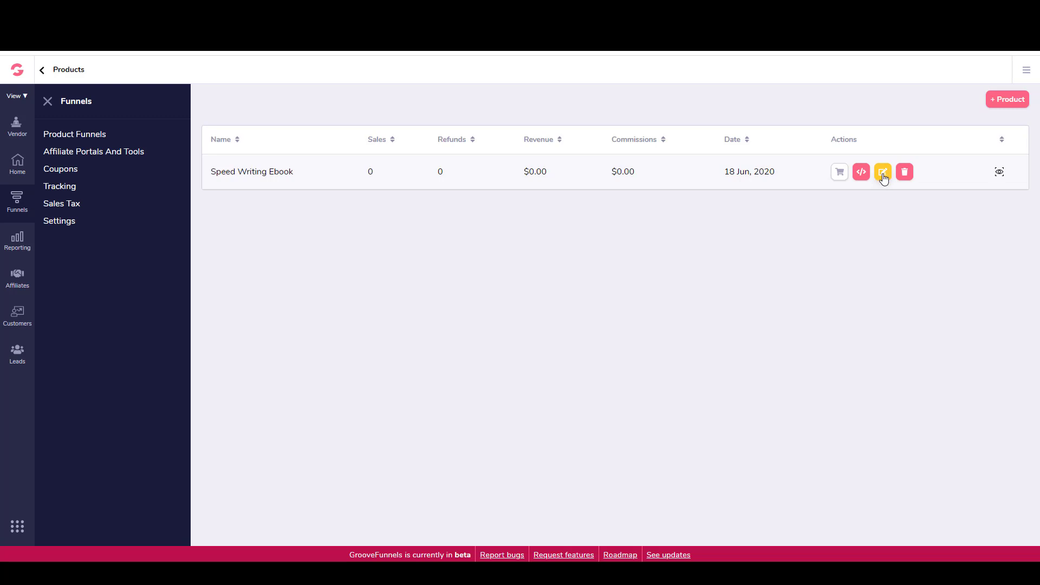
# - Edit the Speed Writing Ebook product, saving Info and free Pricing, skipping Payment Gateways
pyautogui.click(882, 172)
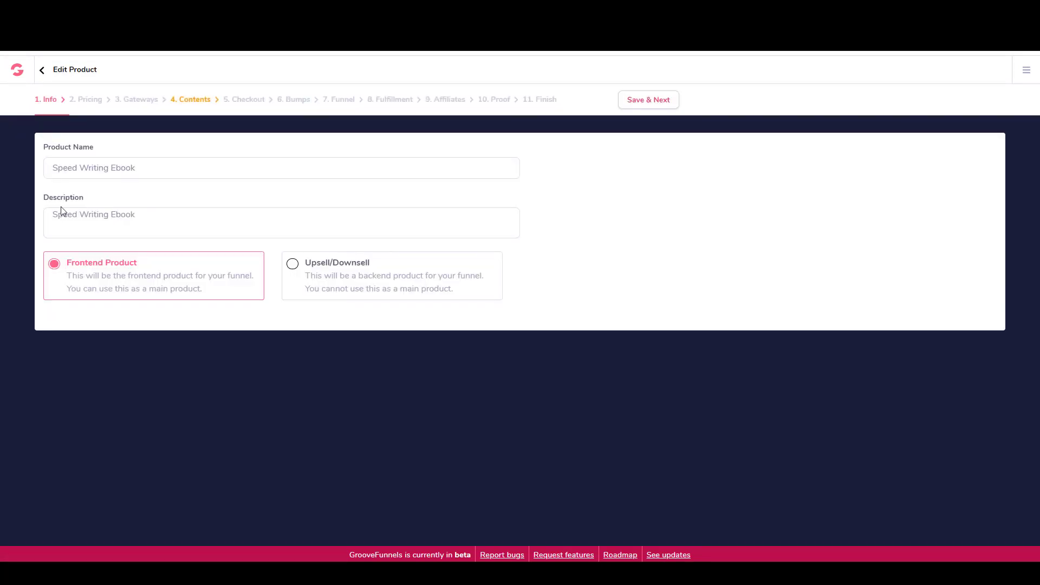
pyautogui.moveTo(428, 110)
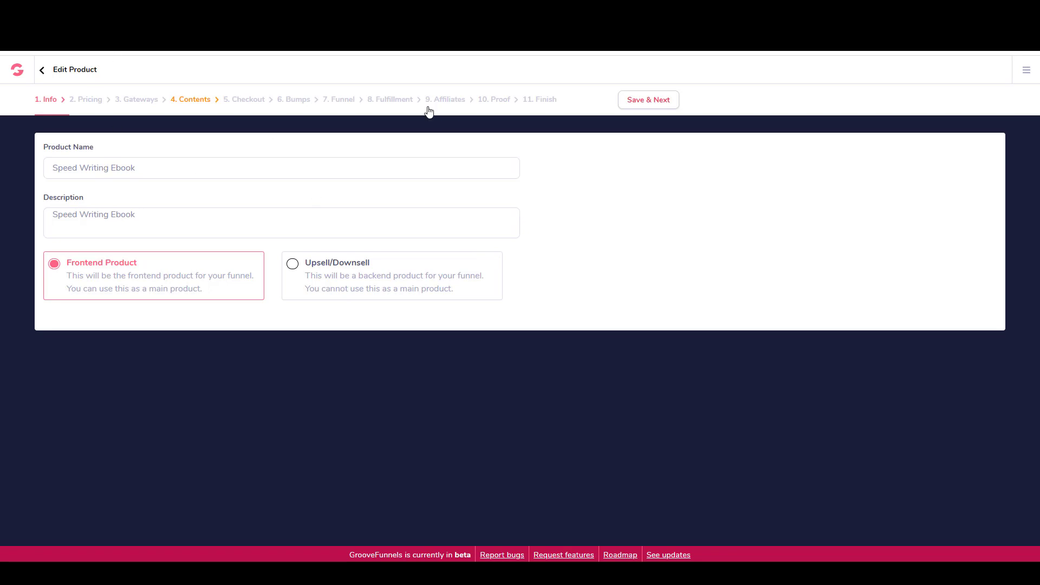
pyautogui.moveTo(92, 103)
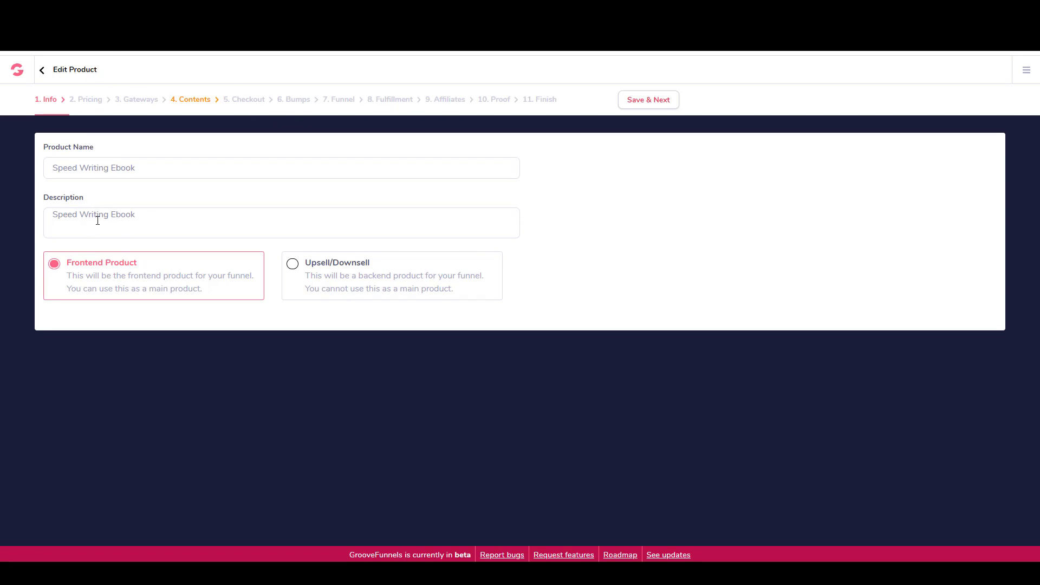
pyautogui.moveTo(278, 268)
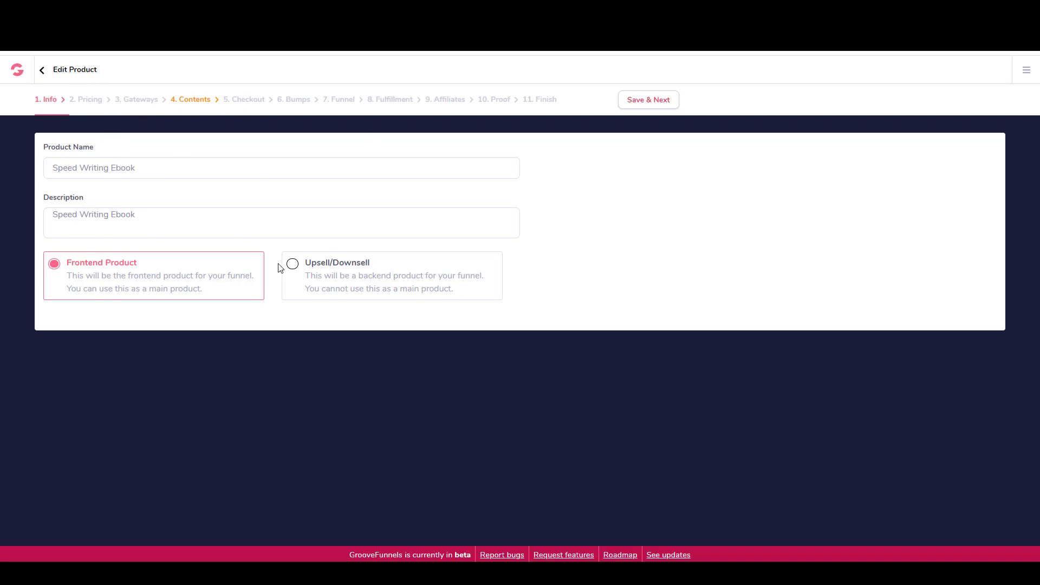
pyautogui.click(647, 100)
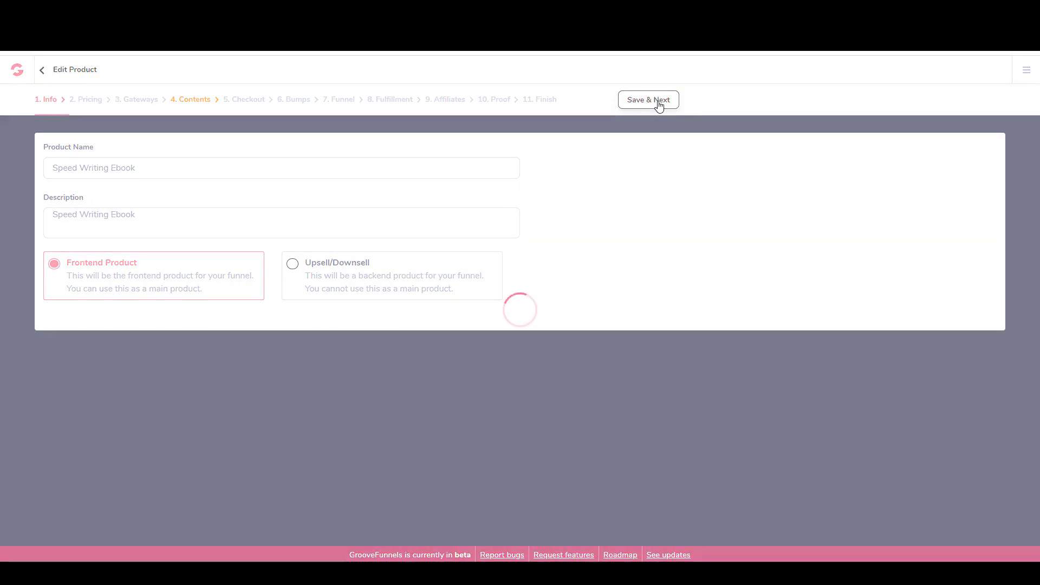
pyautogui.click(647, 100)
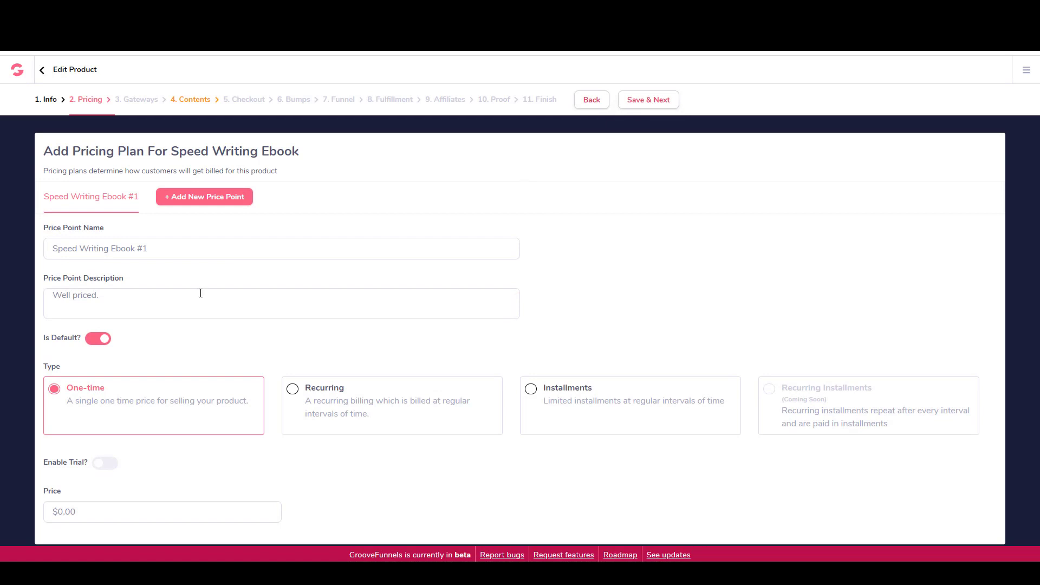
pyautogui.moveTo(92, 380)
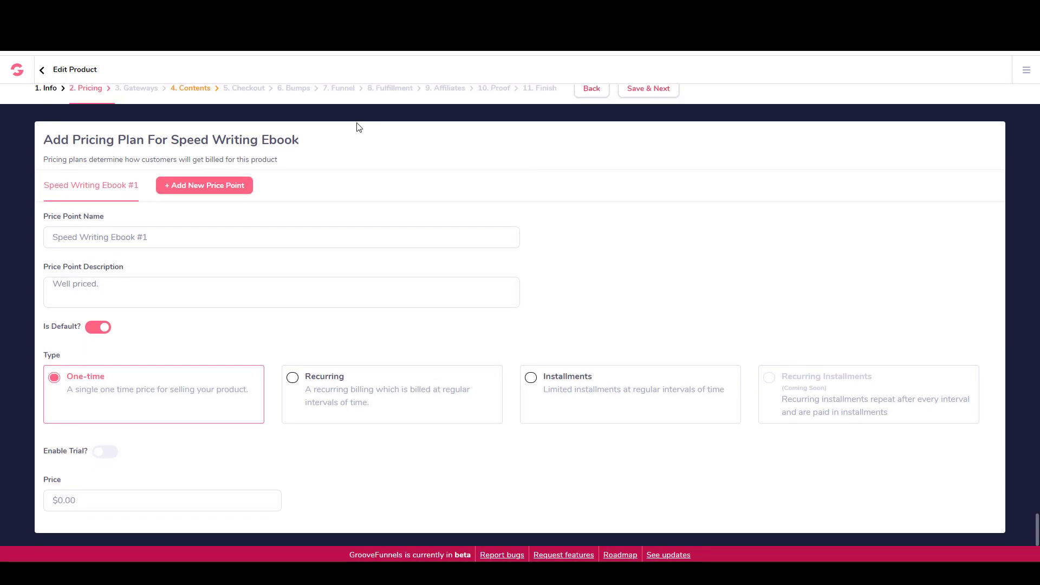
pyautogui.click(647, 88)
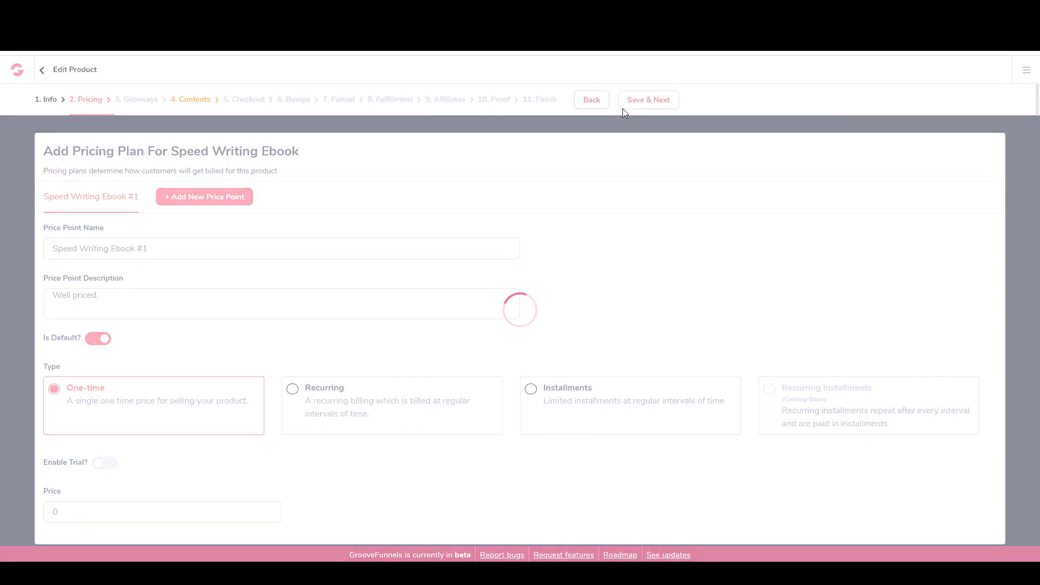
pyautogui.click(647, 99)
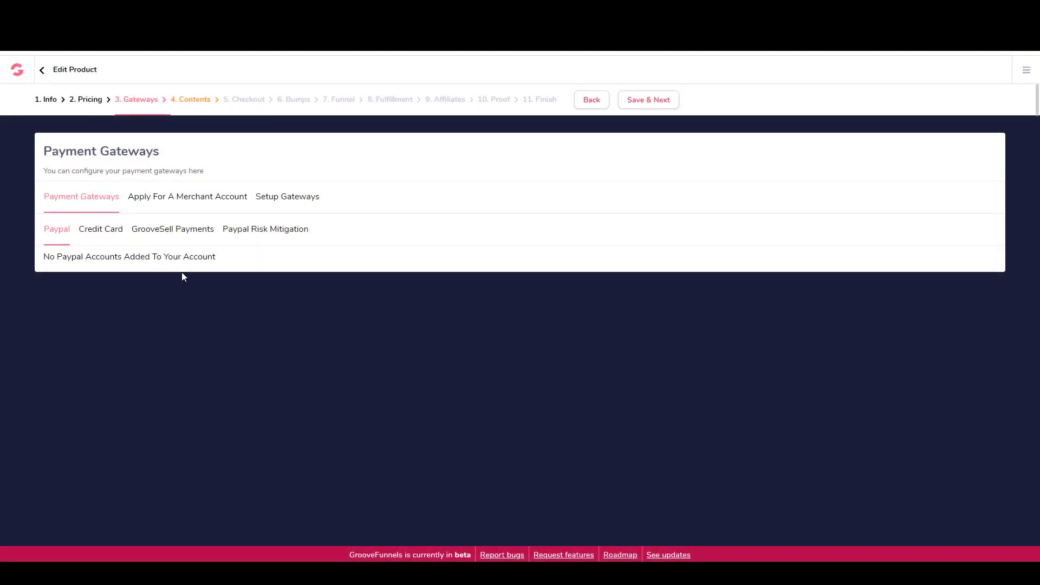
pyautogui.moveTo(638, 148)
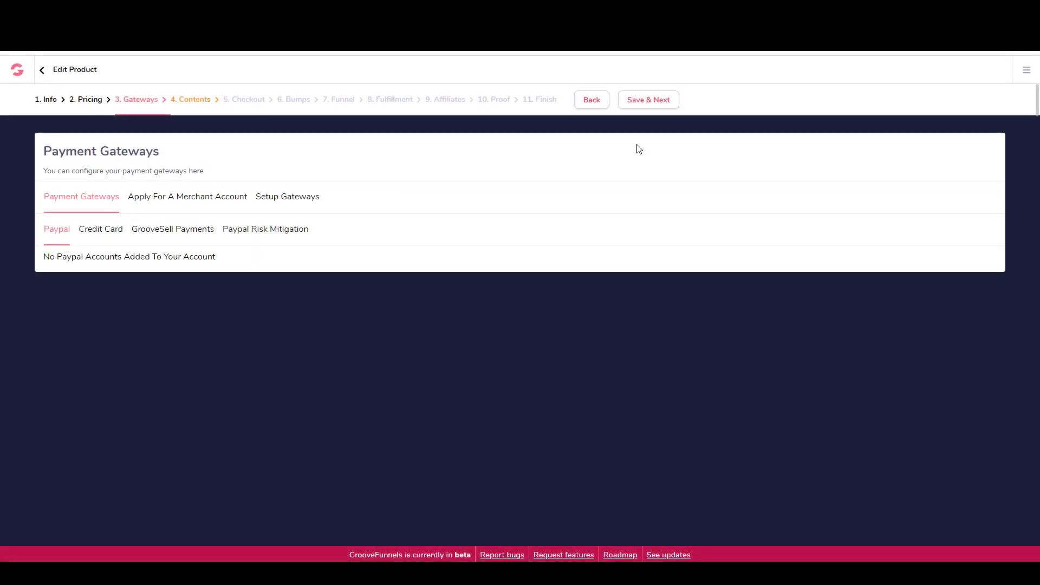
pyautogui.click(647, 100)
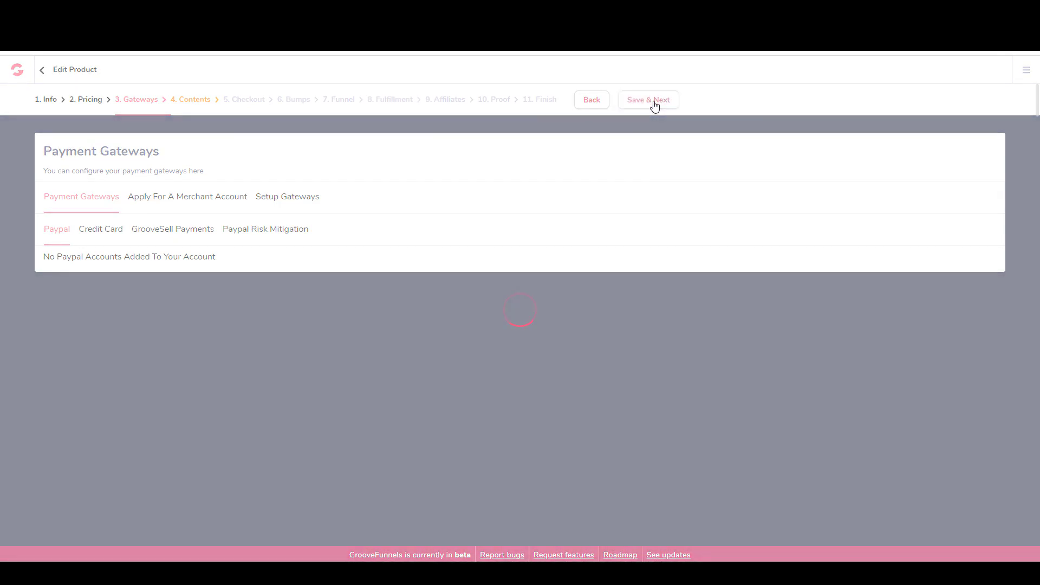
pyautogui.click(647, 99)
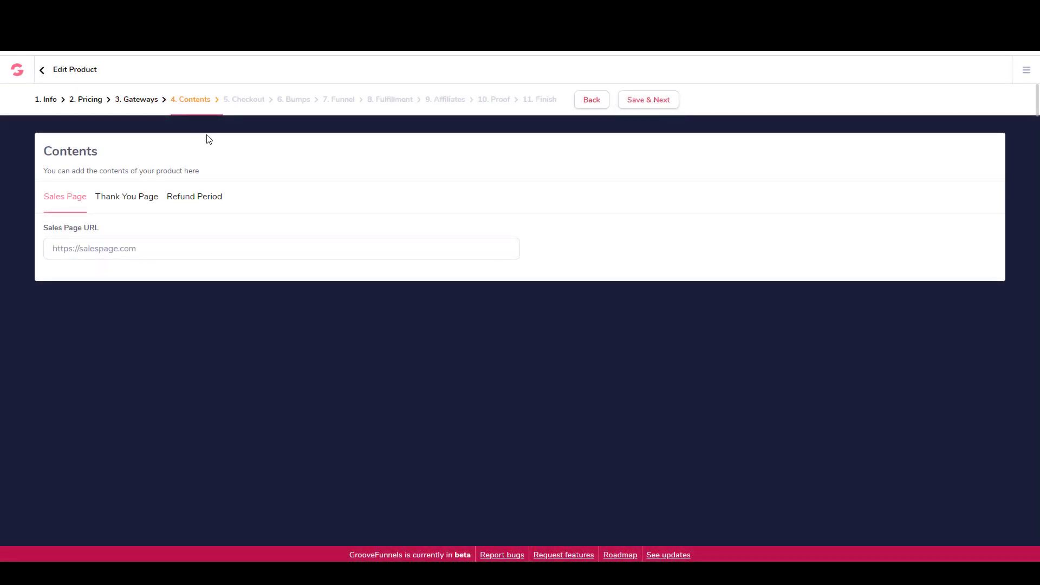
pyautogui.click(163, 248)
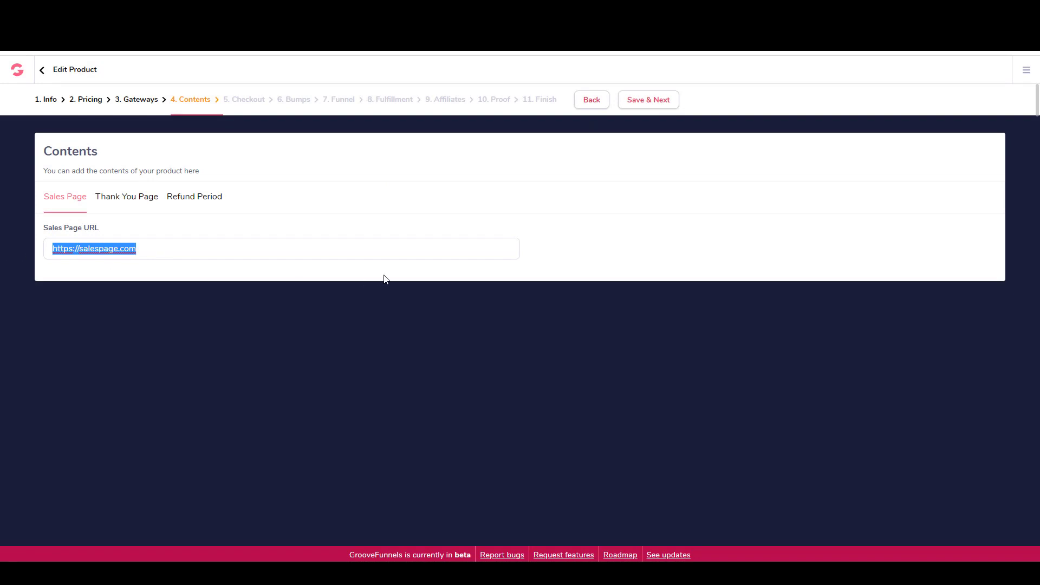
pyautogui.write('https')
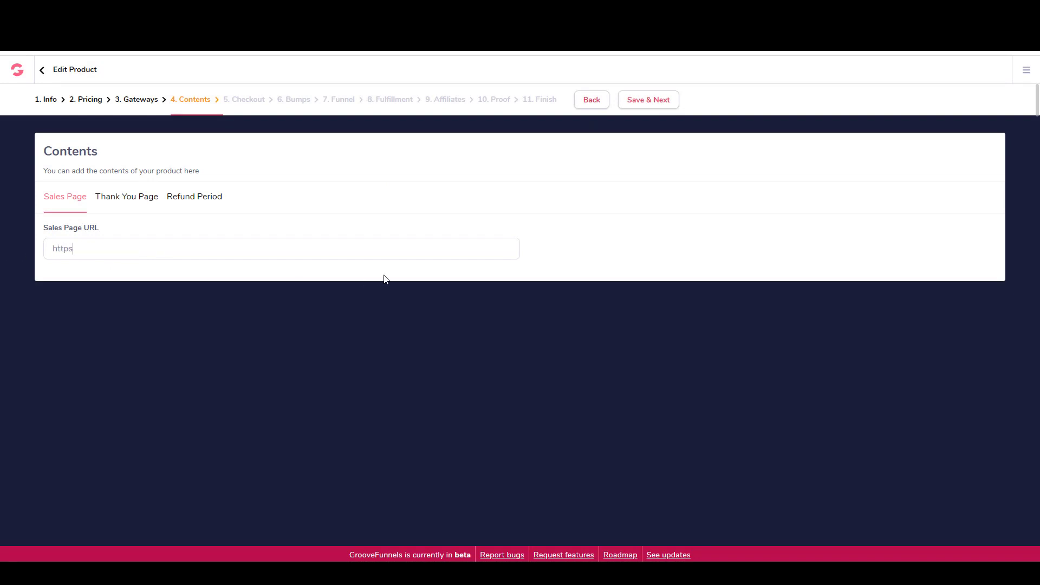
pyautogui.write('://')
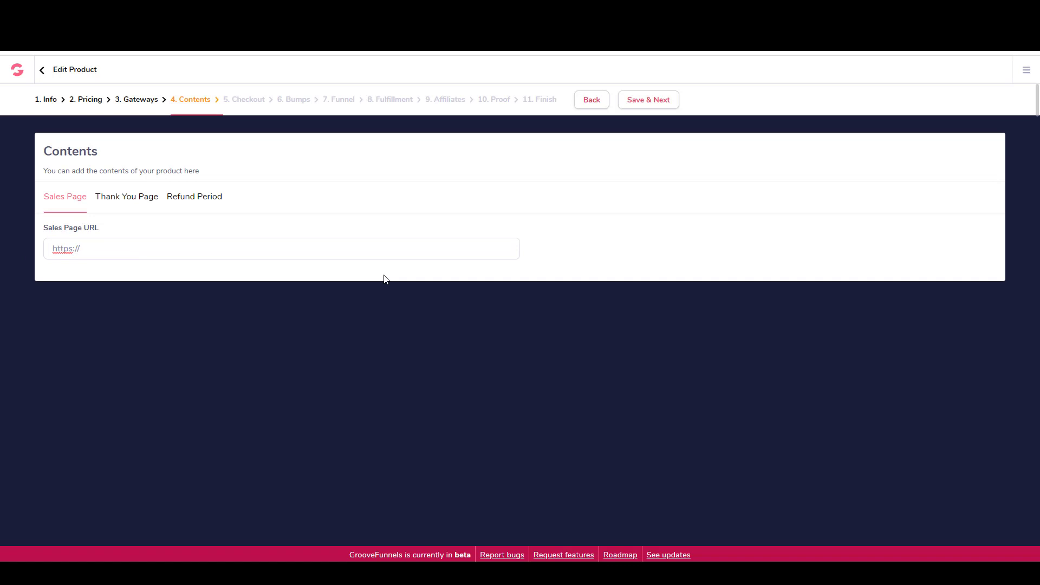
pyautogui.write('alext')
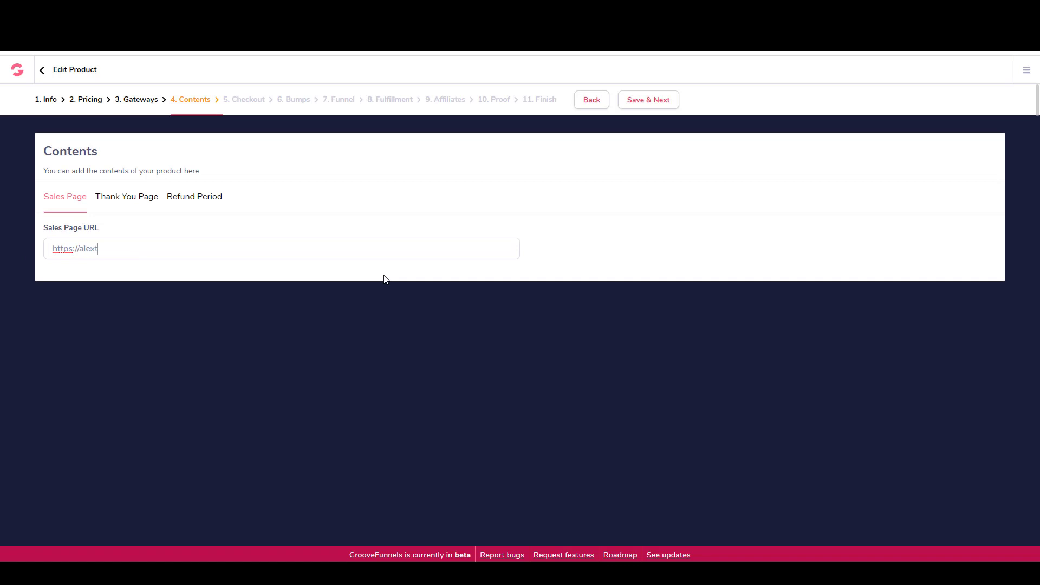
pyautogui.write('ucker.gor')
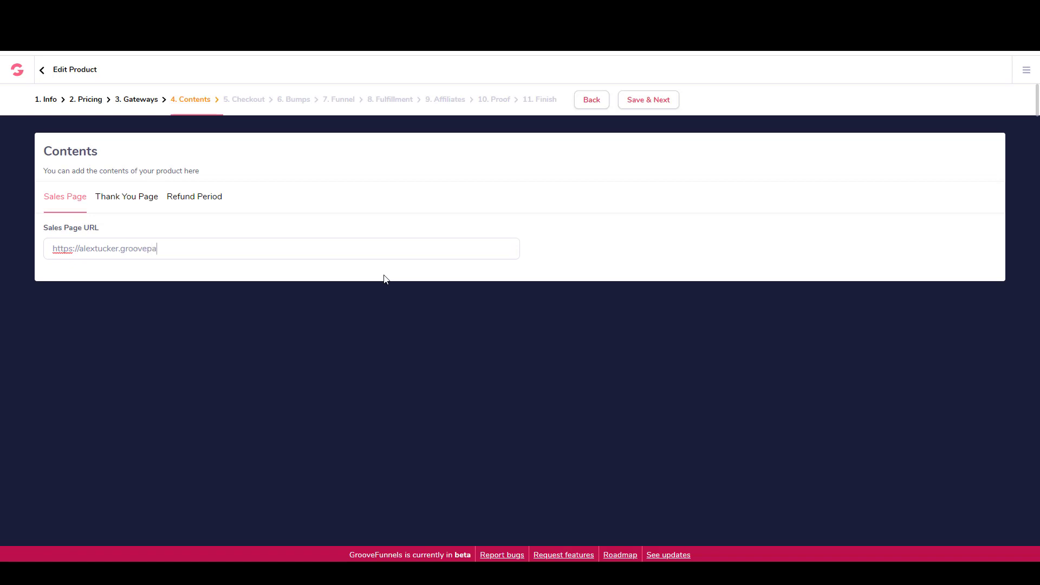
pyautogui.write('ges')
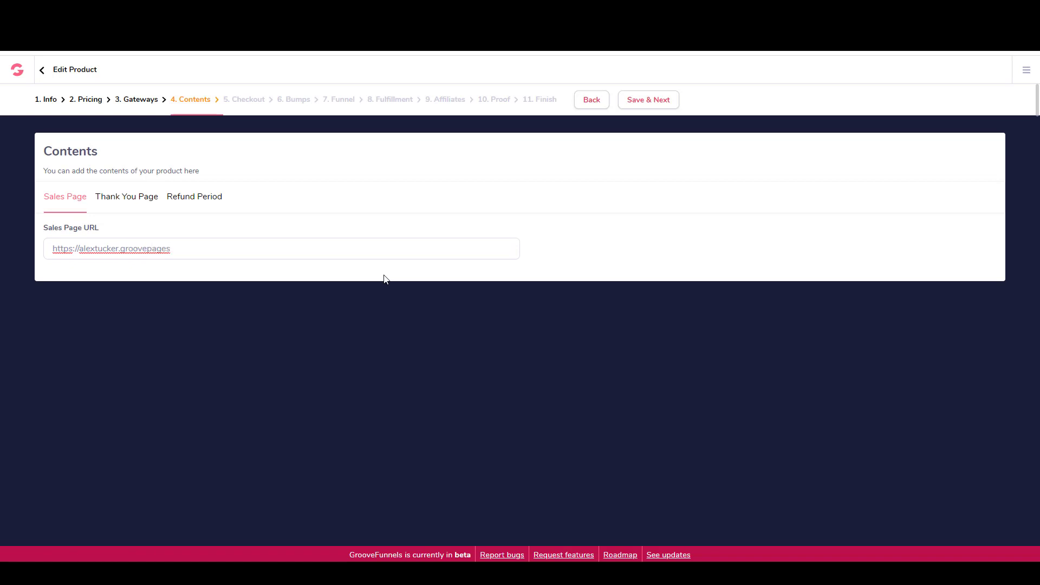
pyautogui.write('.com/')
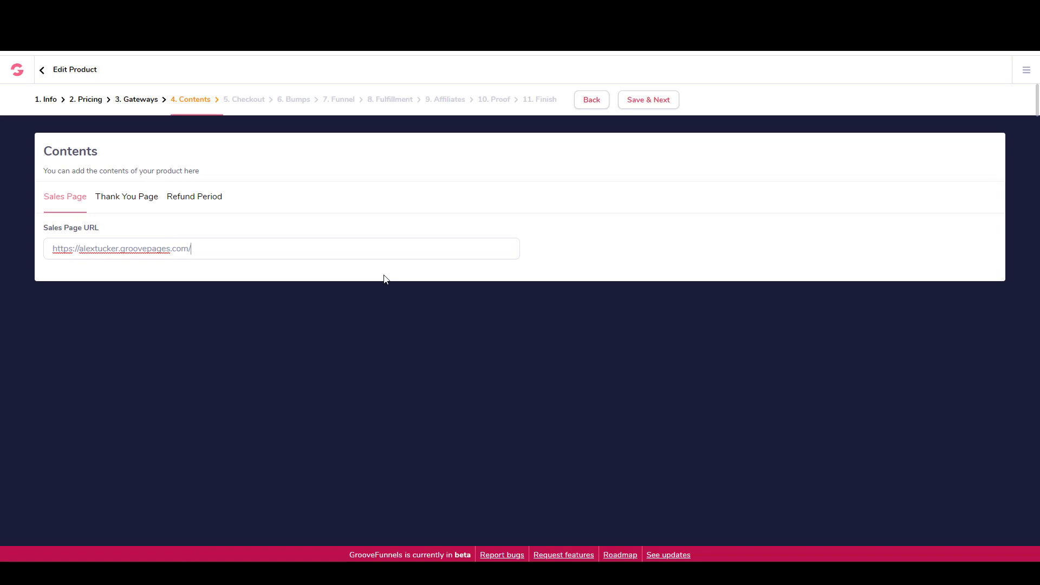
pyautogui.write('speedwriting')
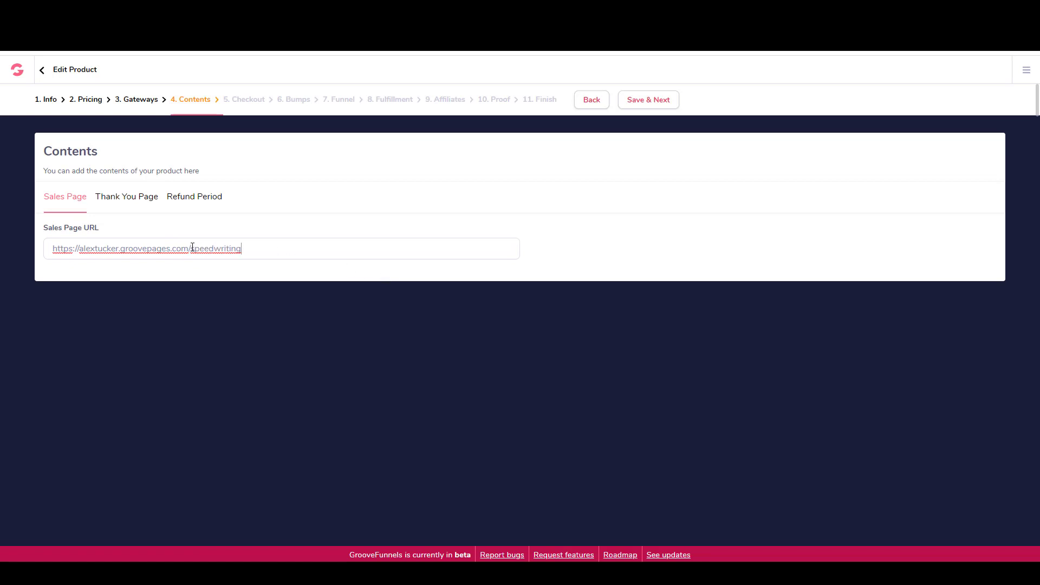
# - Set the Thank You Page URL to the same domain ending in /thankyou, and save
pyautogui.doubleClick(119, 248)
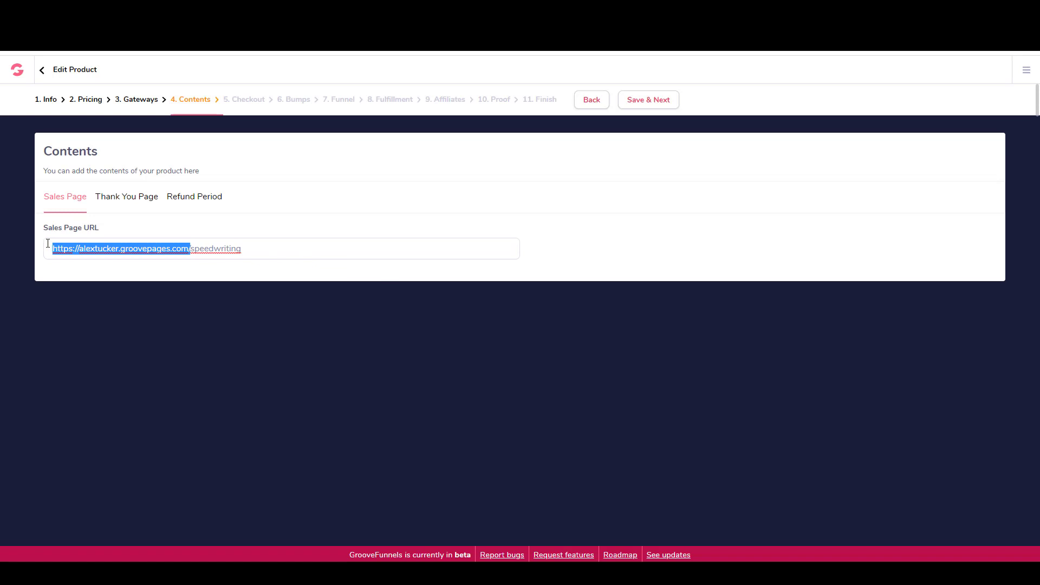
pyautogui.click(126, 196)
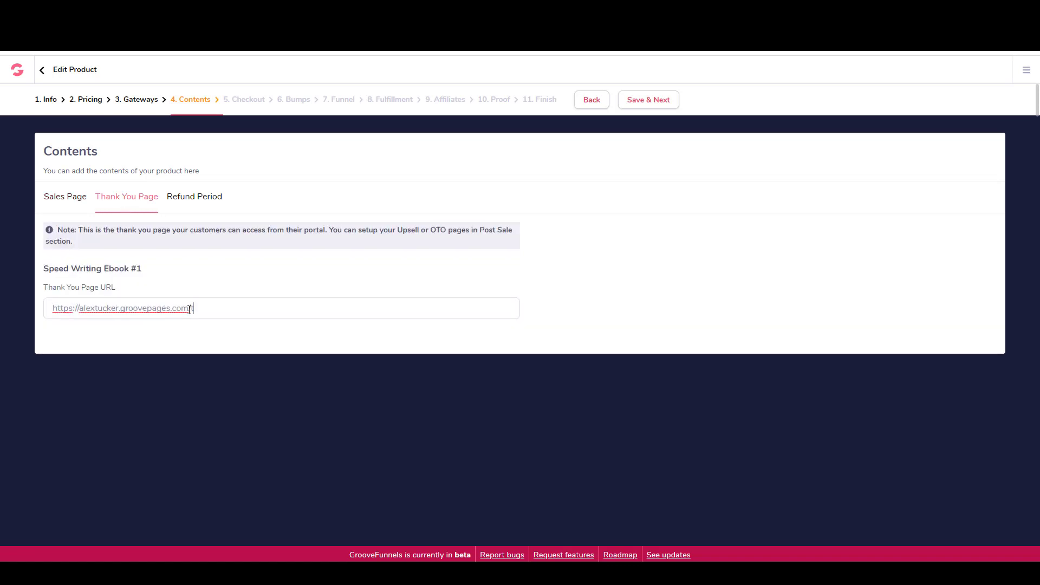
pyautogui.write('thankyou')
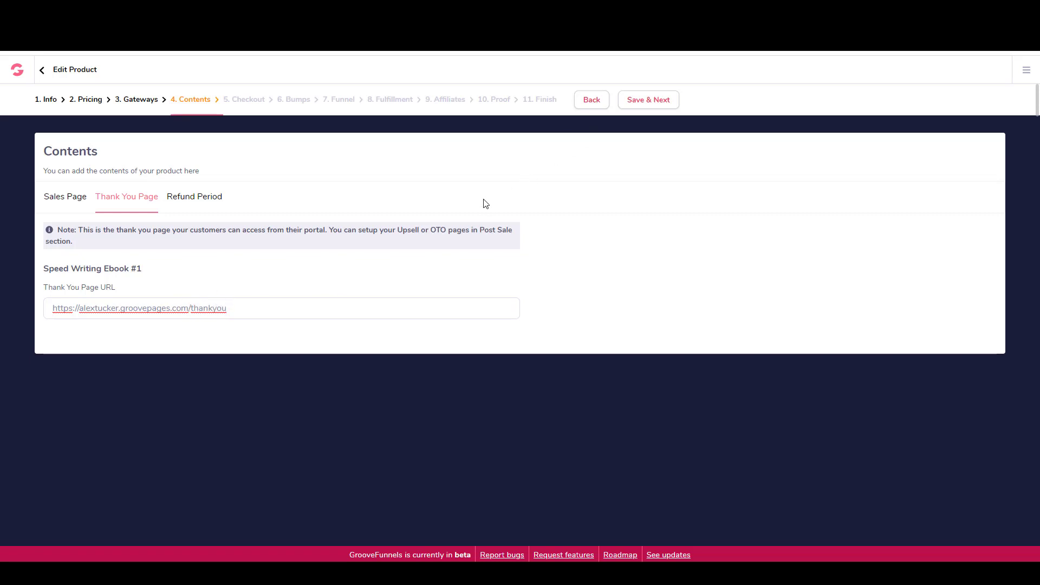
pyautogui.moveTo(430, 231)
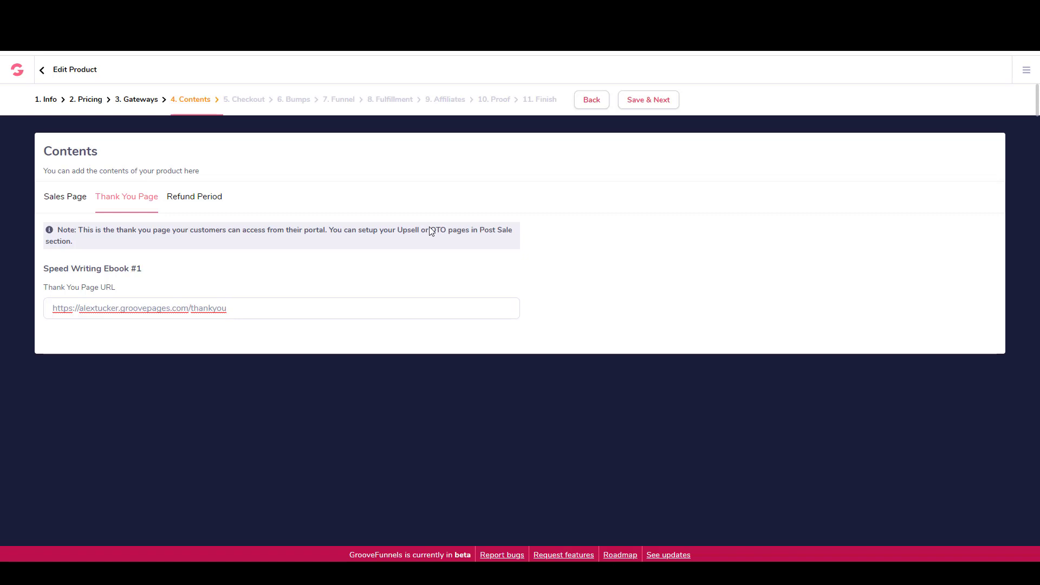
pyautogui.click(647, 99)
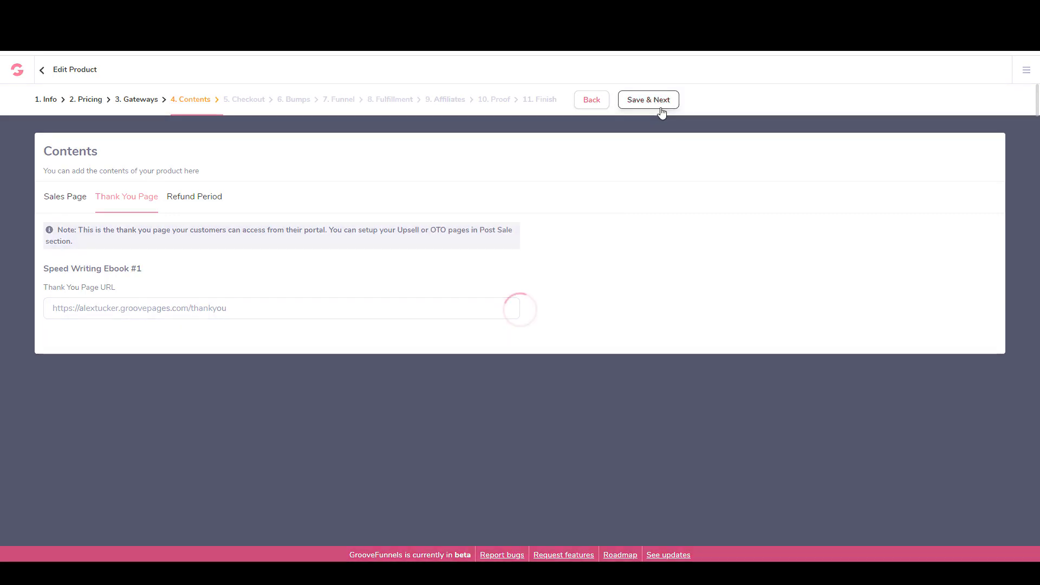
# - Review the hosted checkout's appearance, fields, express, abandonment, terms and billing options, then save
pyautogui.click(647, 100)
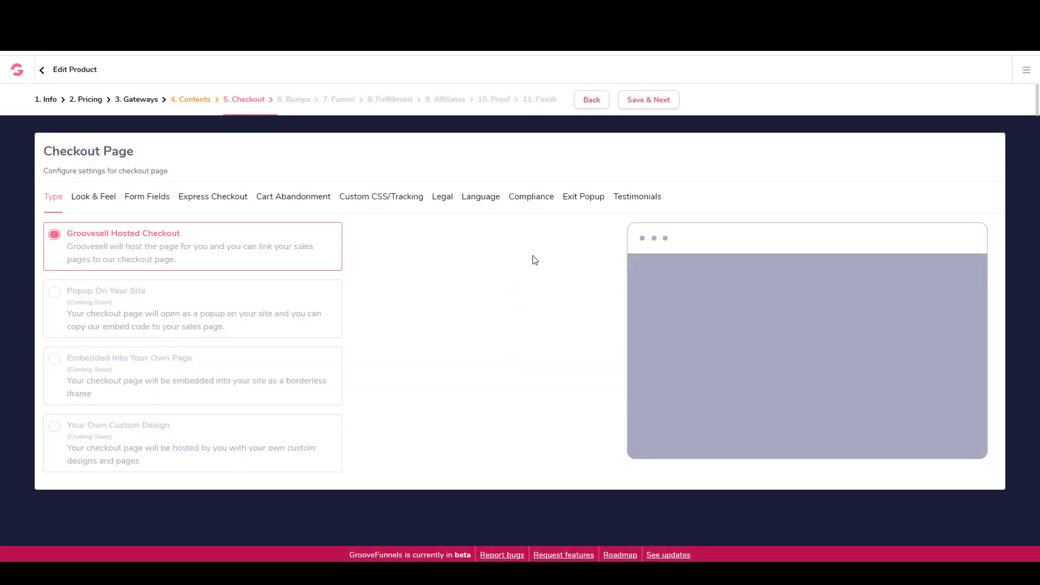
pyautogui.moveTo(168, 118)
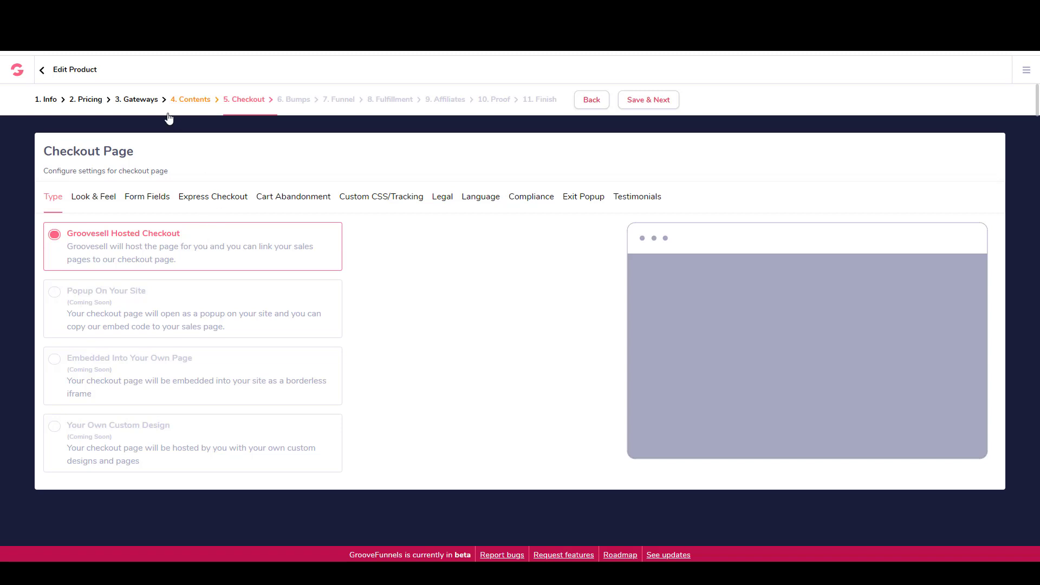
pyautogui.moveTo(132, 193)
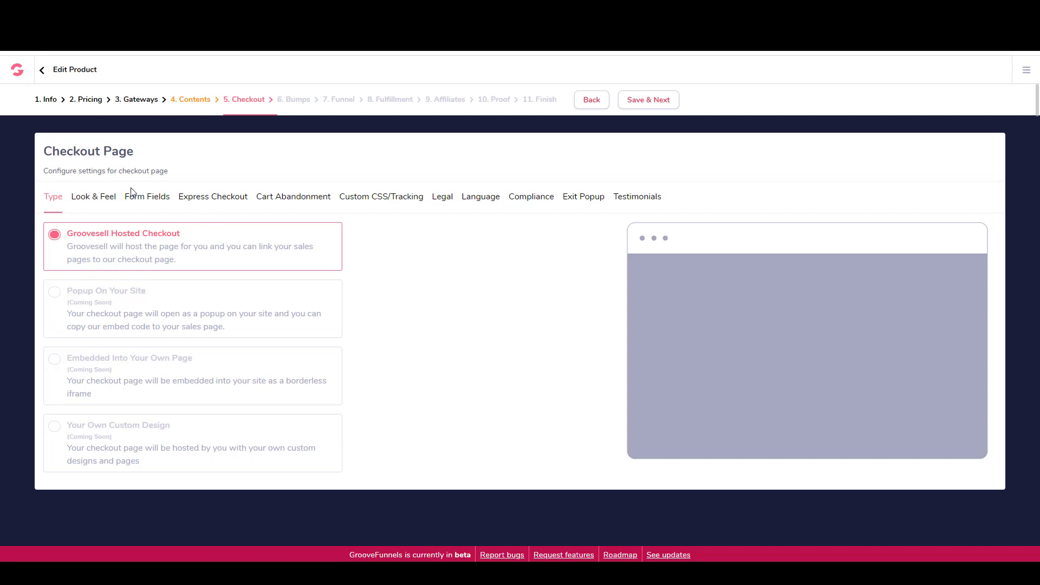
pyautogui.moveTo(395, 235)
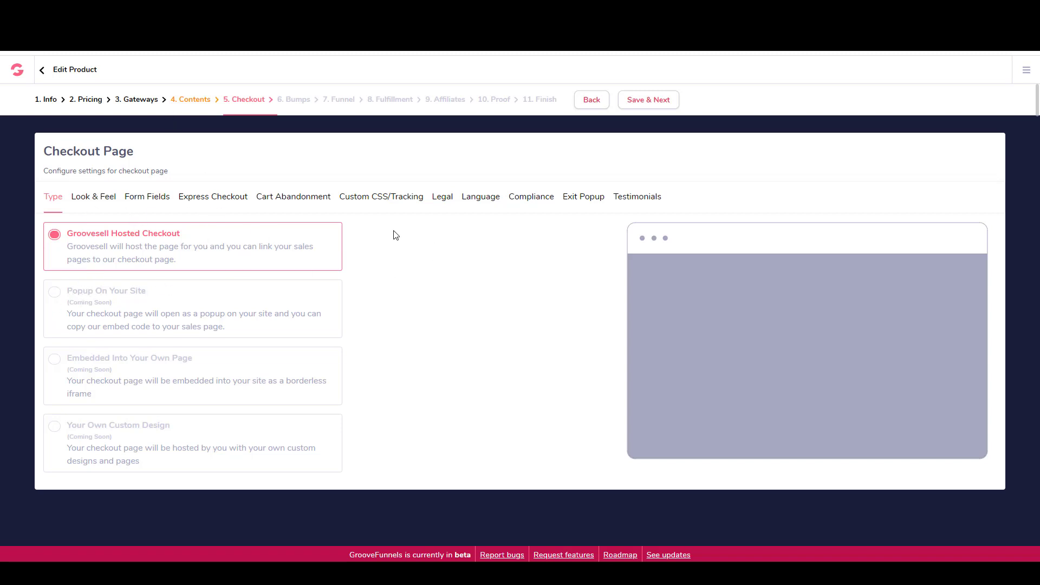
pyautogui.moveTo(221, 207)
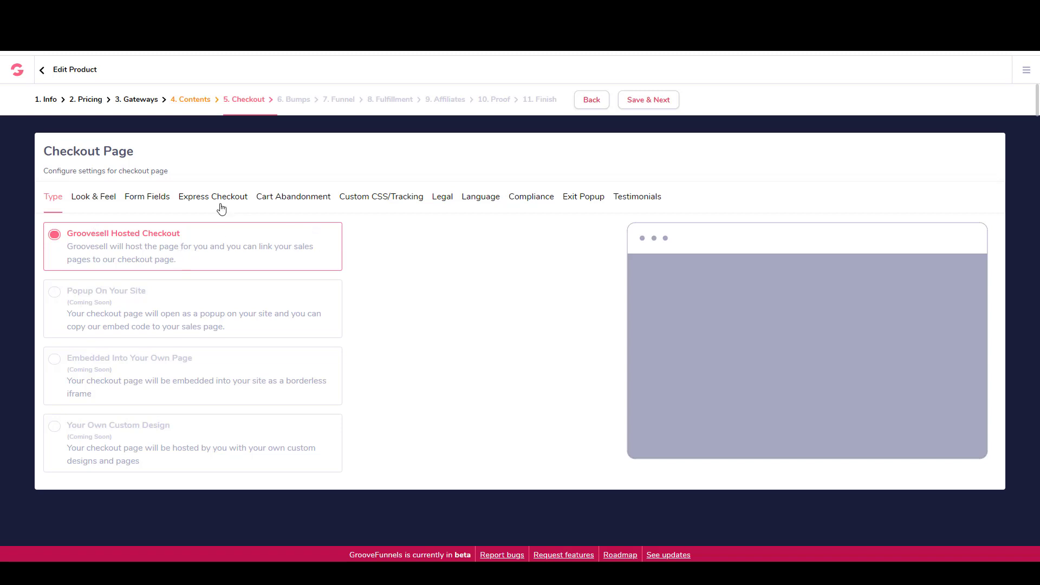
pyautogui.click(93, 196)
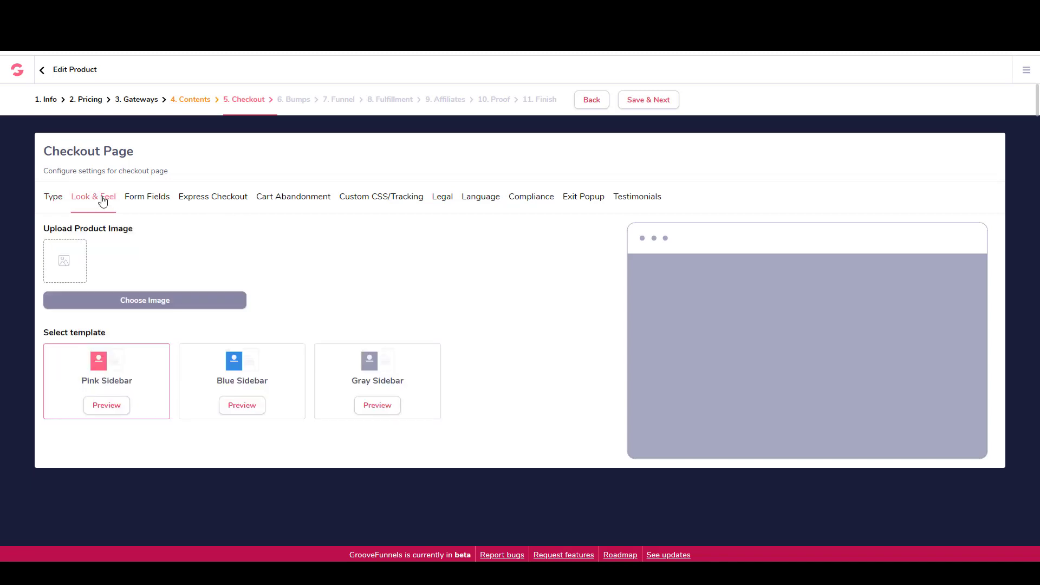
pyautogui.click(146, 196)
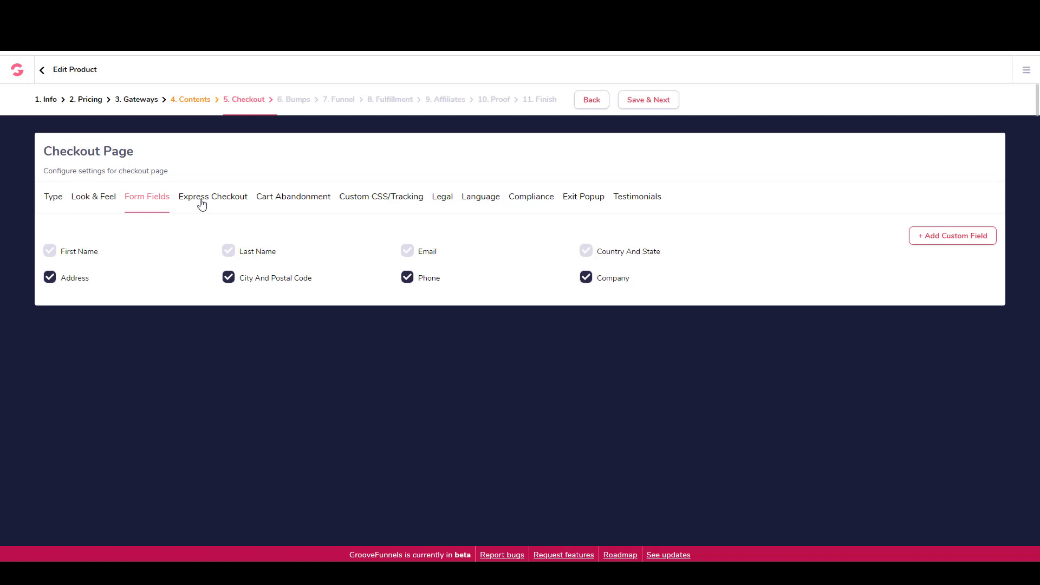
pyautogui.moveTo(91, 214)
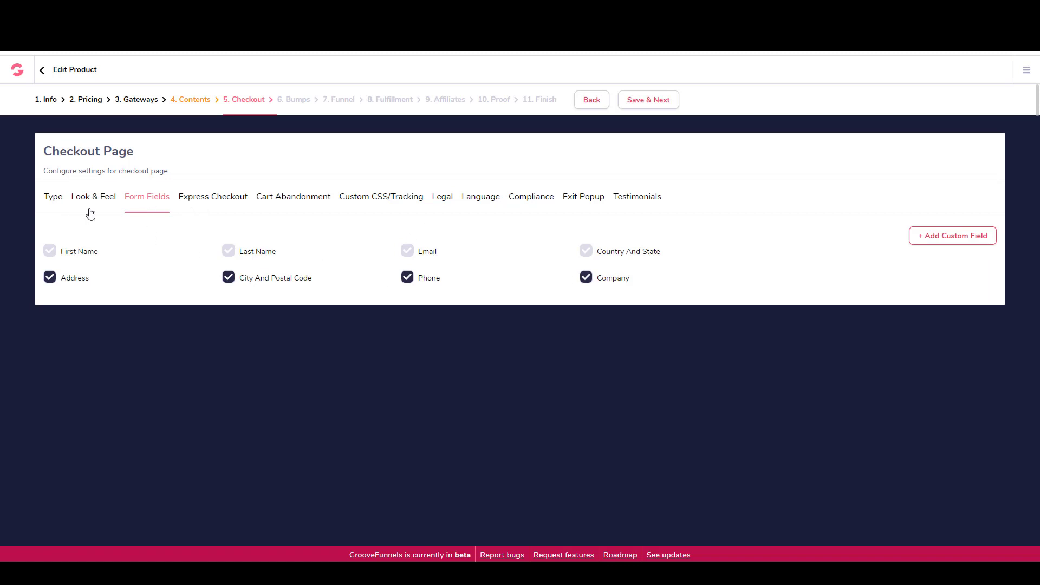
pyautogui.click(212, 196)
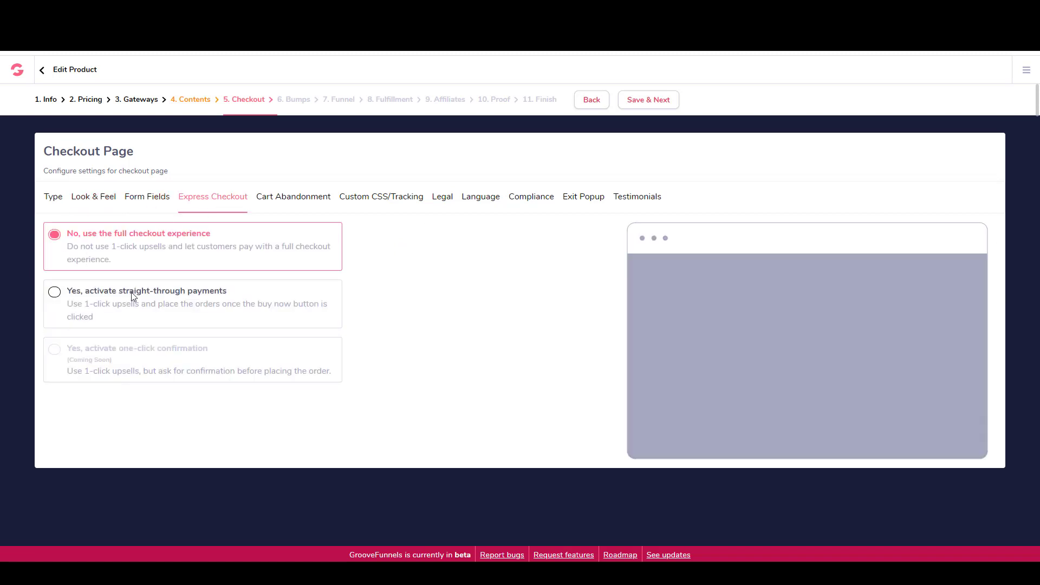
pyautogui.click(292, 196)
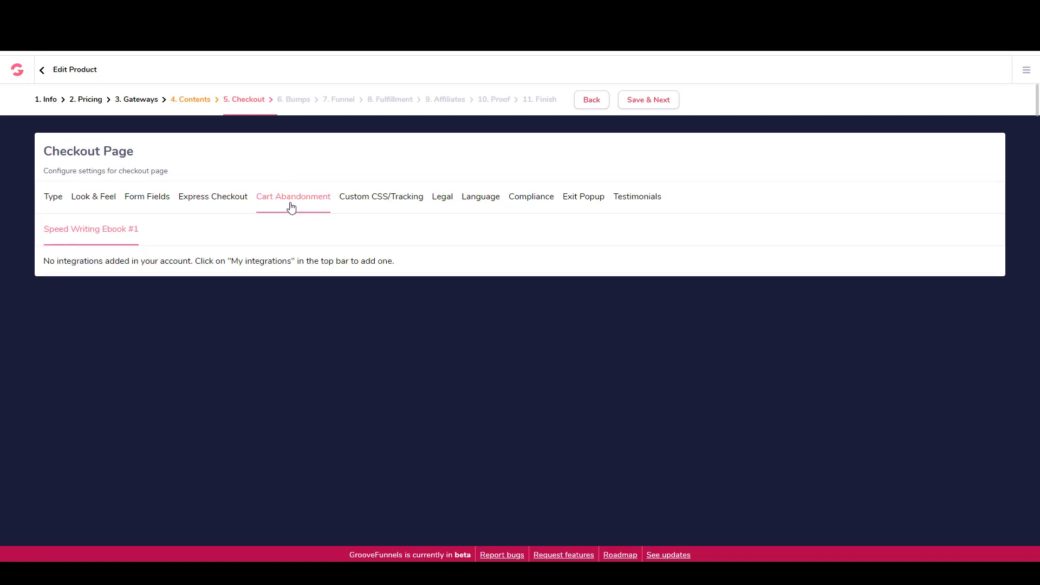
pyautogui.click(212, 196)
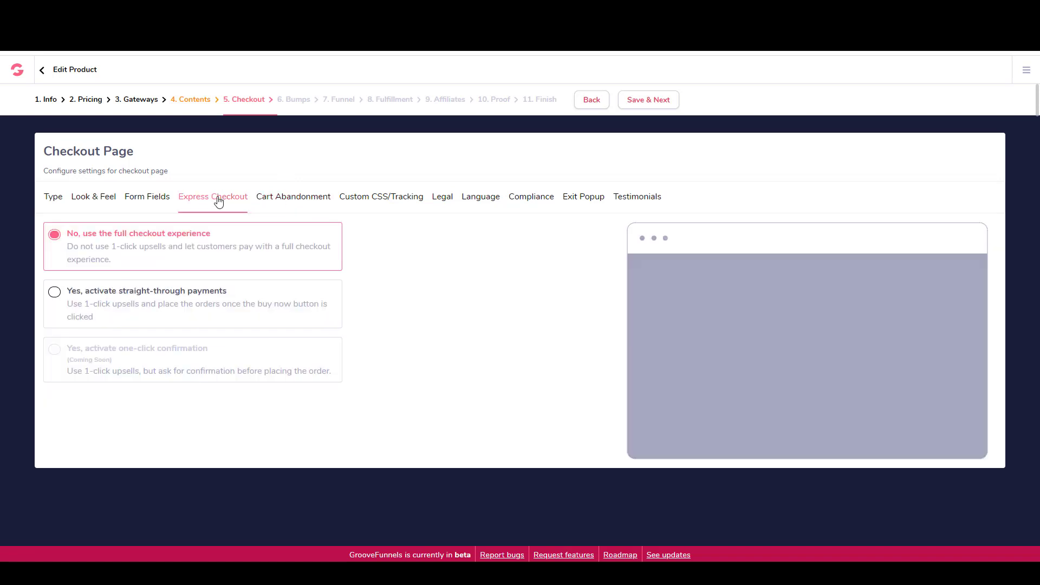
pyautogui.click(442, 196)
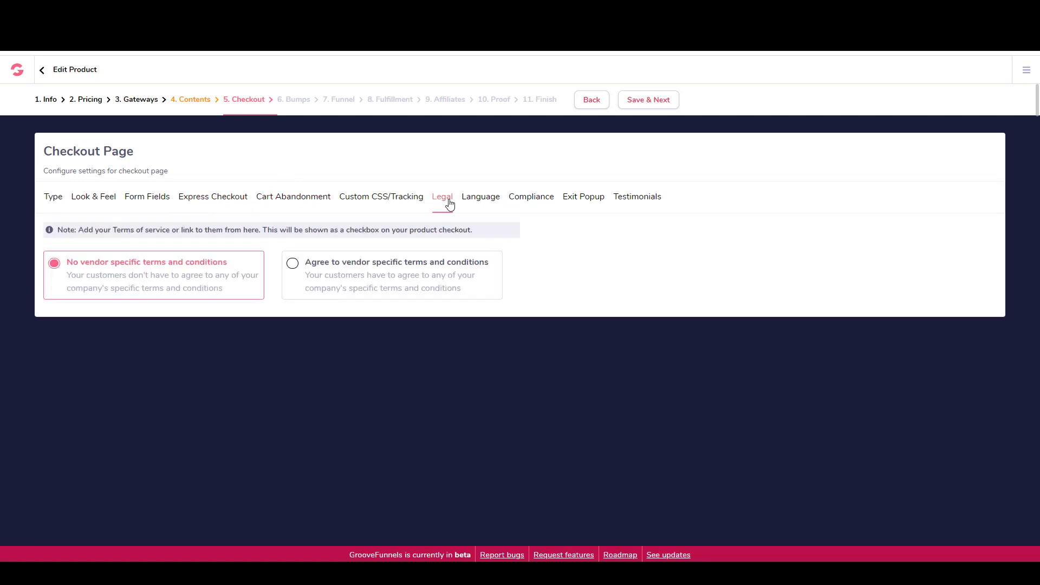
pyautogui.click(531, 196)
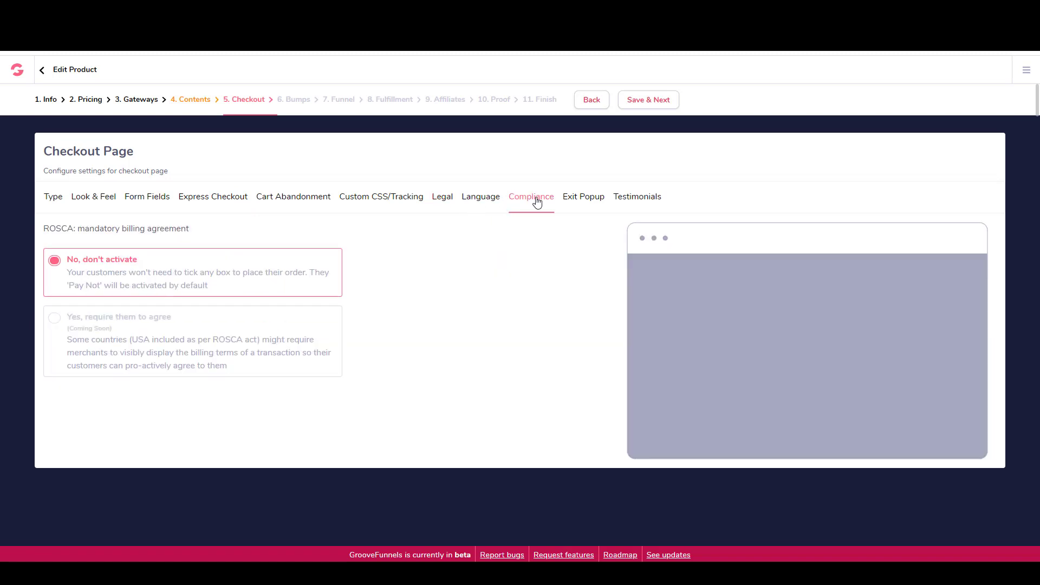
pyautogui.moveTo(193, 171)
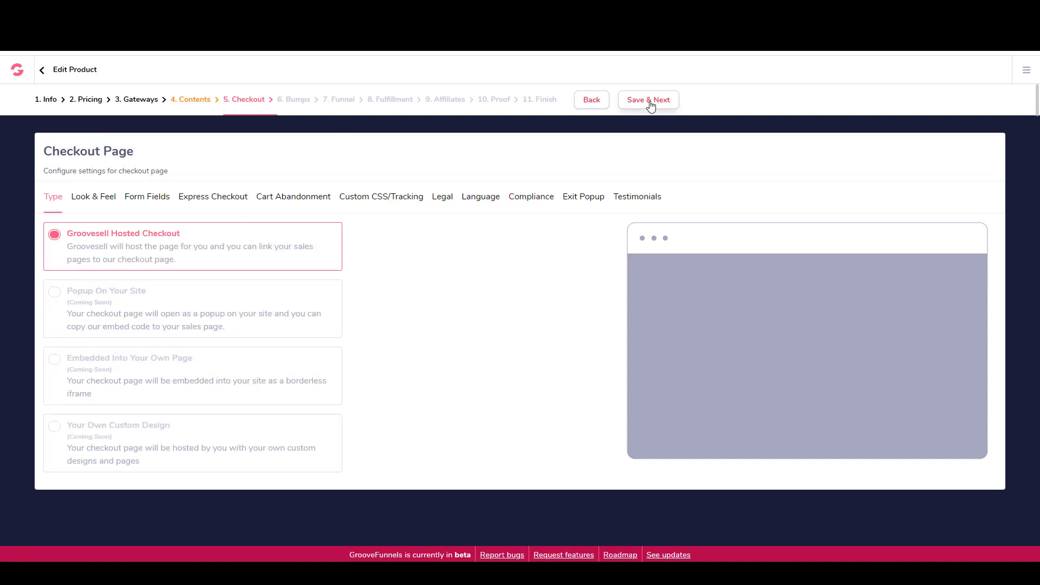
pyautogui.click(648, 99)
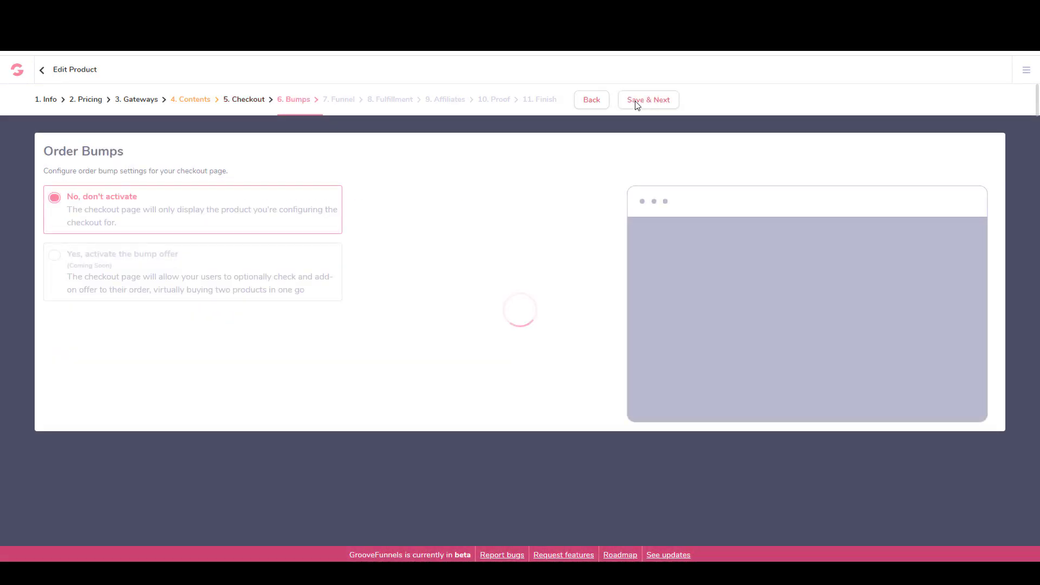
# - Keep order bumps on 'No, don't activate' and save the Bumps step
pyautogui.click(647, 99)
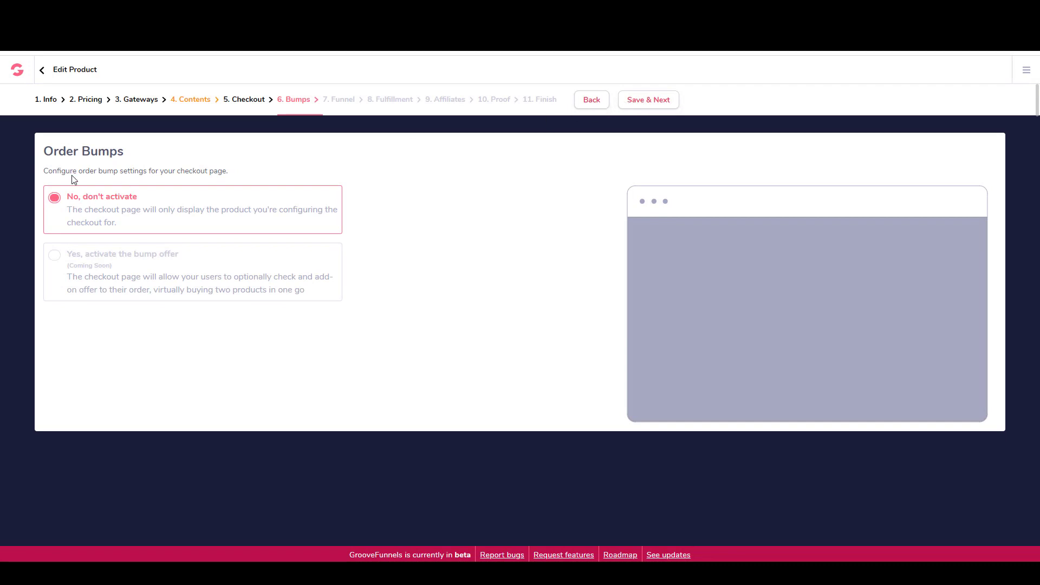
pyautogui.moveTo(126, 201)
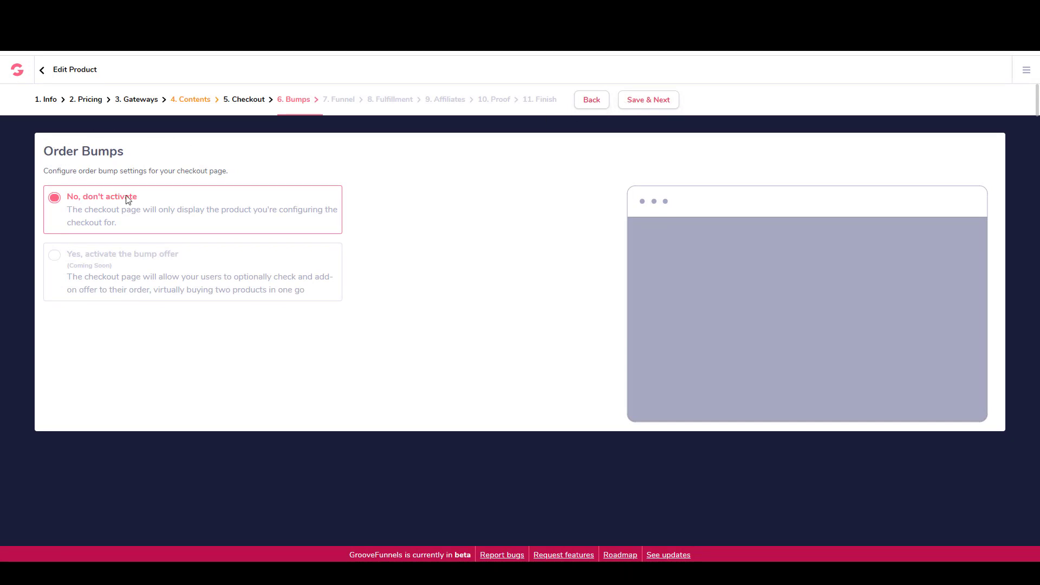
pyautogui.moveTo(469, 184)
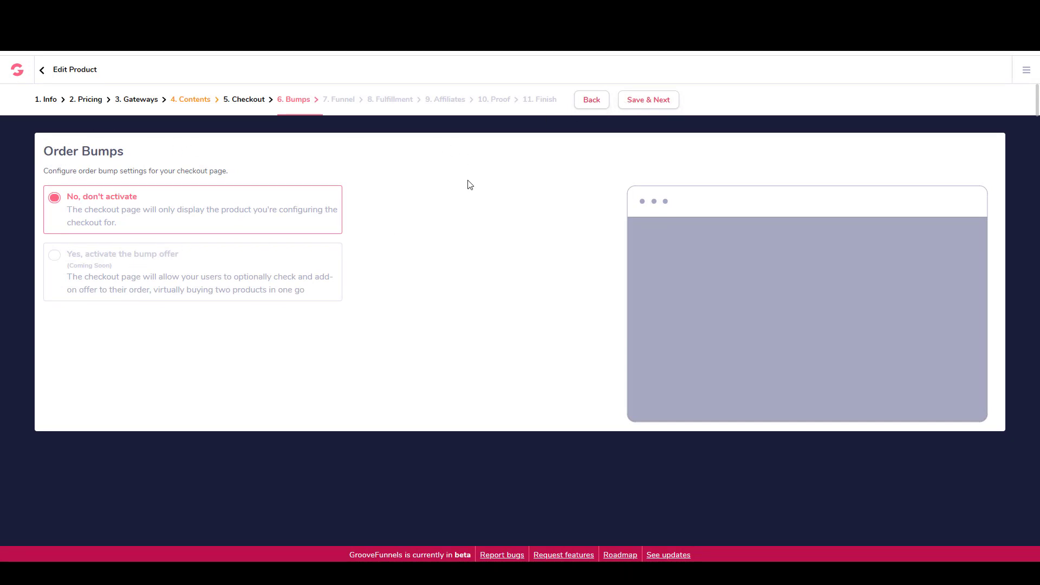
pyautogui.moveTo(647, 100)
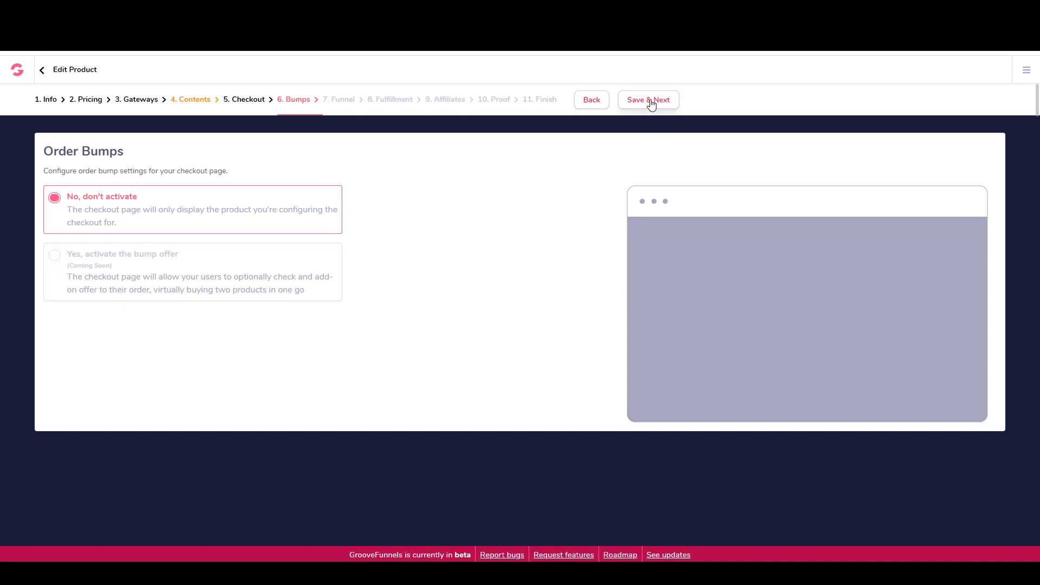
pyautogui.click(646, 100)
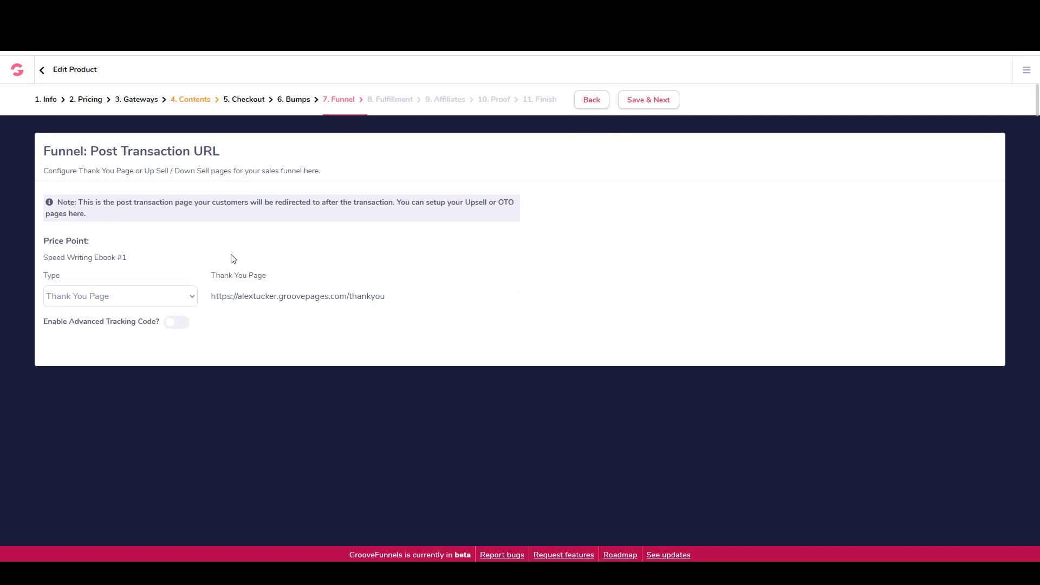
pyautogui.moveTo(207, 250)
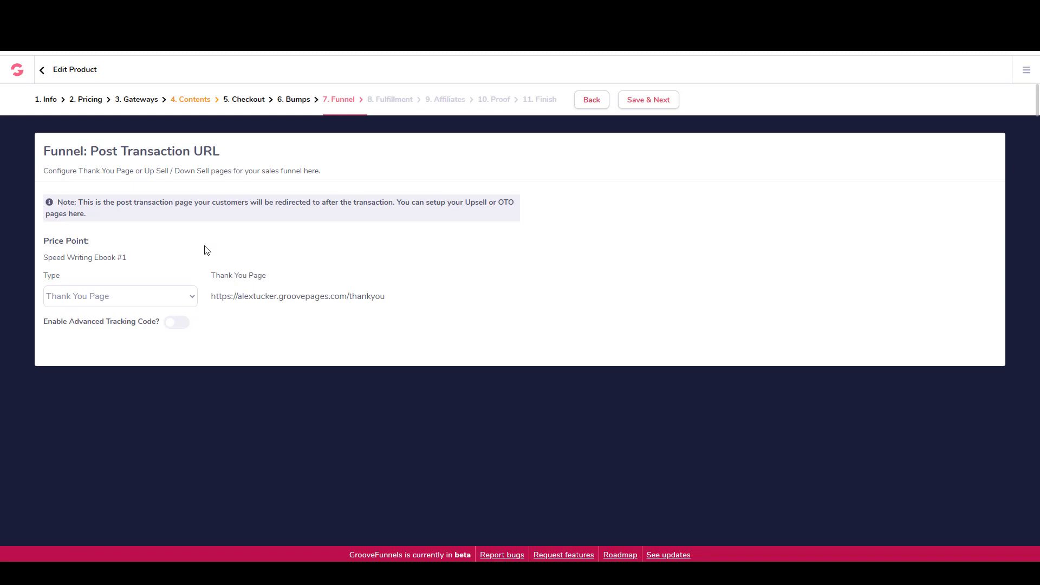
pyautogui.moveTo(55, 281)
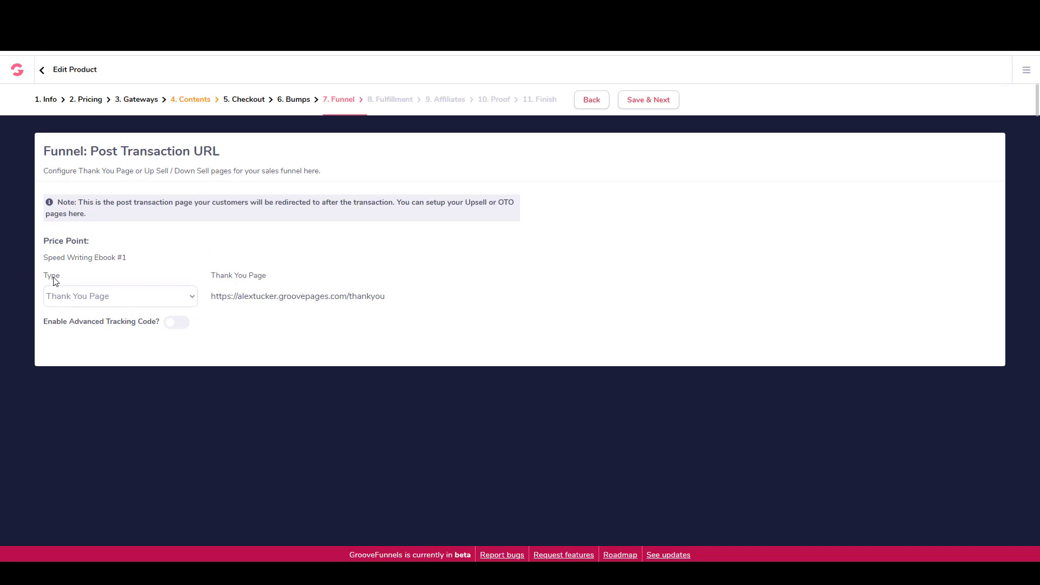
pyautogui.moveTo(195, 306)
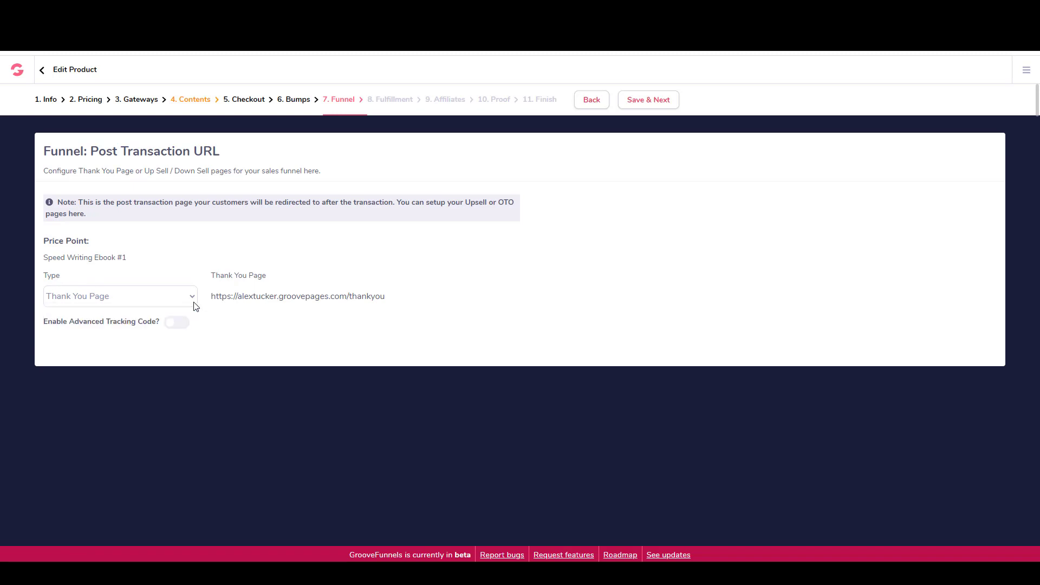
pyautogui.moveTo(539, 326)
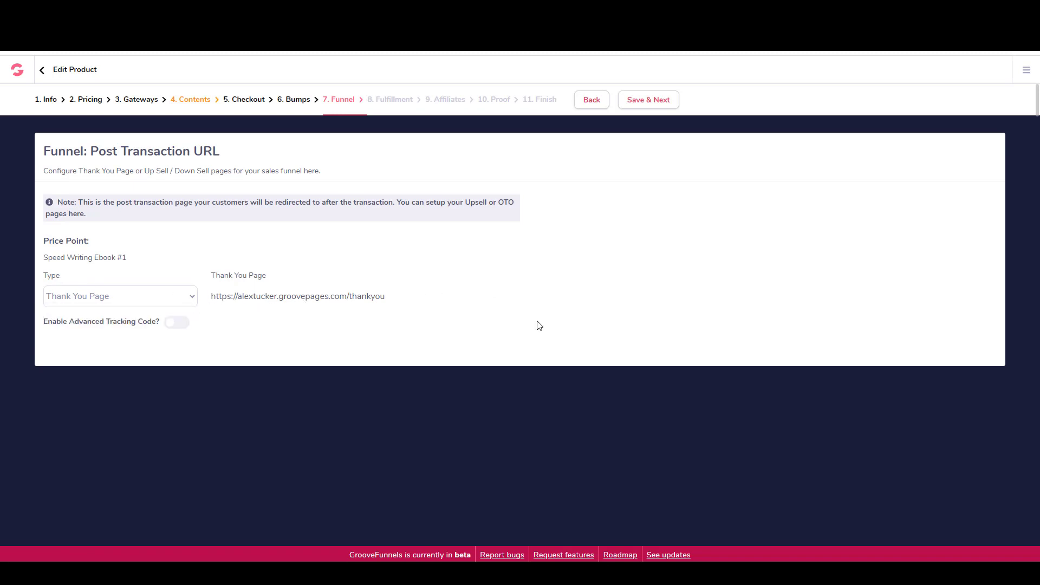
pyautogui.moveTo(669, 106)
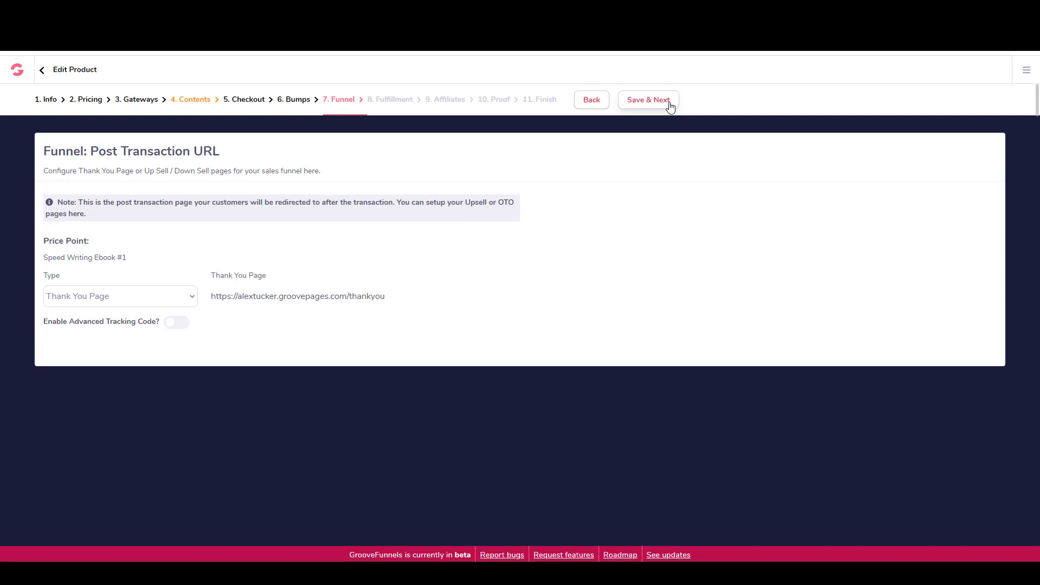
# - Save the Funnel step with Thank You Page as the post-transaction destination
pyautogui.click(647, 100)
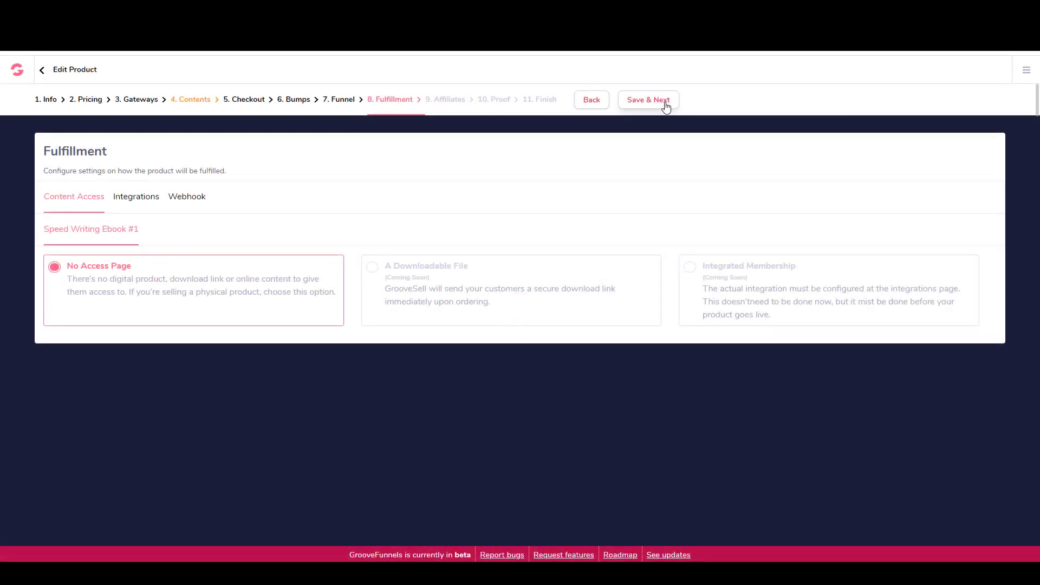
pyautogui.moveTo(651, 106)
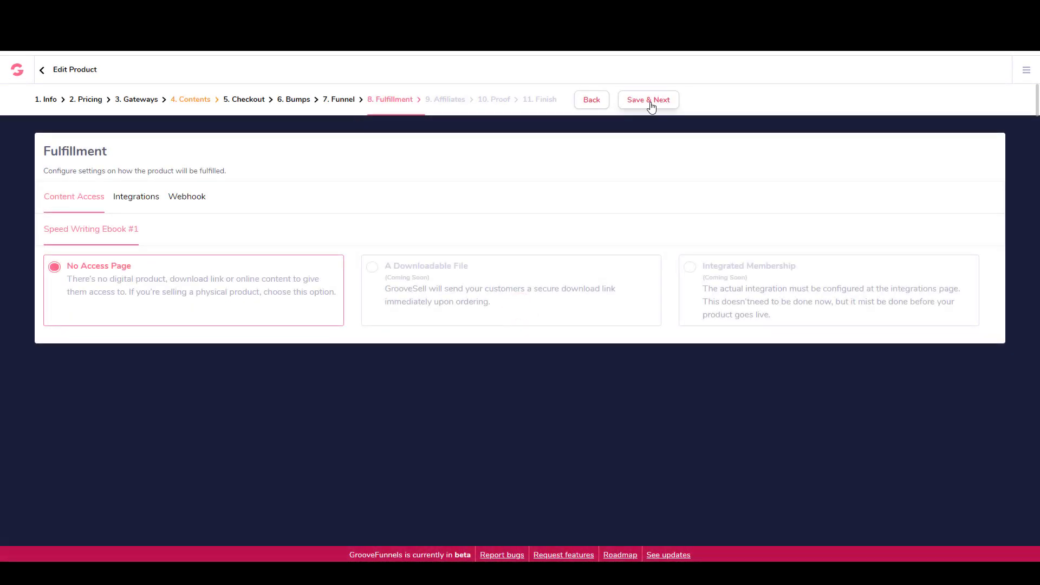
pyautogui.moveTo(97, 215)
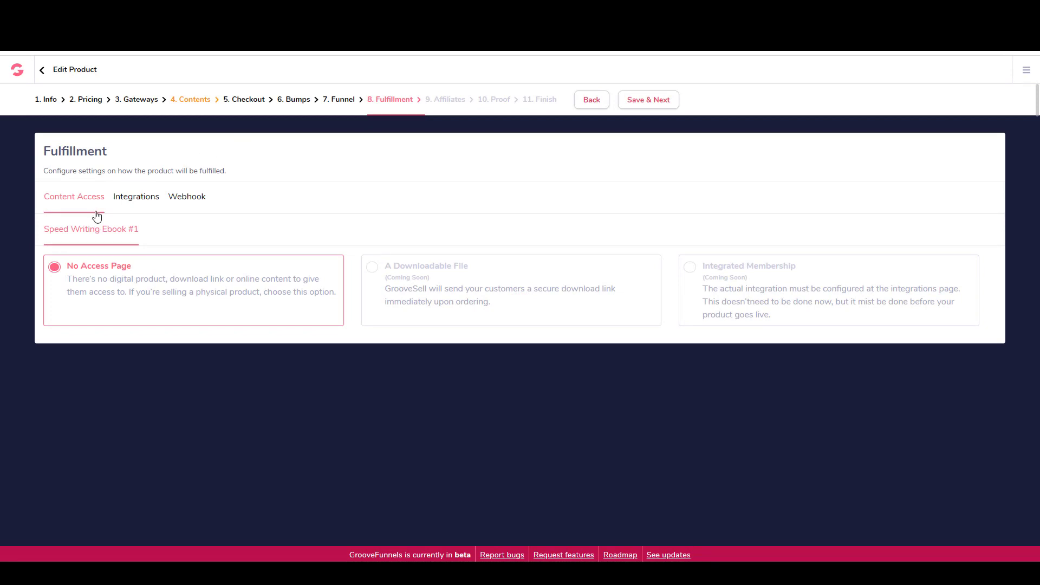
pyautogui.moveTo(405, 281)
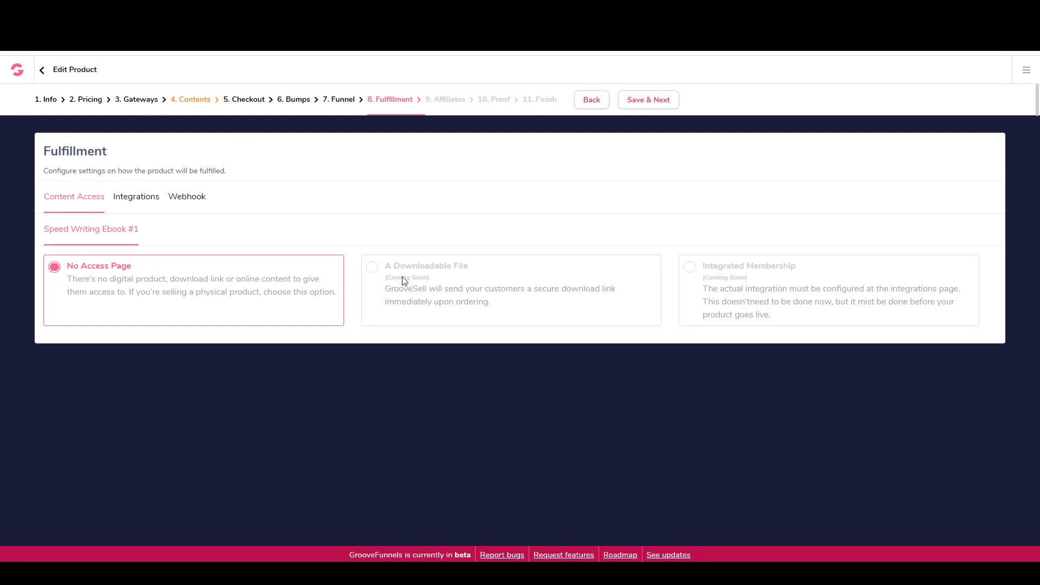
pyautogui.moveTo(146, 287)
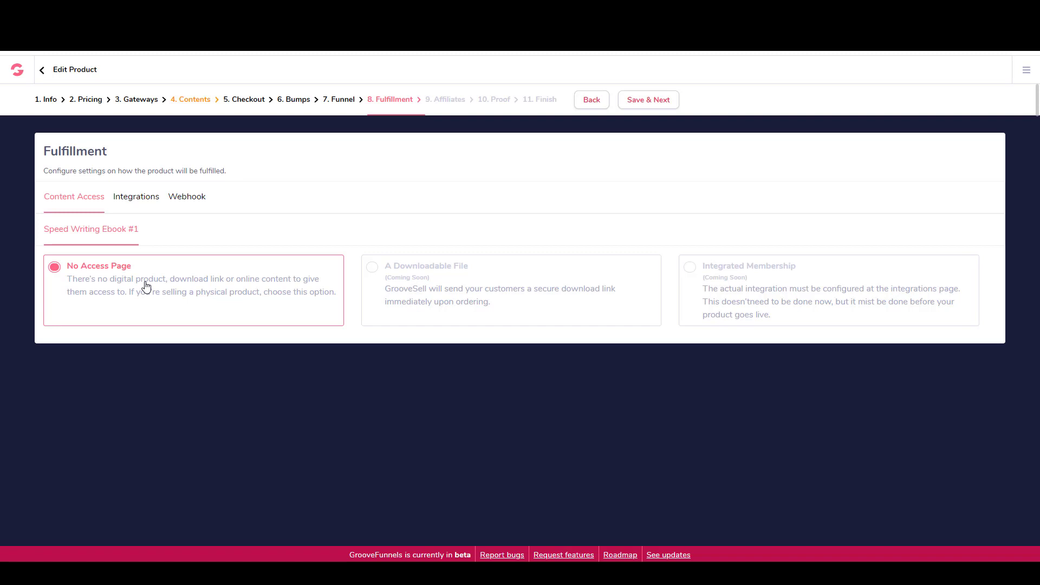
pyautogui.moveTo(118, 234)
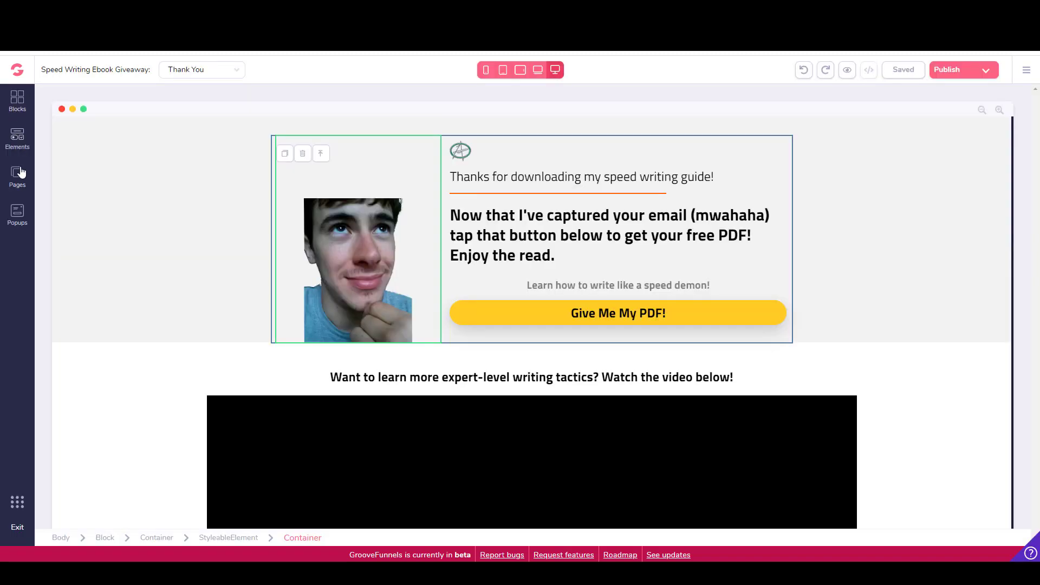
# - Inspect the link address of the Thank You page's Give Me My PDF button
pyautogui.click(17, 176)
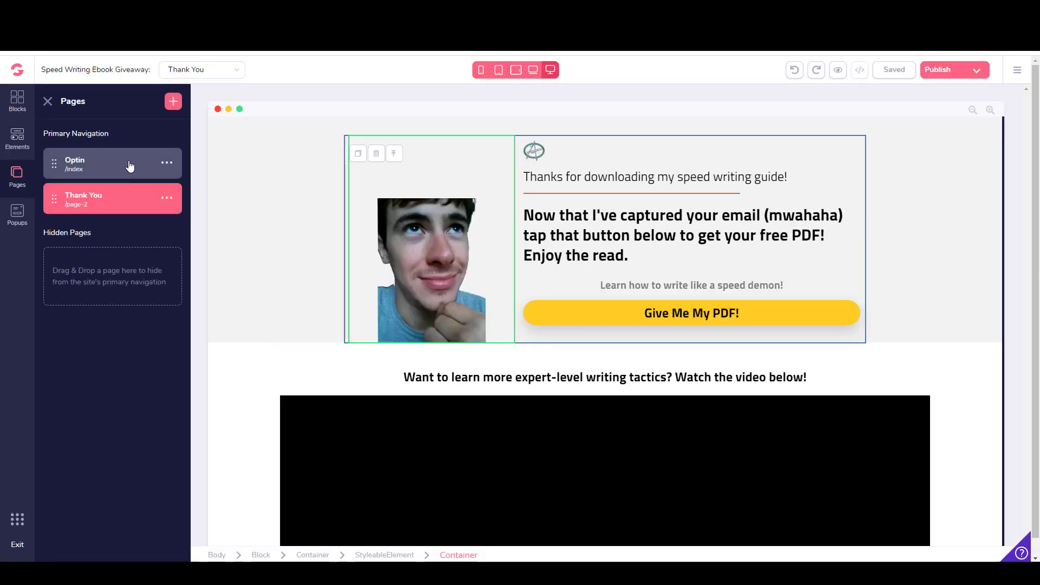
pyautogui.moveTo(136, 201)
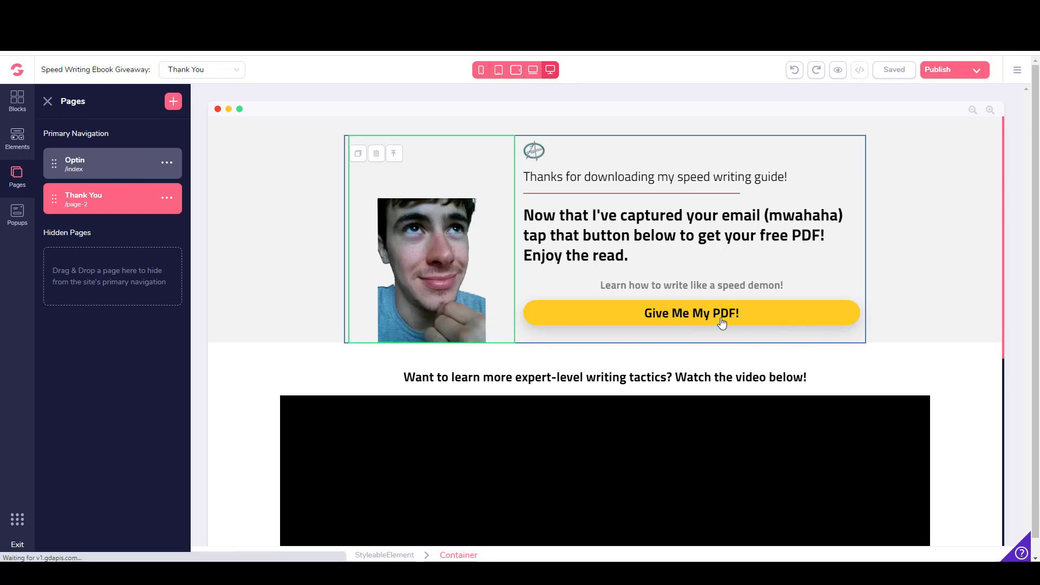
pyautogui.click(690, 312)
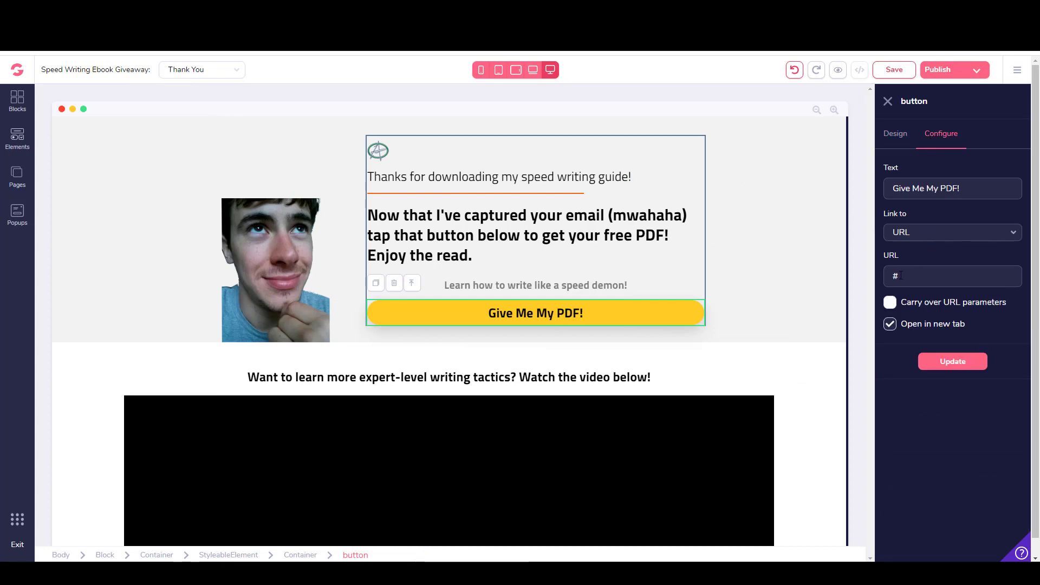
pyautogui.click(951, 275)
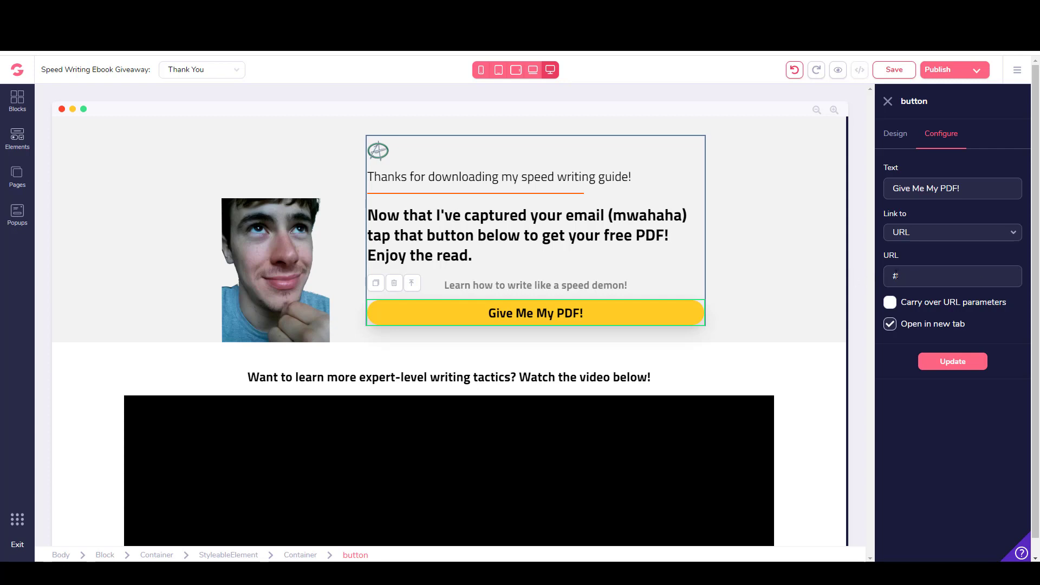
pyautogui.moveTo(878, 251)
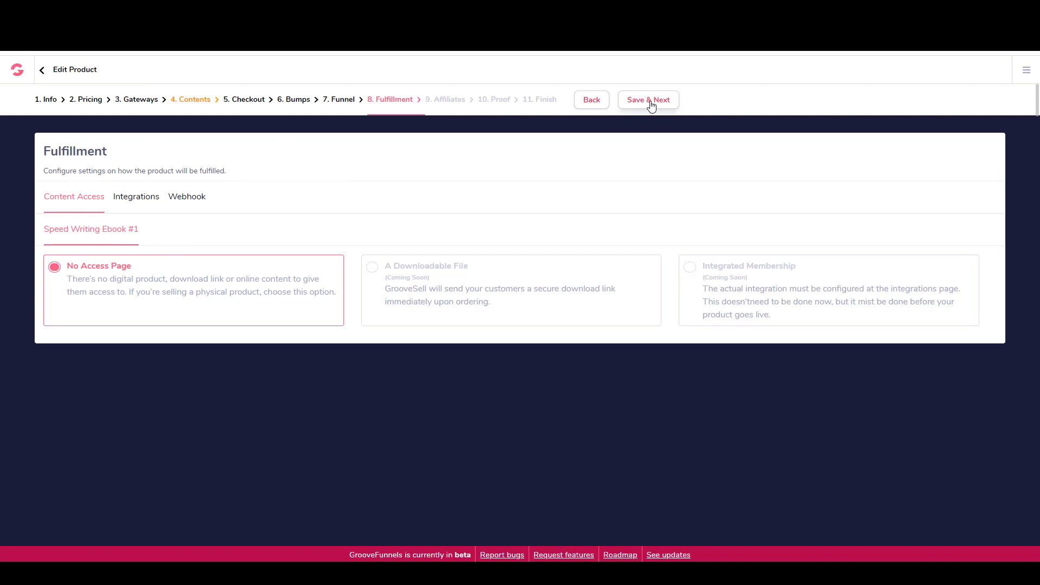
# - Save fulfillment and leave the product with no affiliate program
pyautogui.click(647, 100)
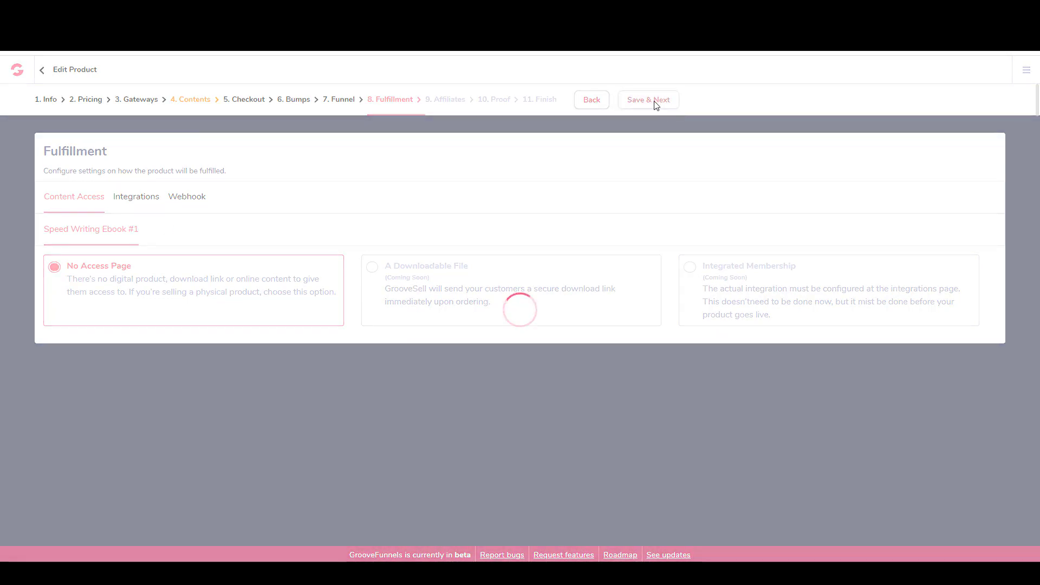
pyautogui.click(647, 100)
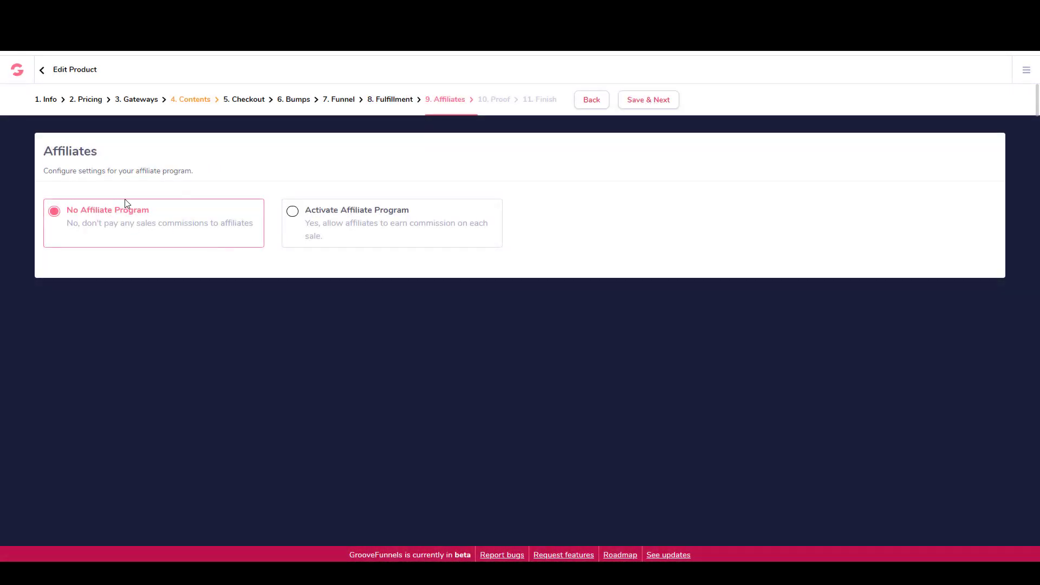
pyautogui.moveTo(298, 215)
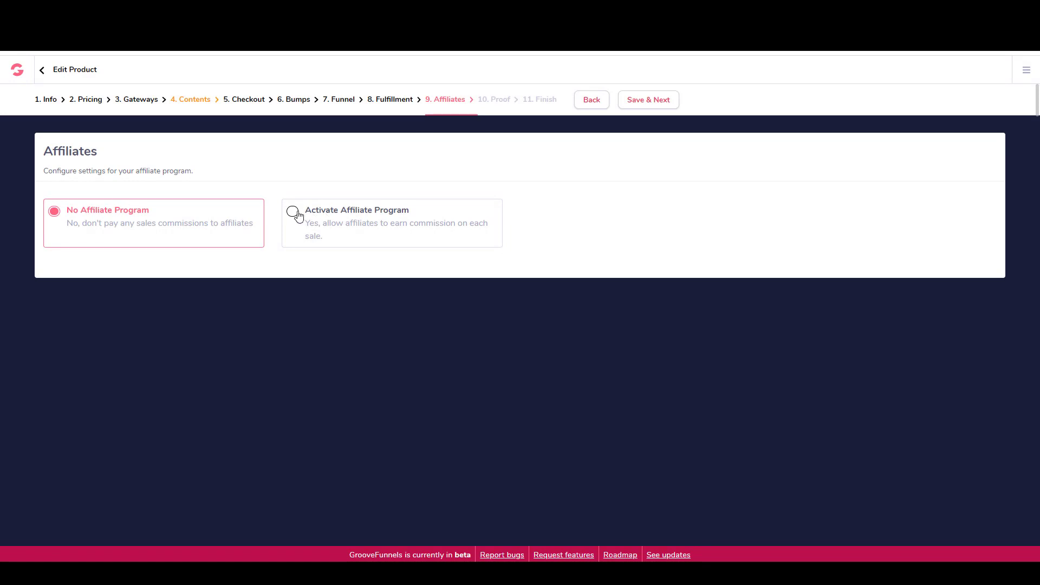
pyautogui.click(292, 211)
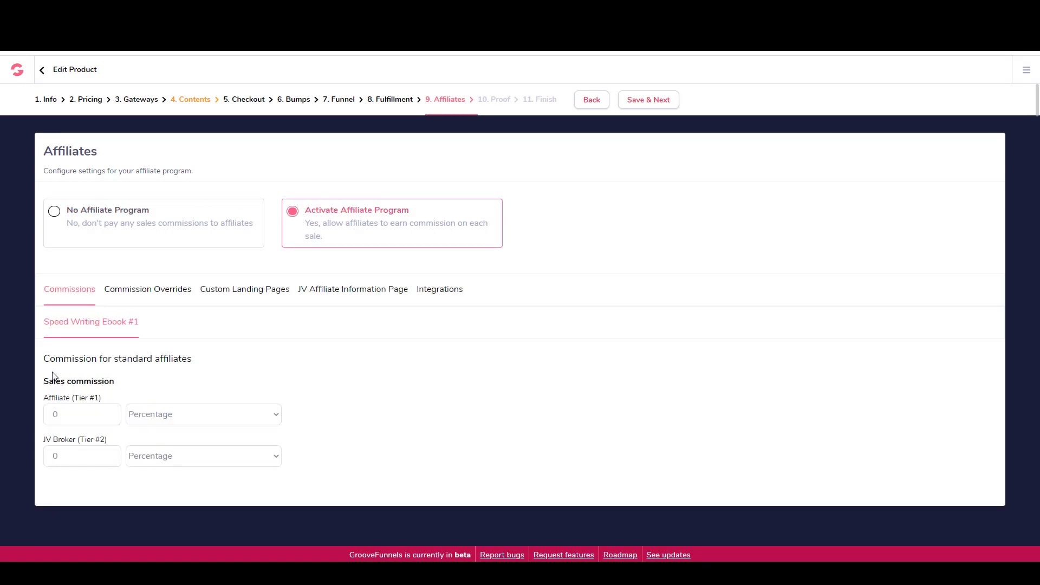
pyautogui.moveTo(76, 485)
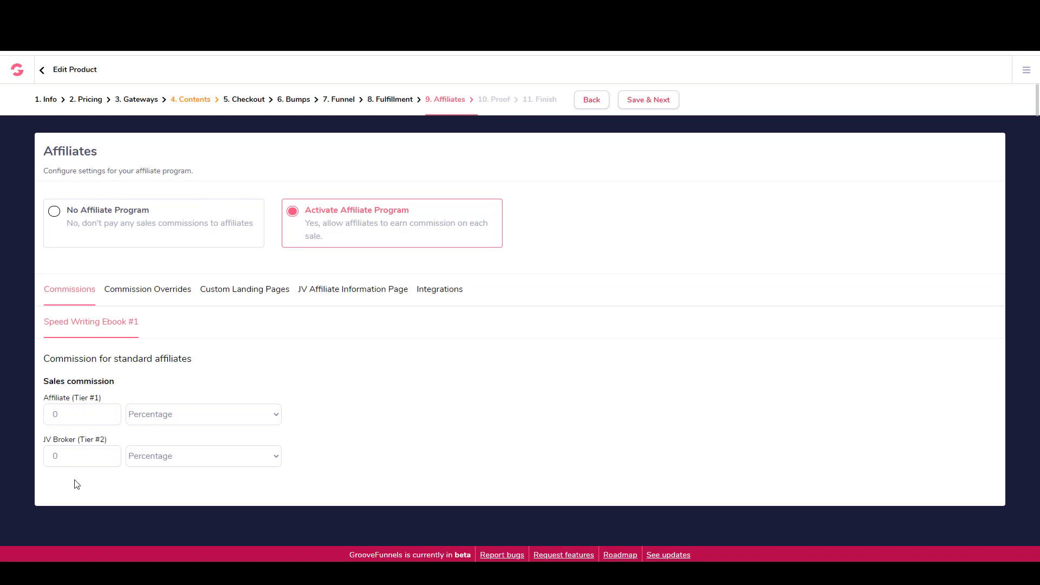
pyautogui.click(53, 210)
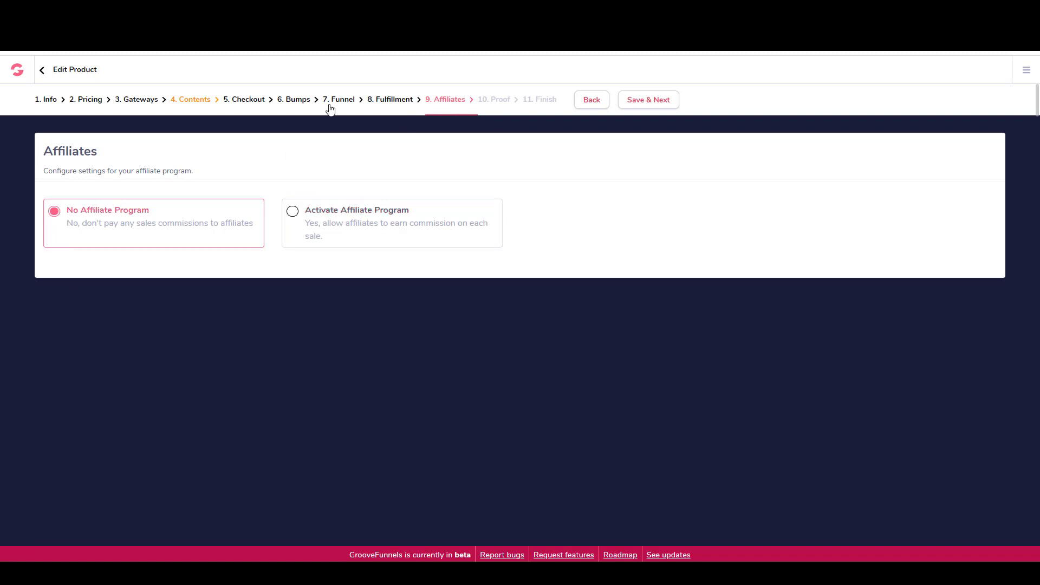
pyautogui.click(646, 100)
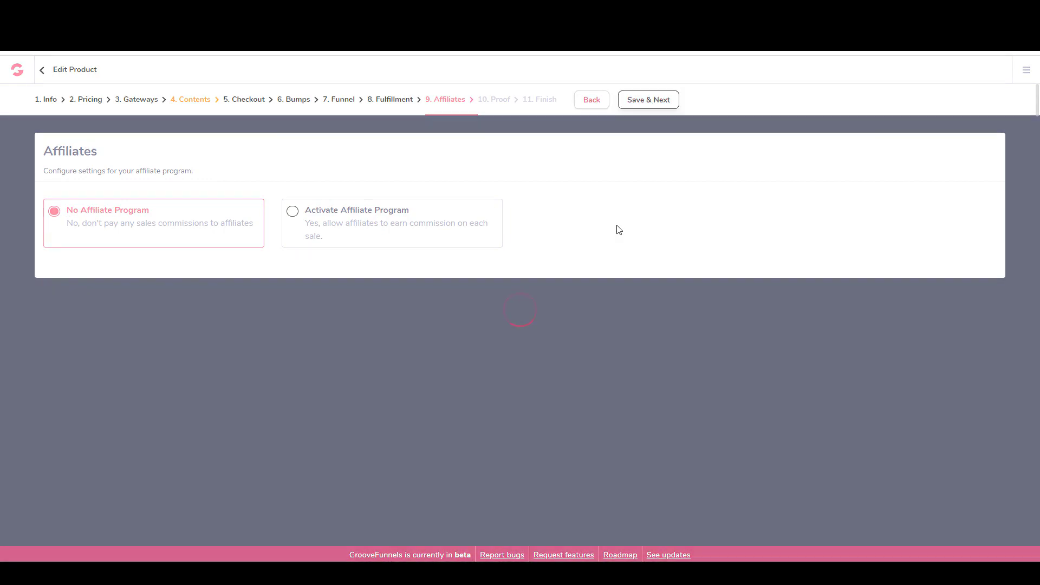
# - Advance past the Proof step to the Finish step
pyautogui.click(646, 100)
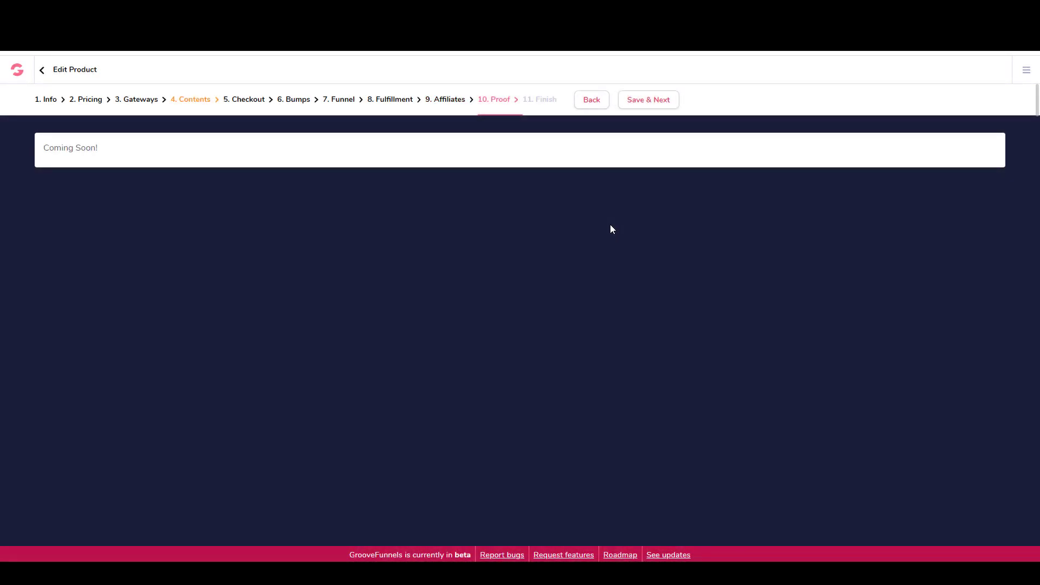
pyautogui.moveTo(594, 147)
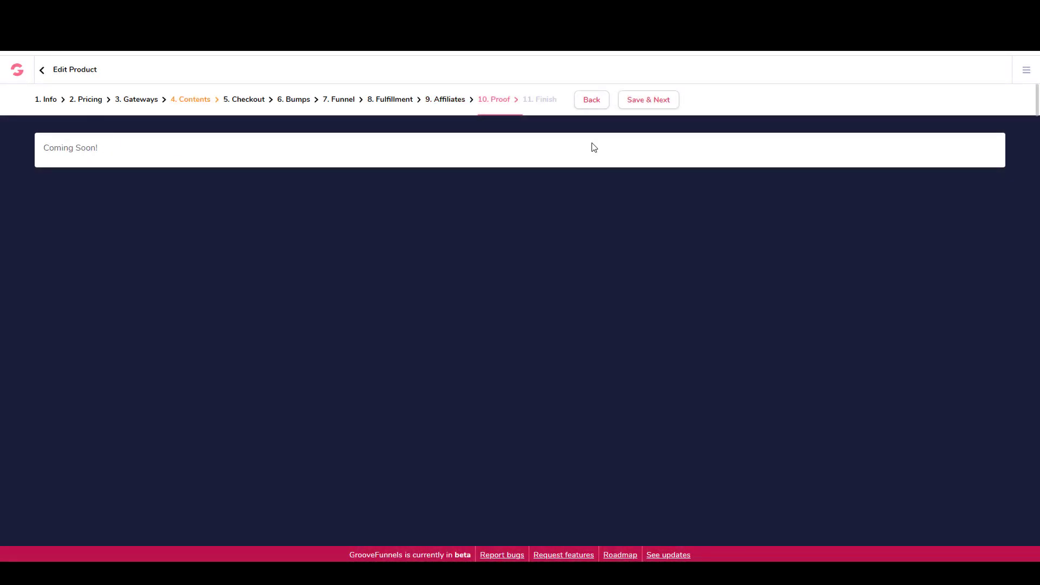
pyautogui.click(647, 99)
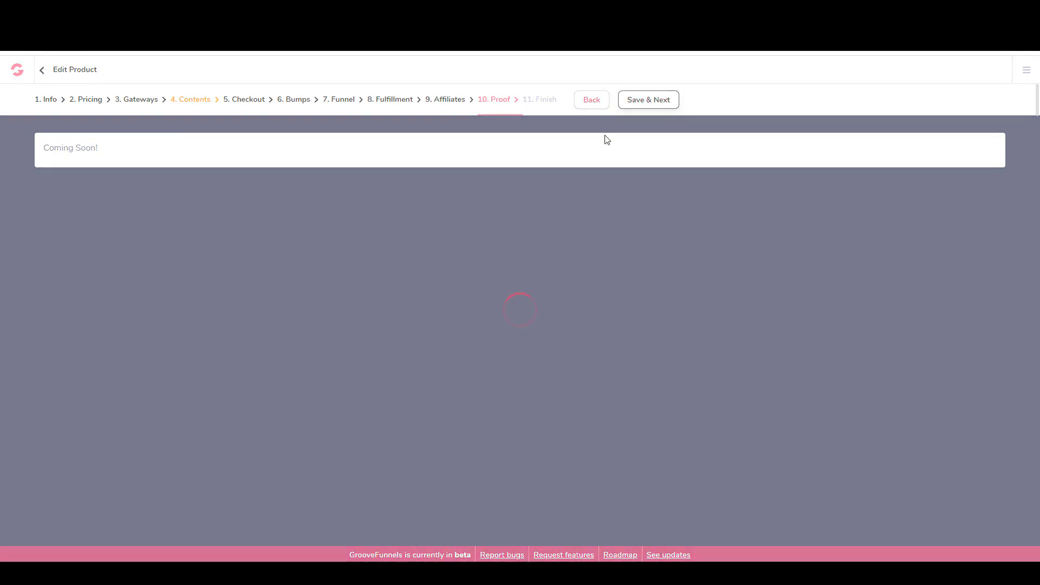
pyautogui.click(646, 100)
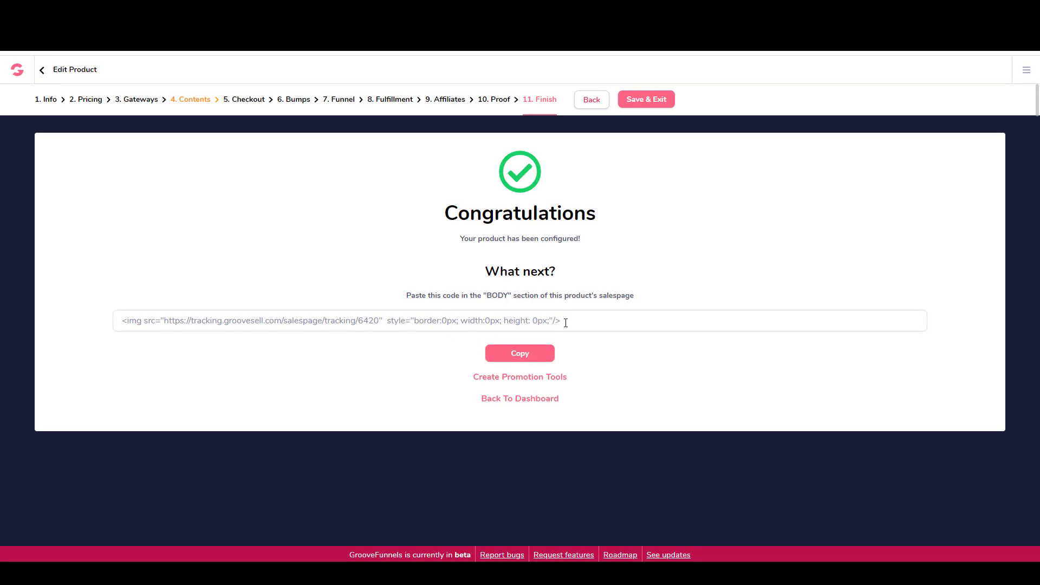
# - Copy the product's GrooveSell tracking code from the Congratulations page
pyautogui.click(519, 352)
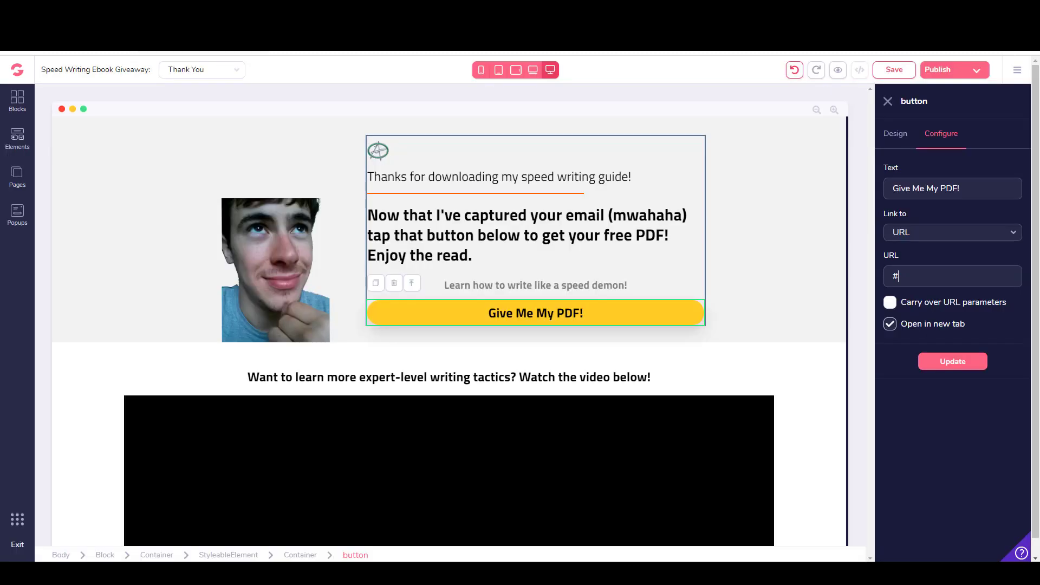
# - From the Optin page, paste the GrooveSell tracking image code into site settings' body-top include
pyautogui.click(17, 177)
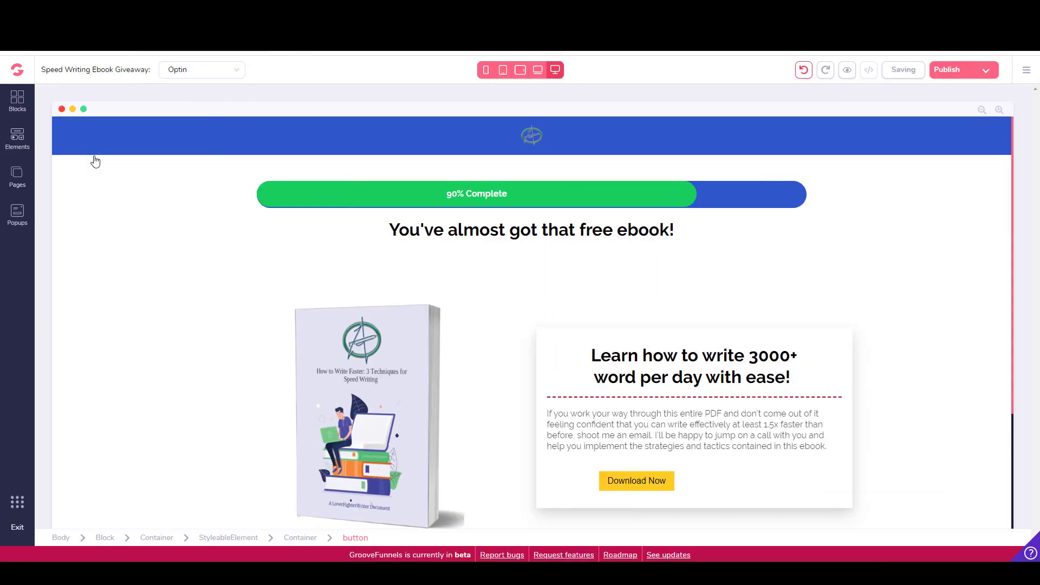
pyautogui.click(162, 202)
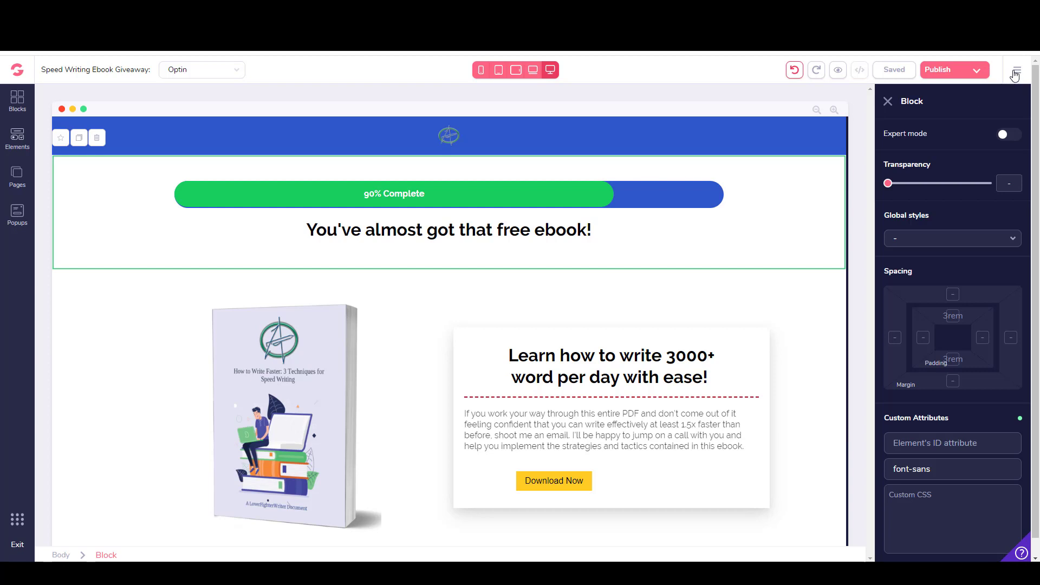
pyautogui.click(1016, 70)
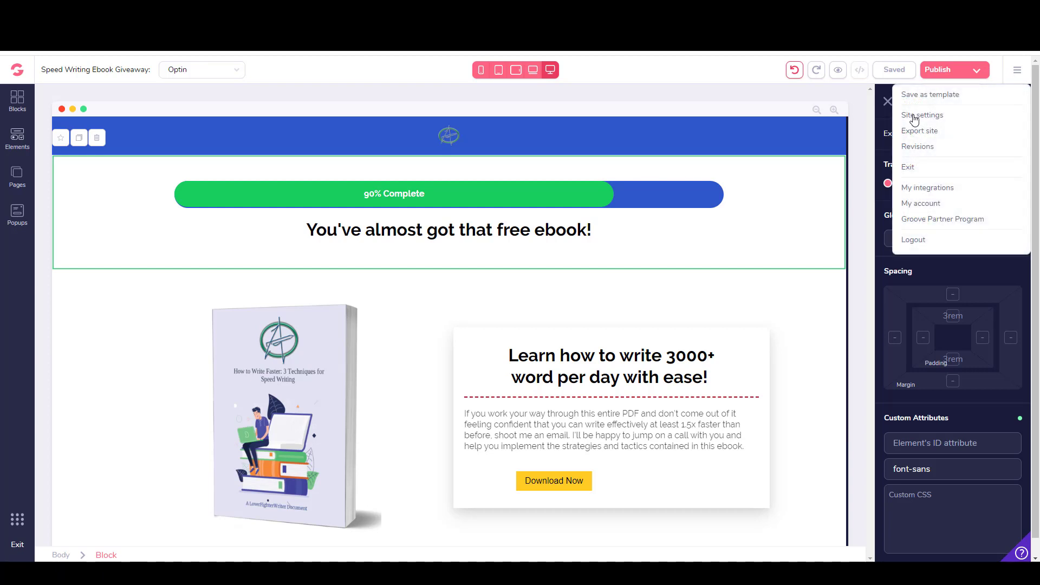
pyautogui.click(921, 114)
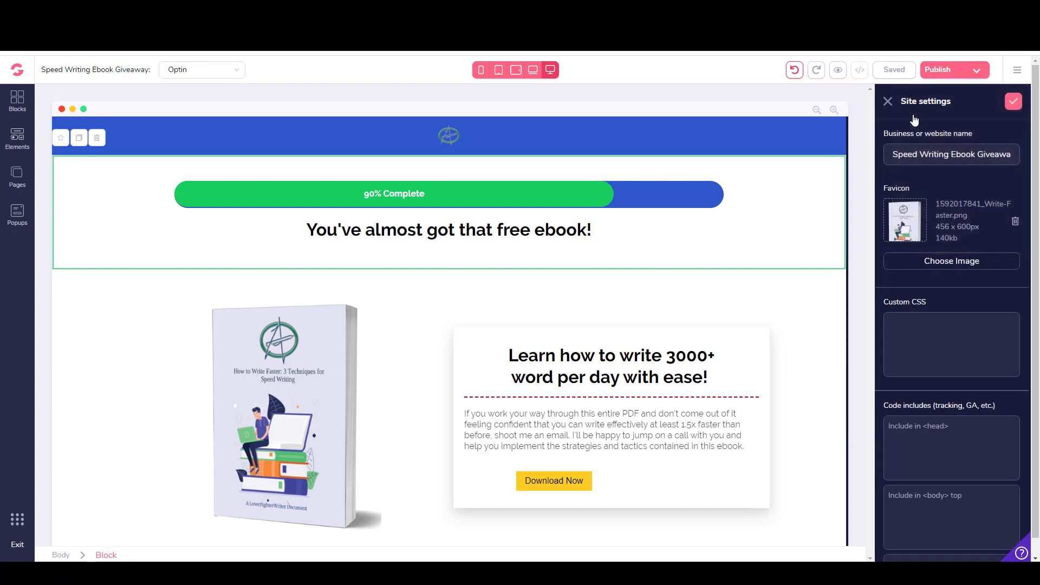
pyautogui.scroll(-3)
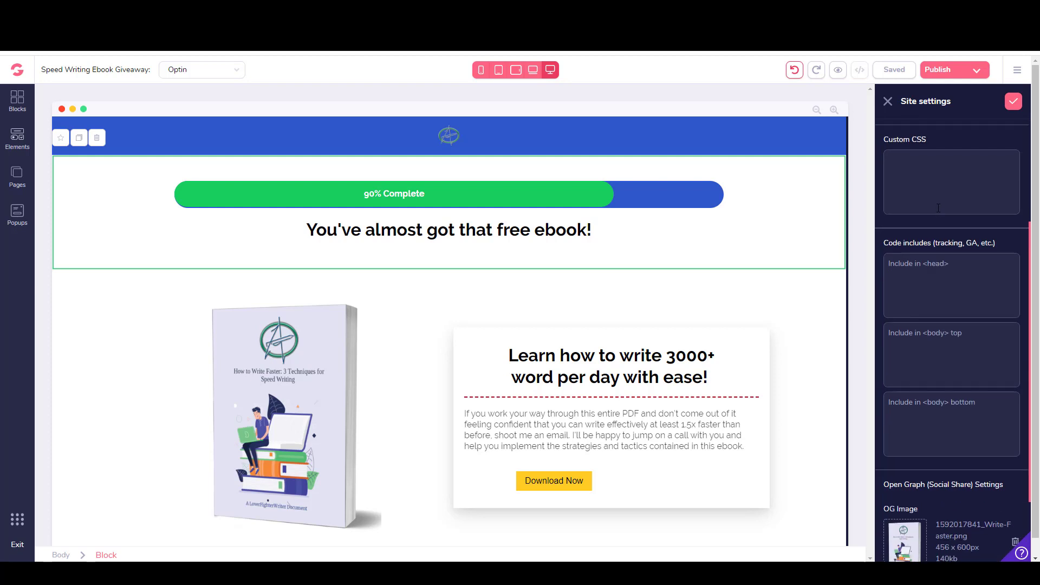
pyautogui.scroll(-3)
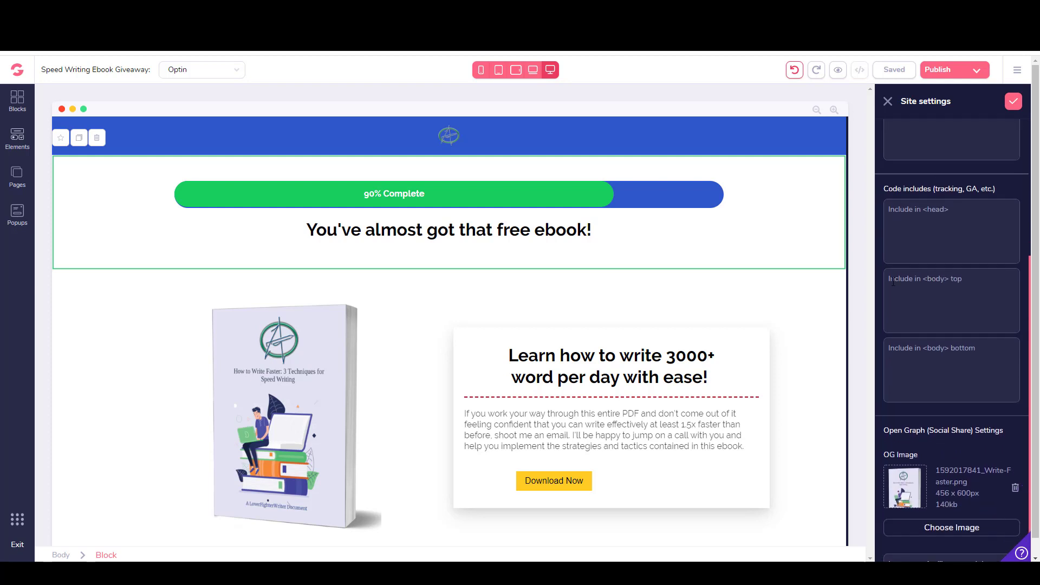
pyautogui.write('<img src="https://tracking.groovesell.com/silespage/tracking/6420" style="border:0px; width:0px; height:0px;"/>')
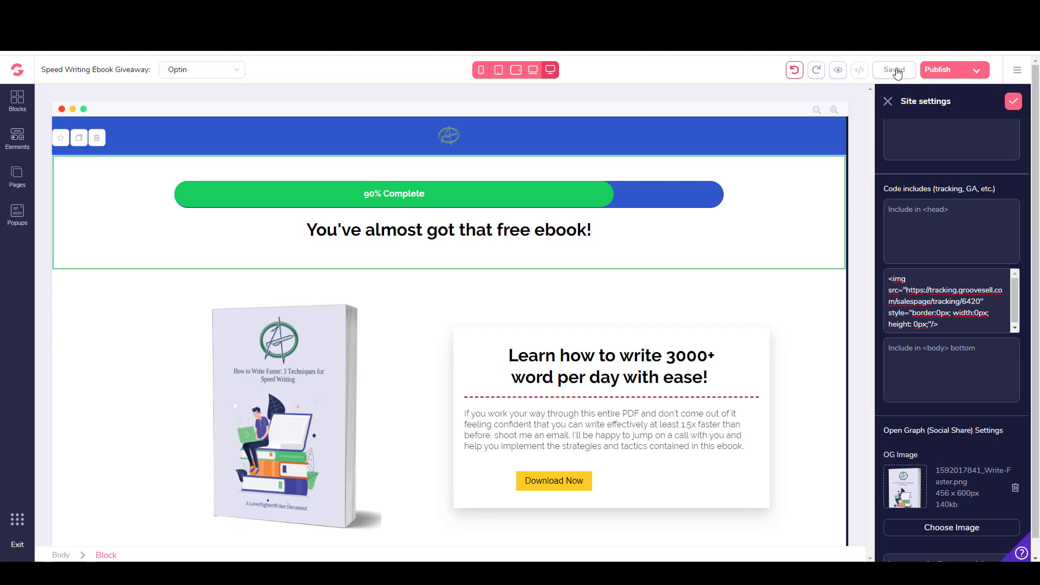
pyautogui.scroll(3)
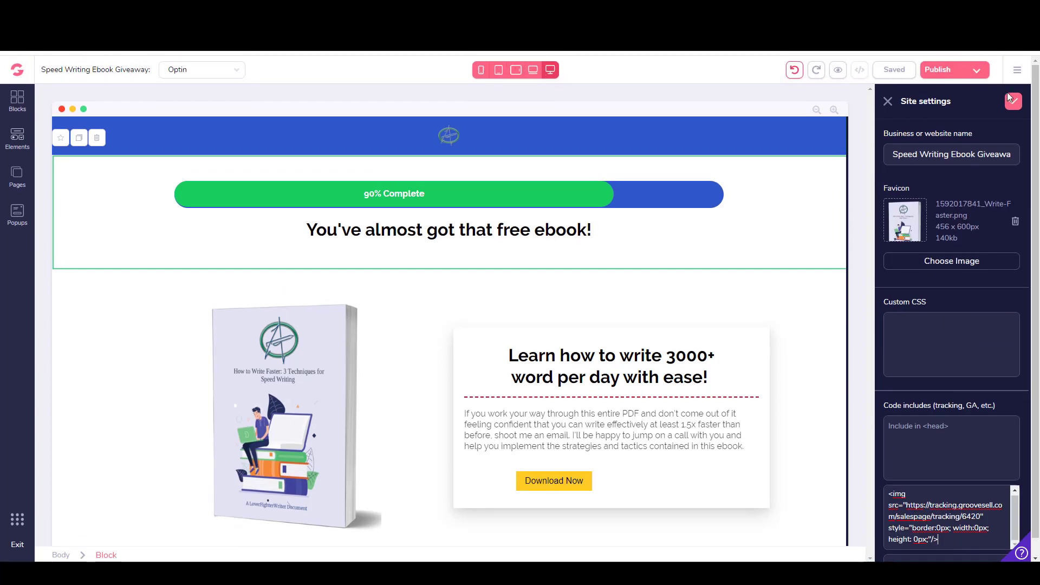
pyautogui.click(1012, 102)
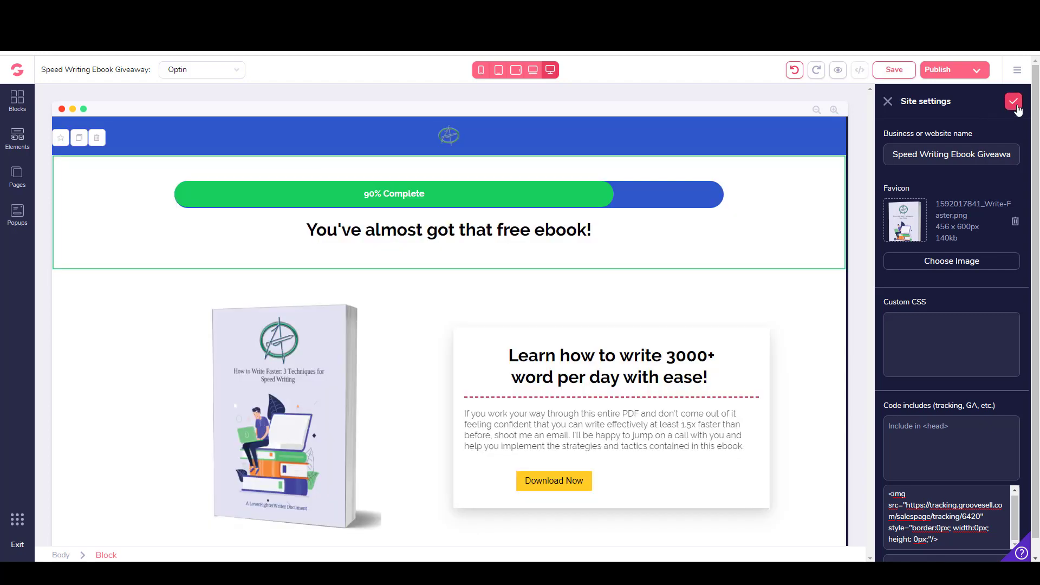
pyautogui.moveTo(887, 102)
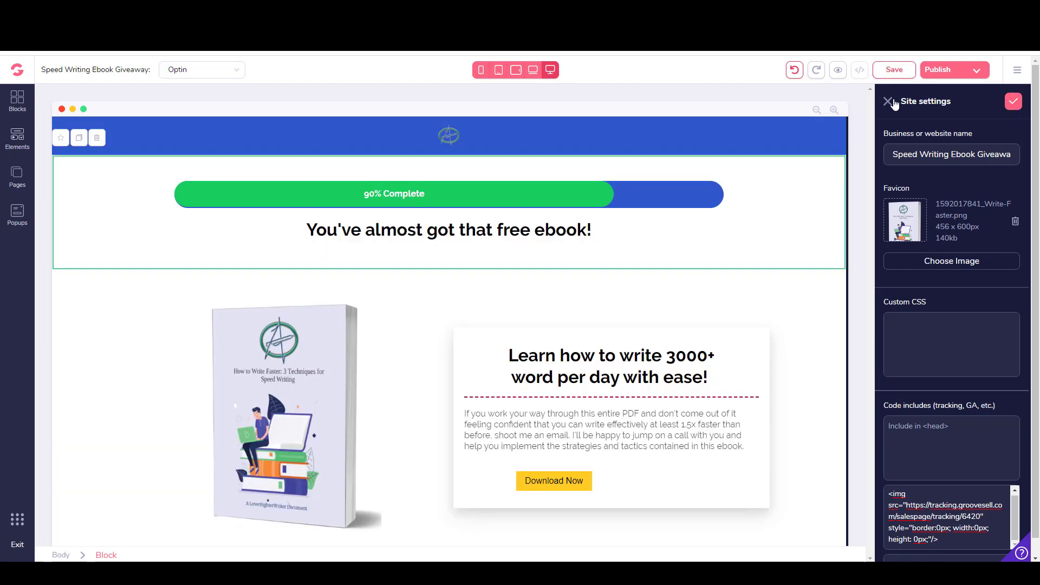
# - Reopen site settings to confirm the tracking code is saved, then close them
pyautogui.click(1022, 70)
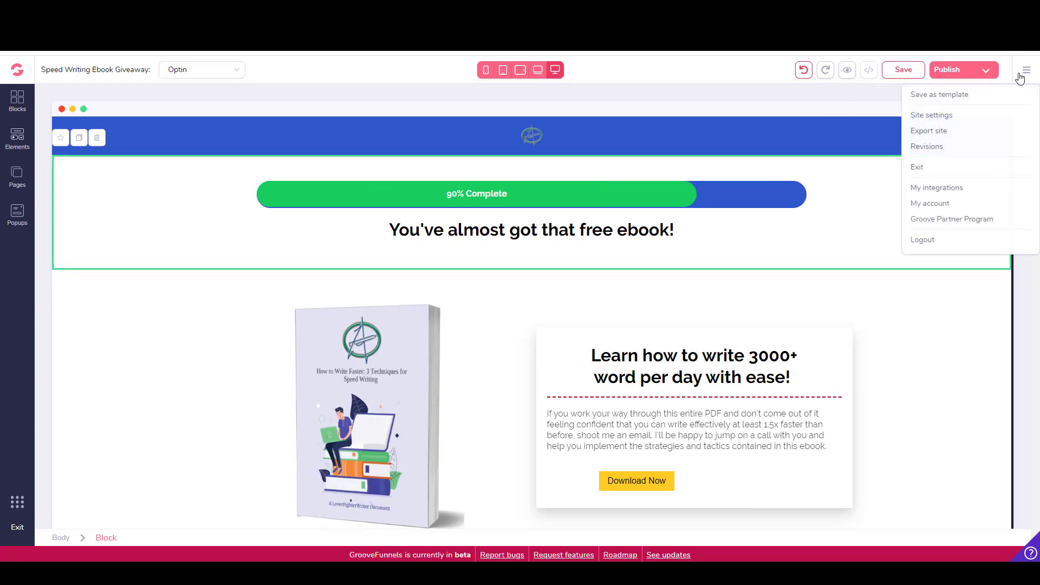
pyautogui.click(930, 115)
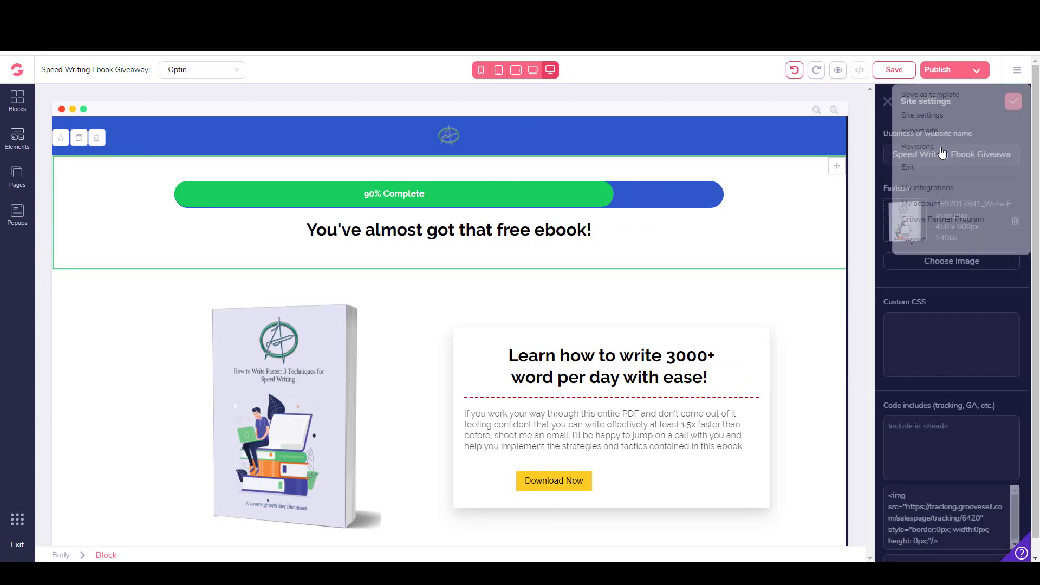
pyautogui.scroll(-3)
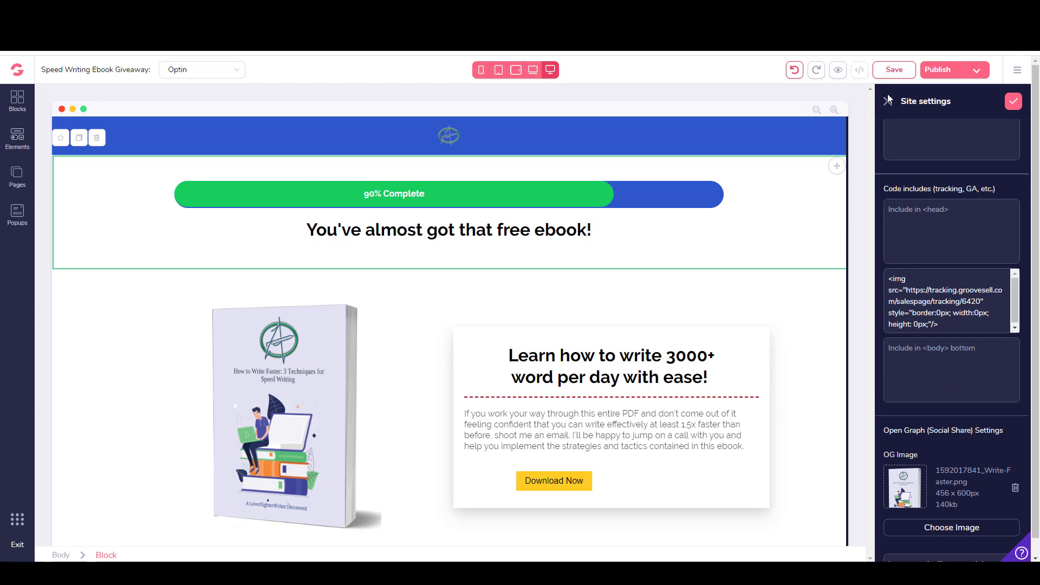
pyautogui.click(1013, 102)
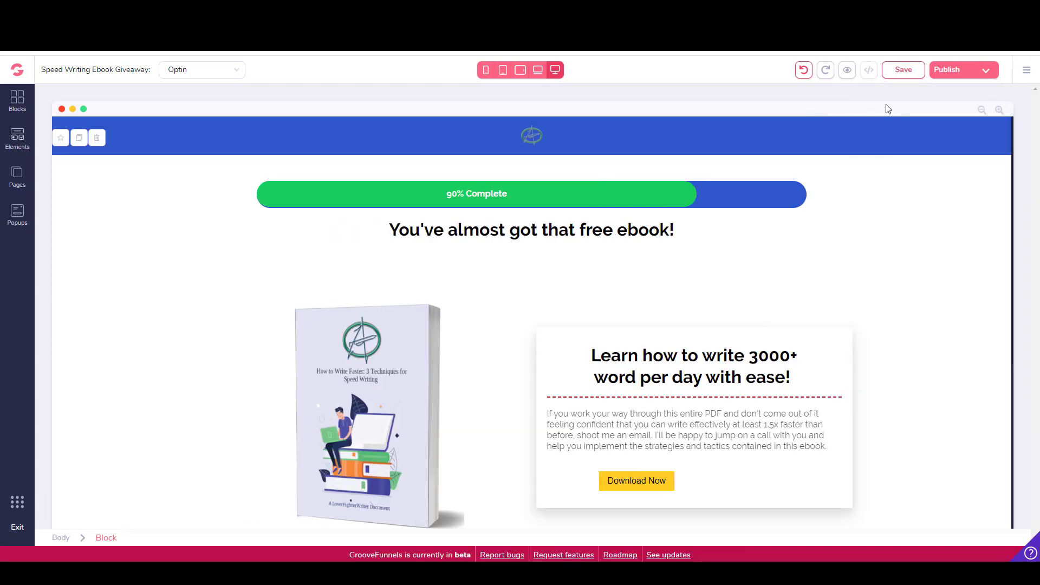
# - Scroll the GrooveFunnels homepage down to the free sign-up form and back to the top
pyautogui.click(530, 230)
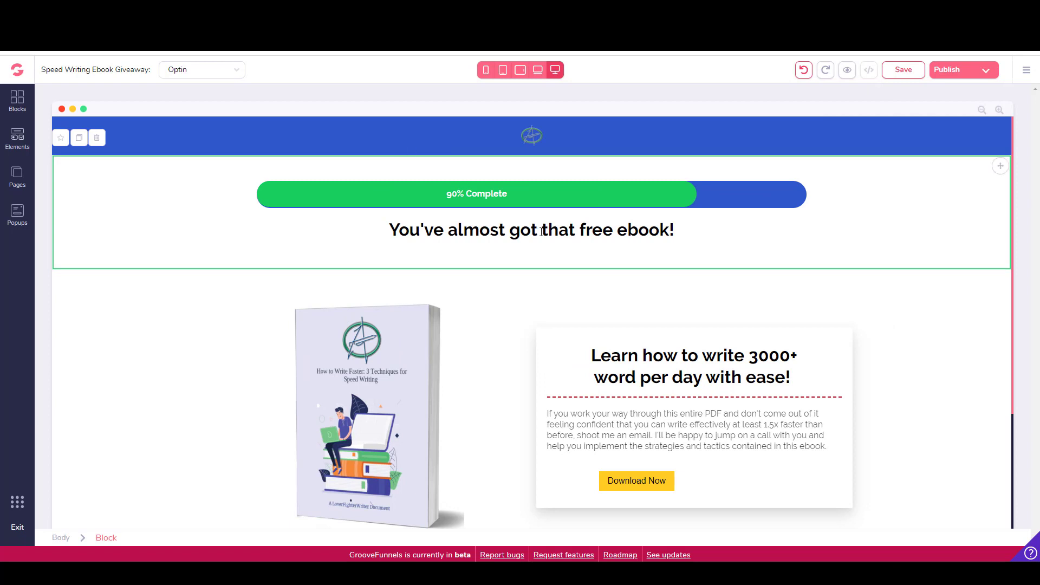
pyautogui.moveTo(541, 231)
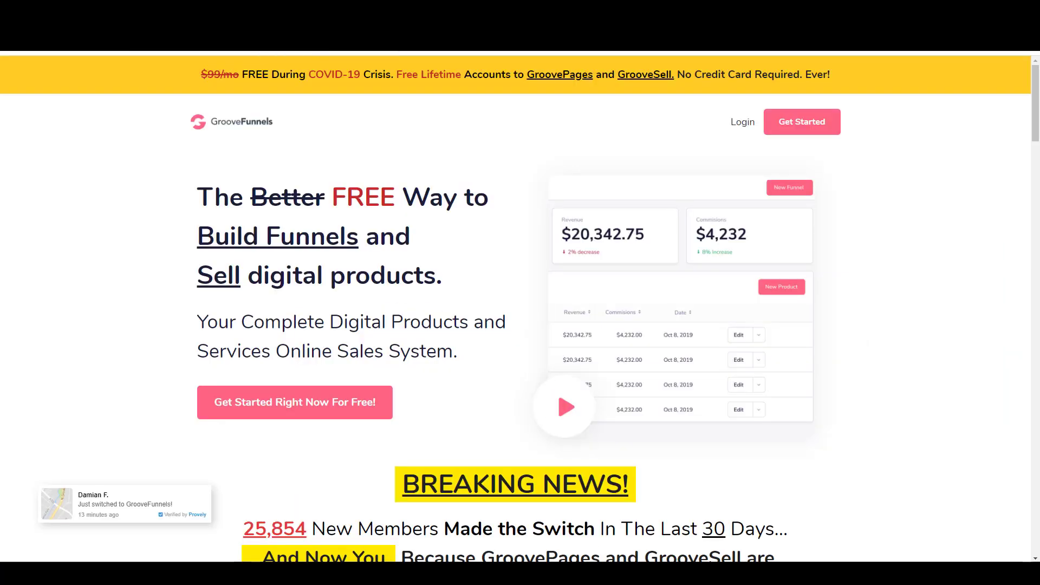
pyautogui.moveTo(518, 182)
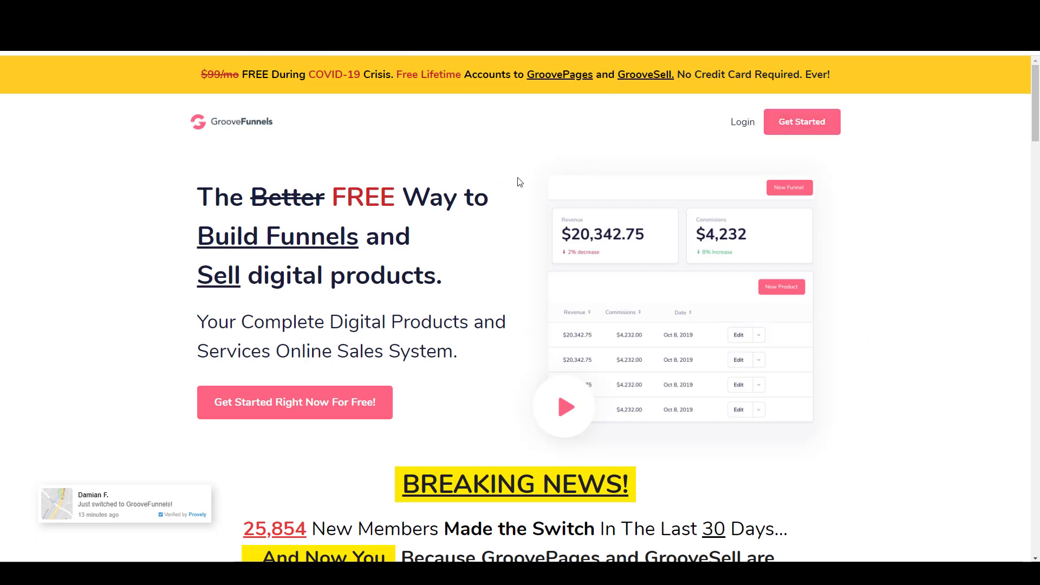
pyautogui.scroll(-3)
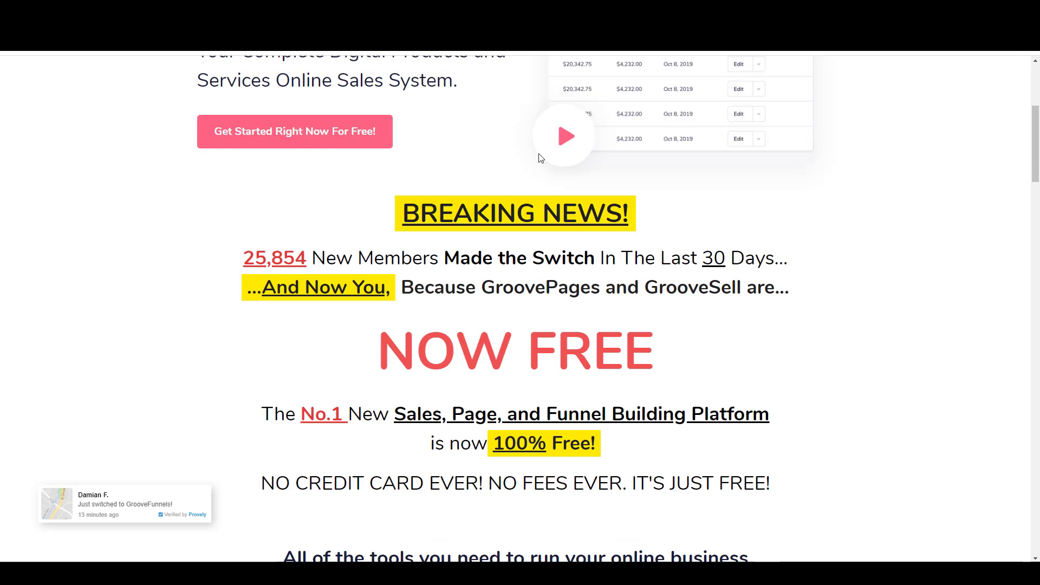
pyautogui.scroll(-3)
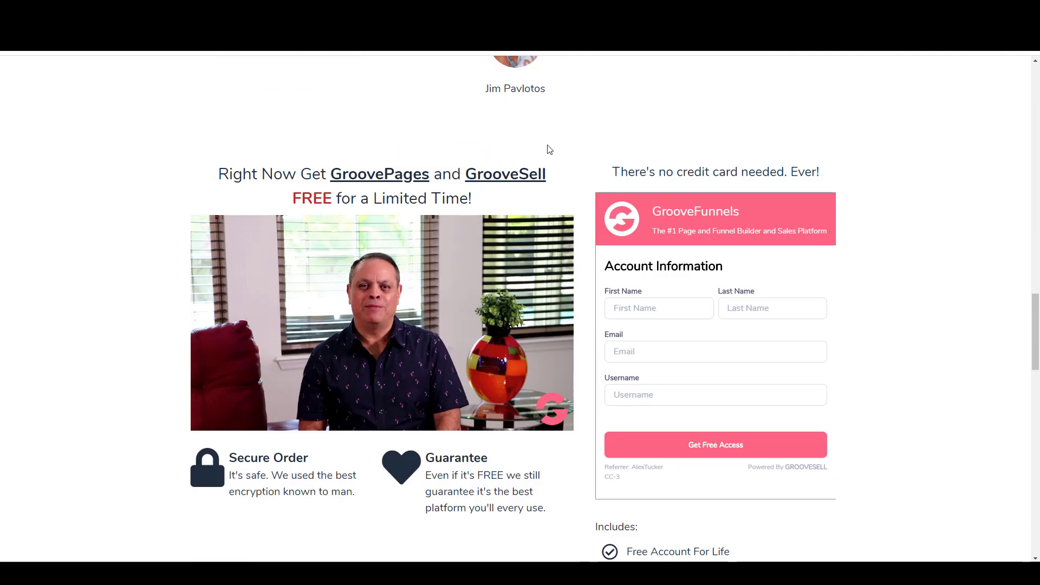
pyautogui.moveTo(596, 130)
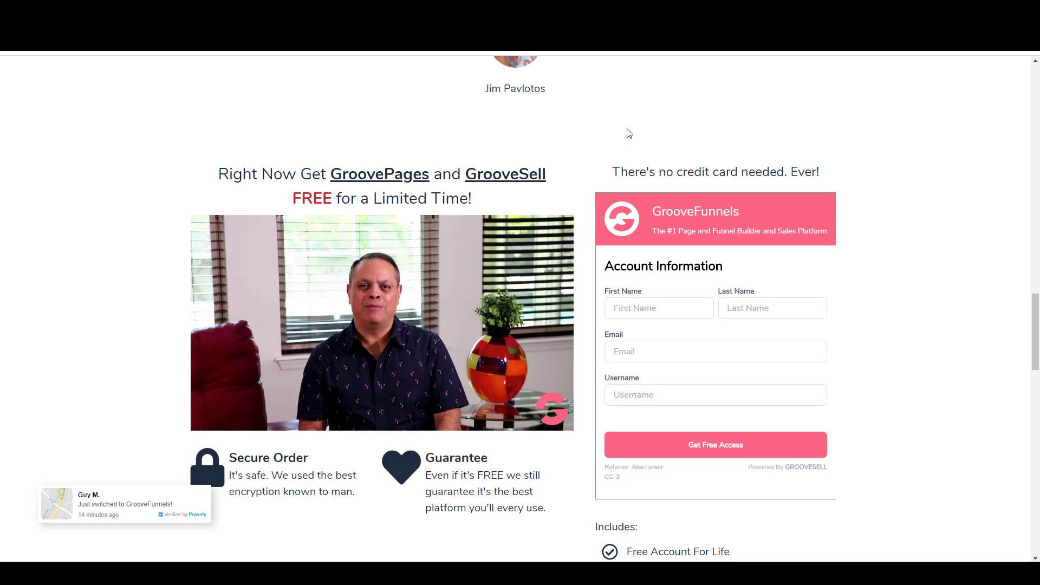
pyautogui.moveTo(701, 301)
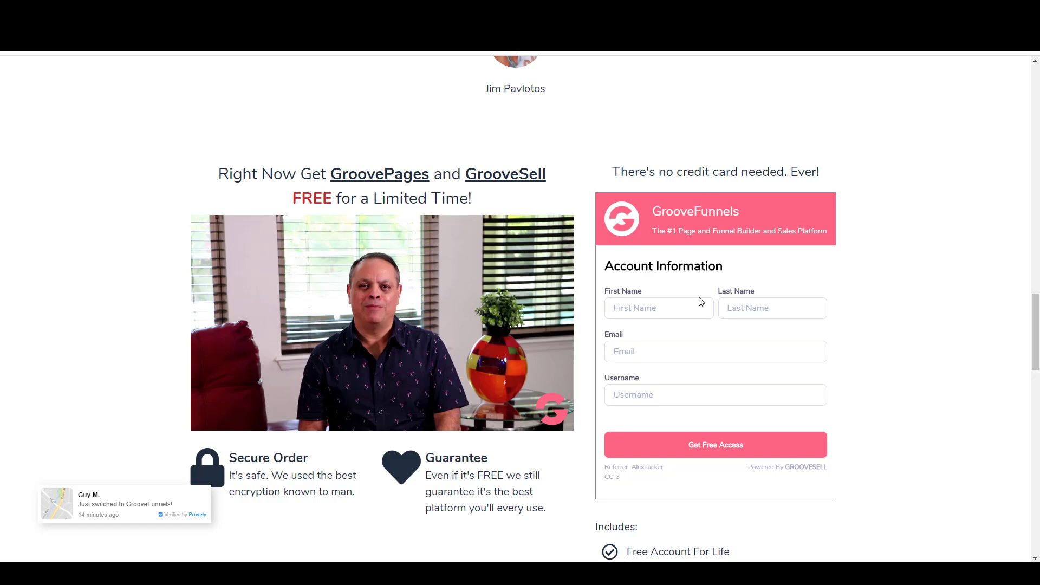
pyautogui.scroll(3)
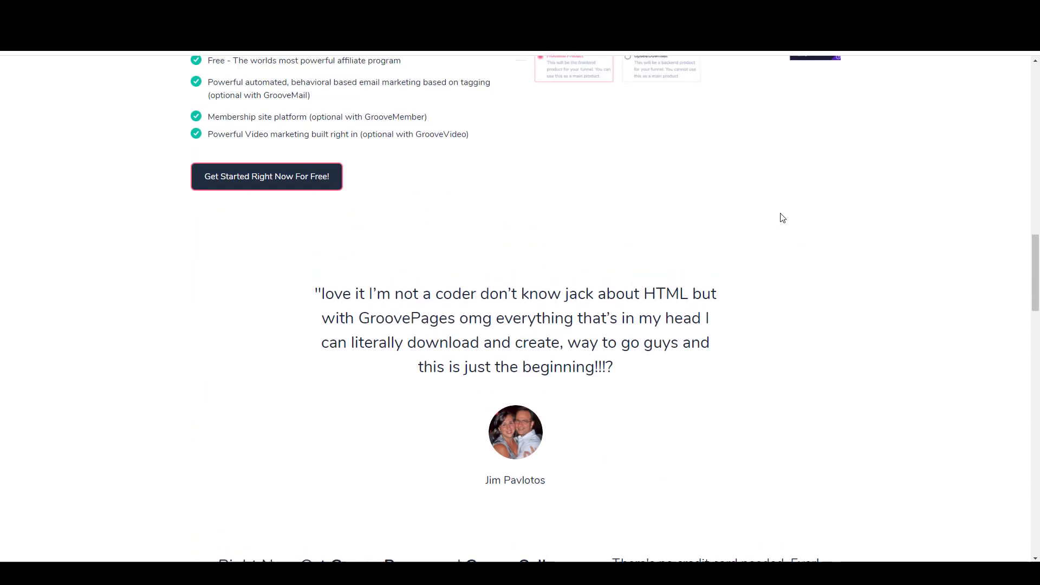
pyautogui.scroll(3)
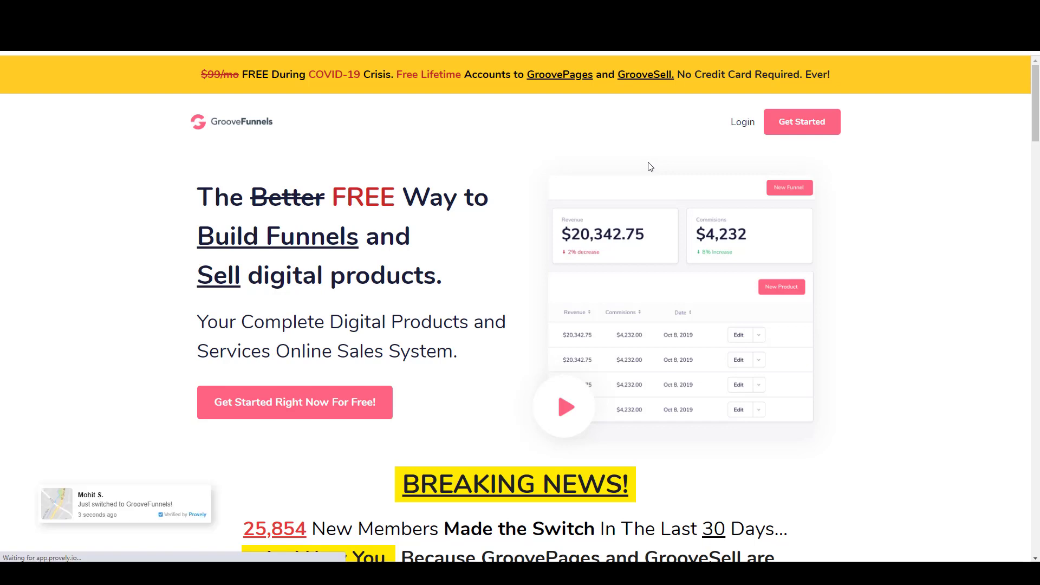
pyautogui.moveTo(375, 125)
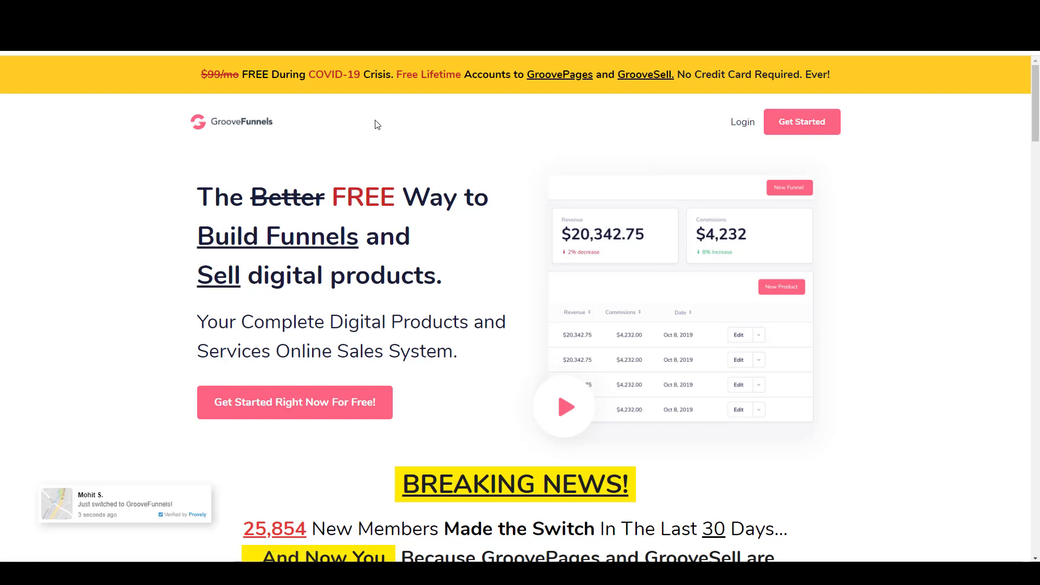